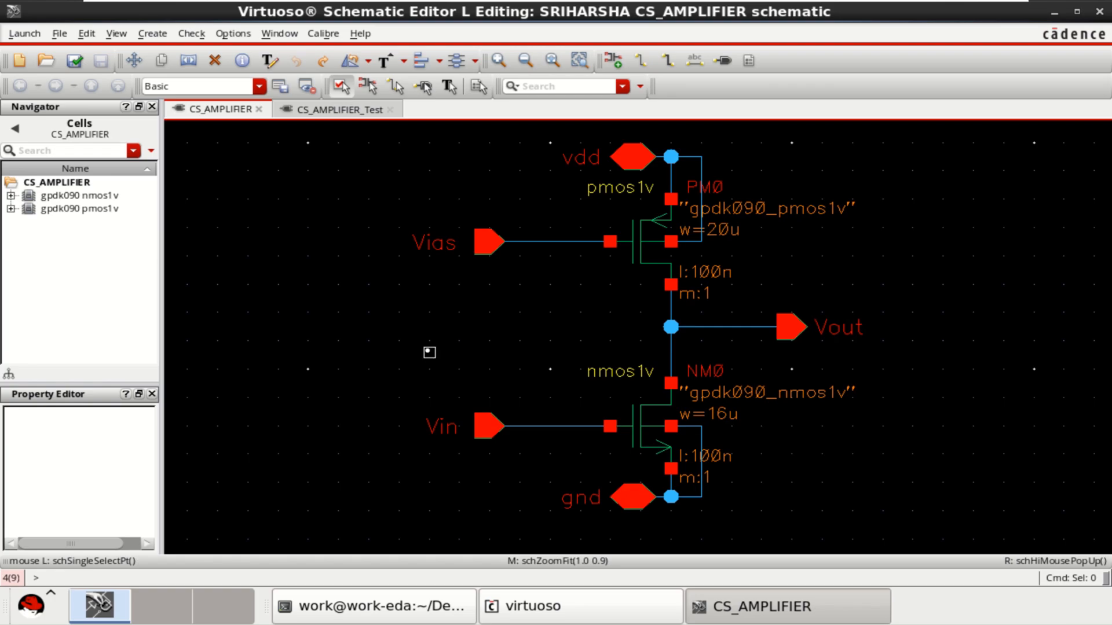
pyautogui.moveTo(430, 359)
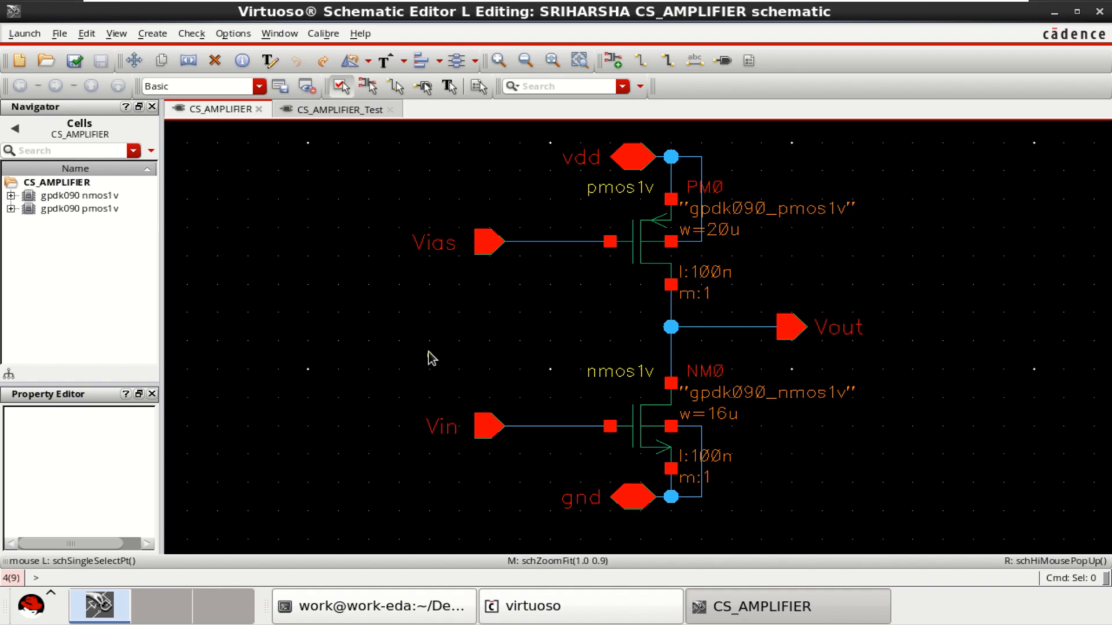
pyautogui.moveTo(430, 350)
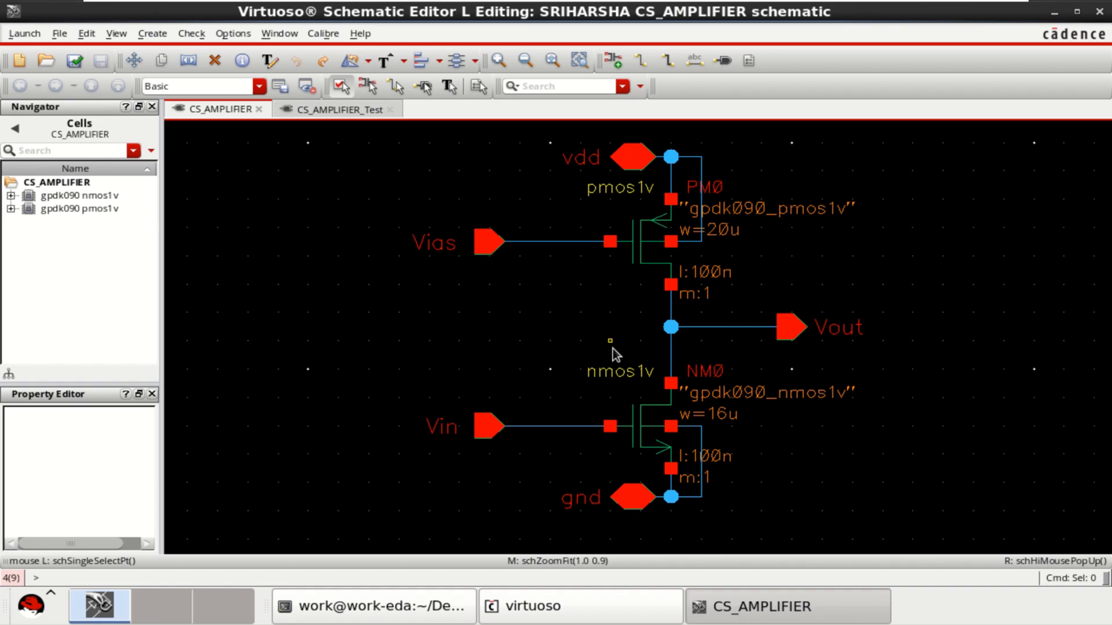
# Step: Review the PM0 and NM0 transistor parameters in the CS_AMPLIFIER schematic and check-and-save it
pyautogui.click(645, 243)
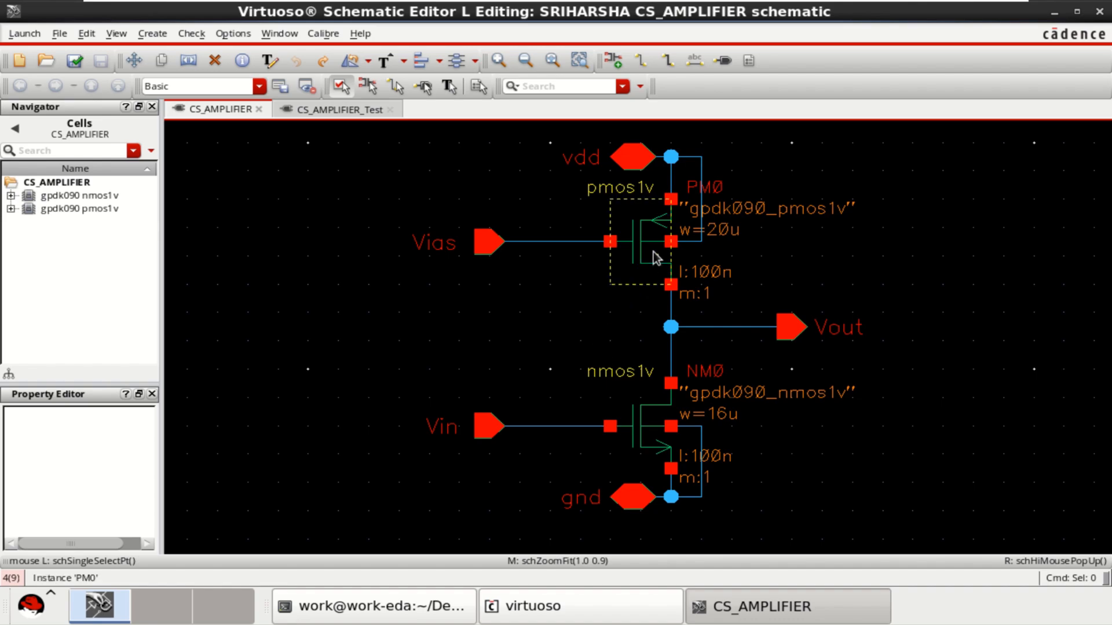
pyautogui.click(644, 426)
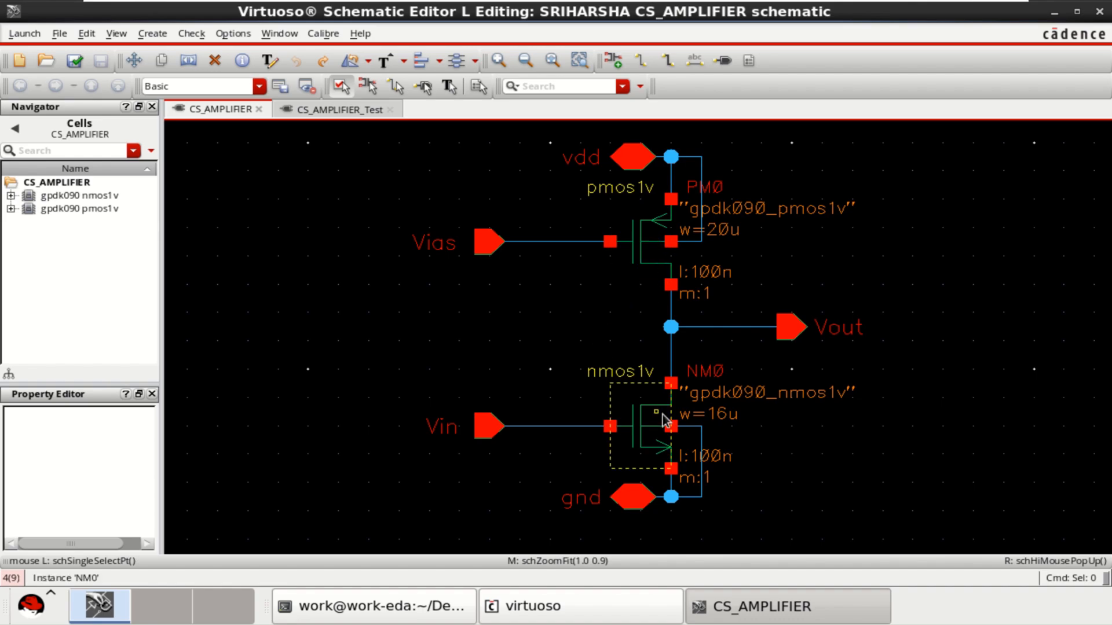
pyautogui.click(639, 426)
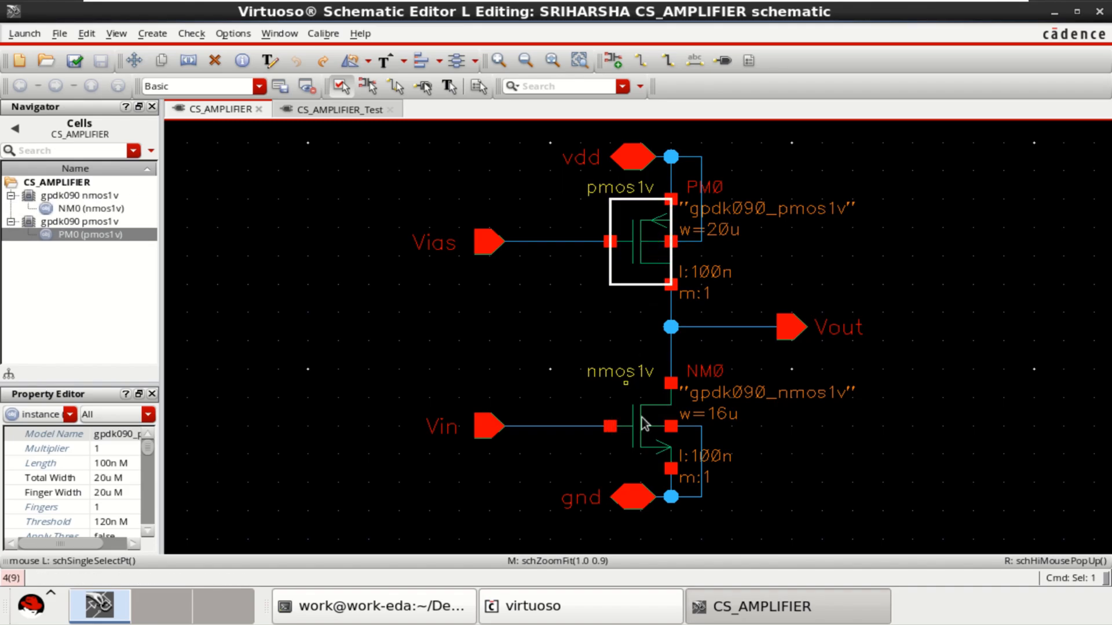
pyautogui.click(639, 426)
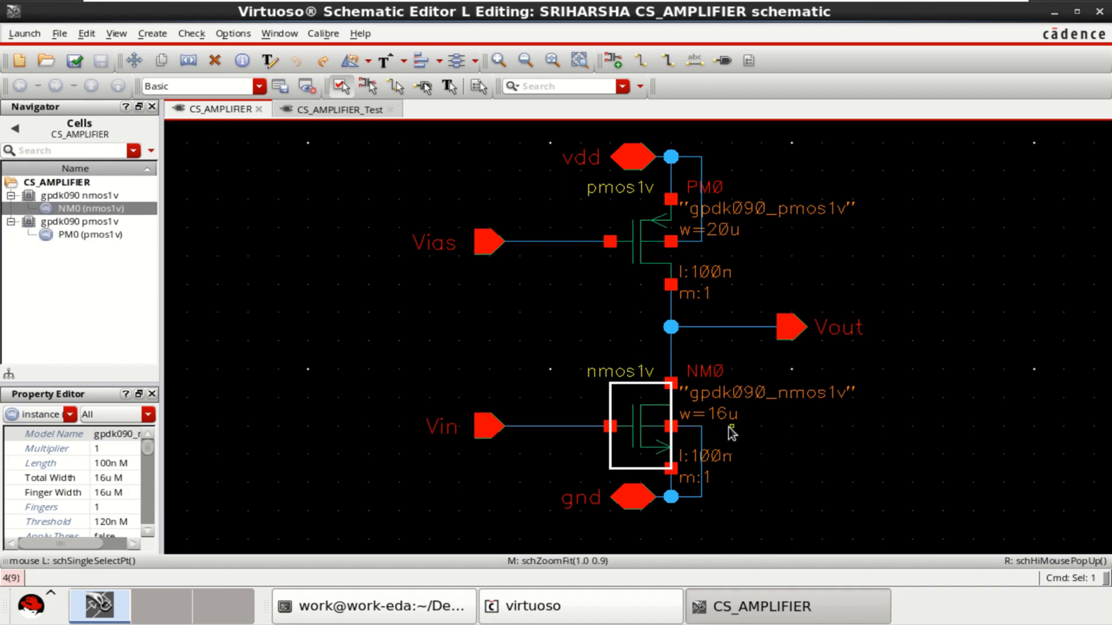
pyautogui.moveTo(754, 218)
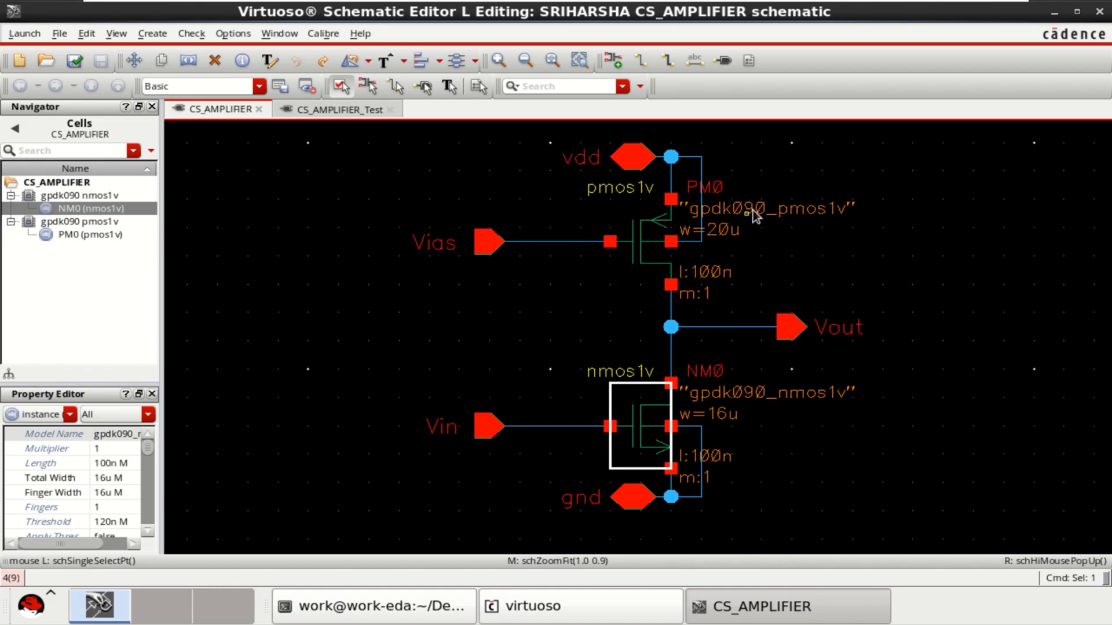
pyautogui.click(648, 243)
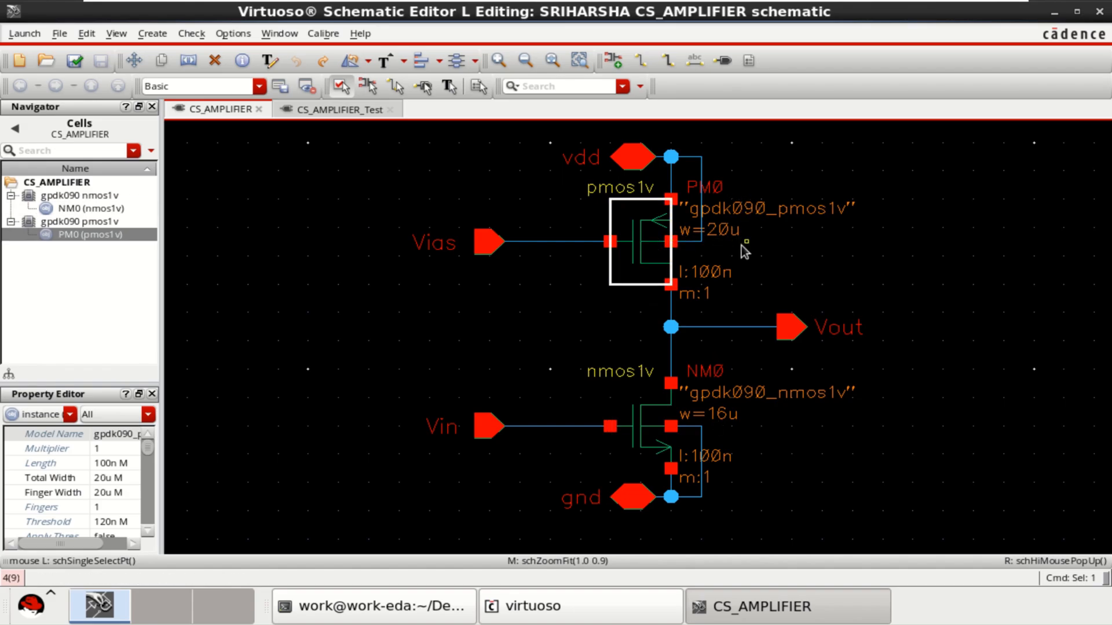
pyautogui.moveTo(405, 197)
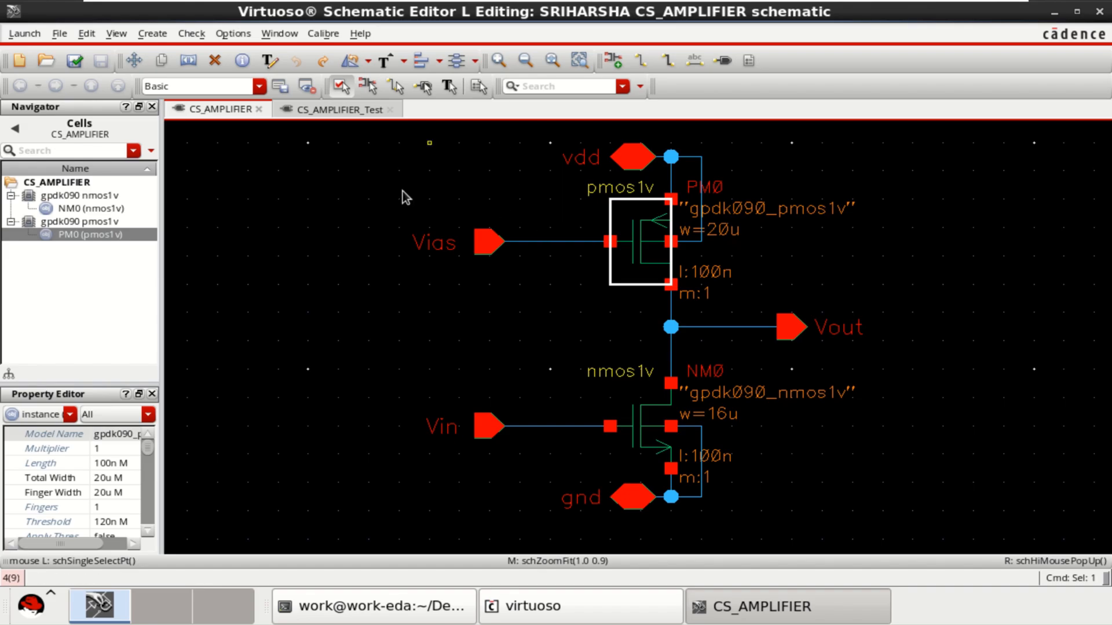
pyautogui.moveTo(408, 289)
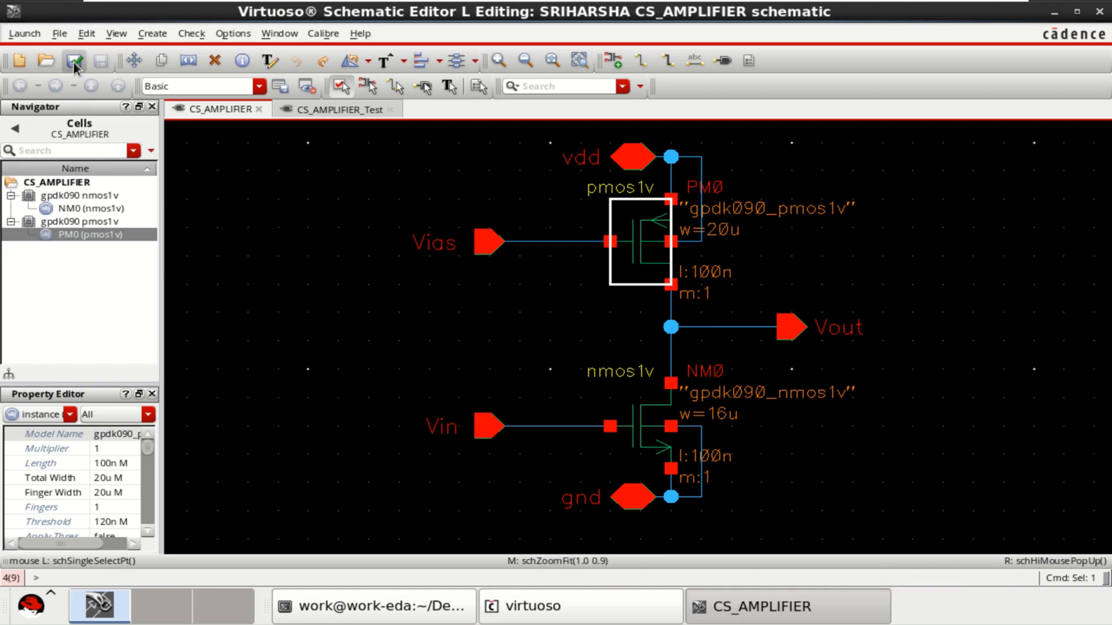
pyautogui.click(332, 109)
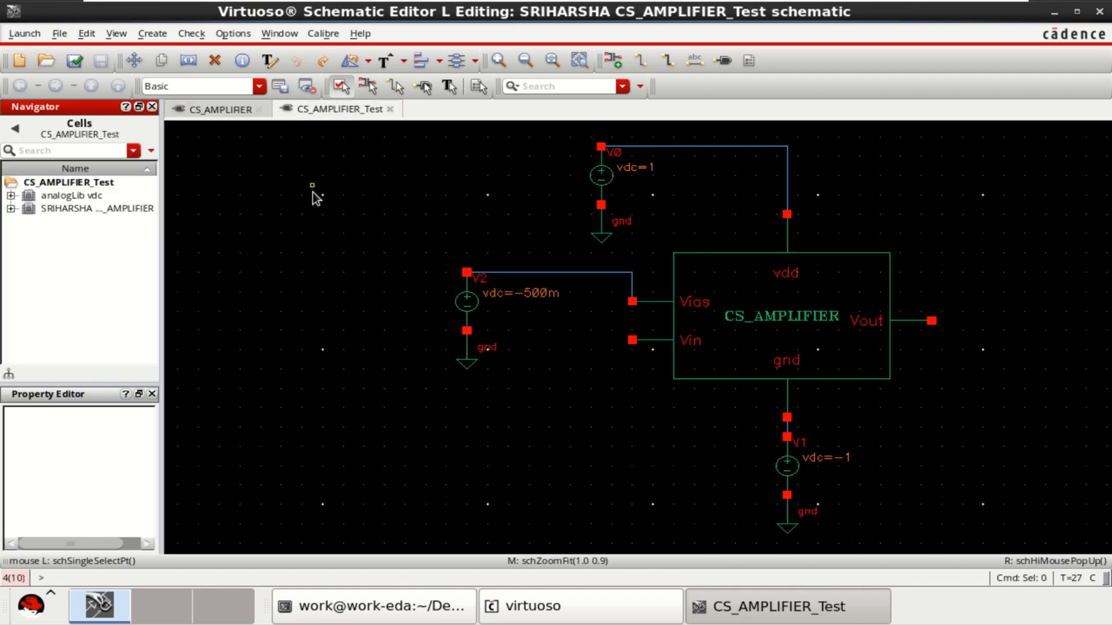
# Step: Inspect the V0 supply source in the testbench, then revisit PM0 and the Vias pin in CS_AMPLIFIER
pyautogui.click(780, 319)
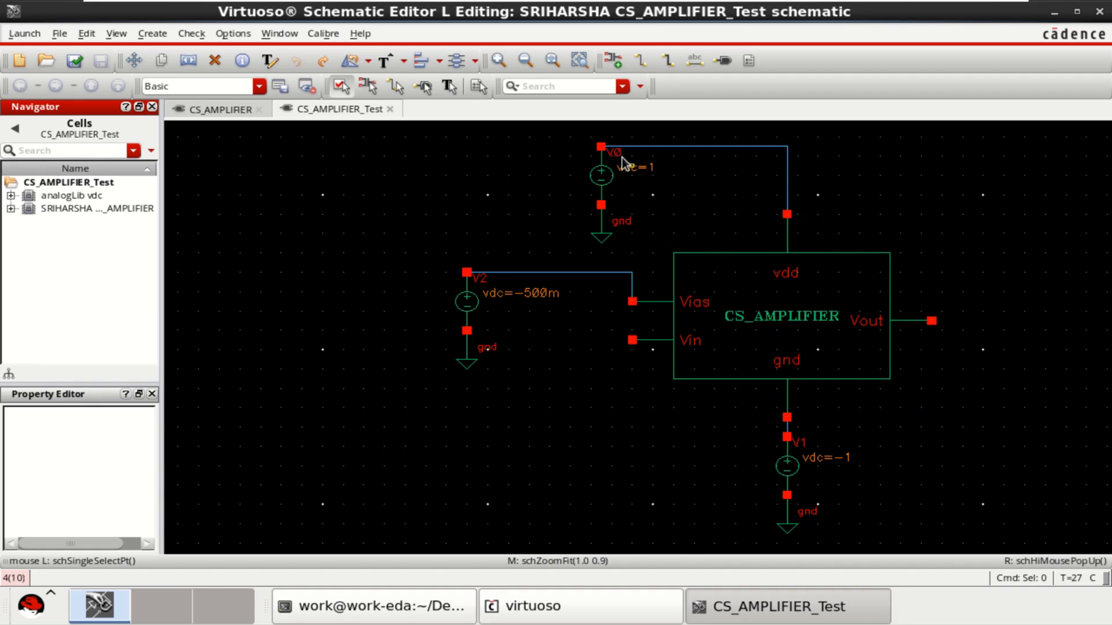
pyautogui.click(597, 177)
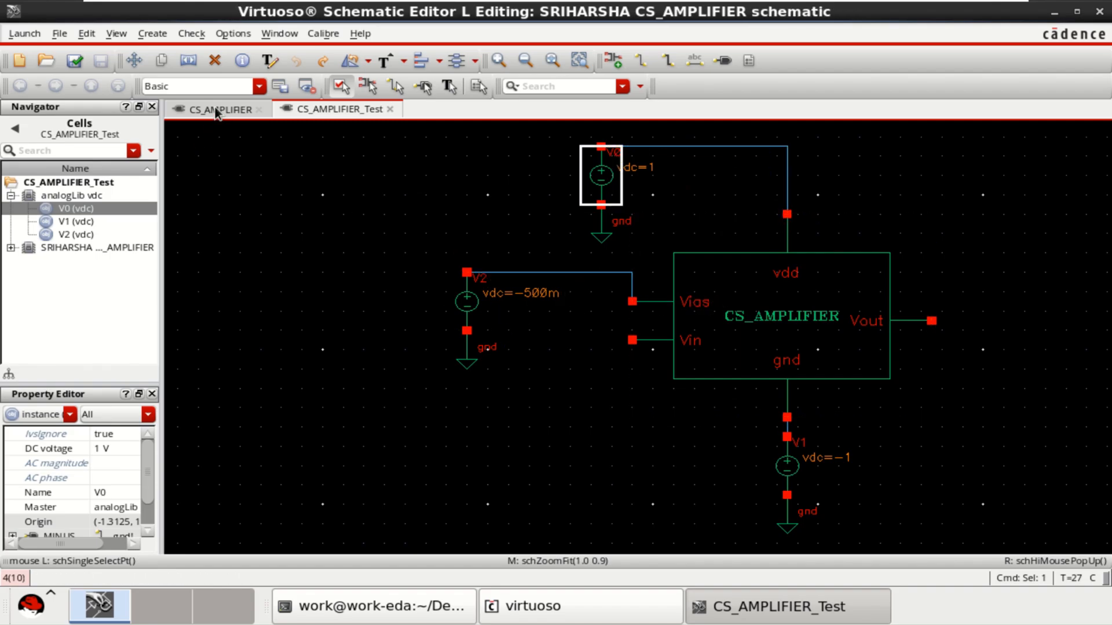
pyautogui.click(220, 108)
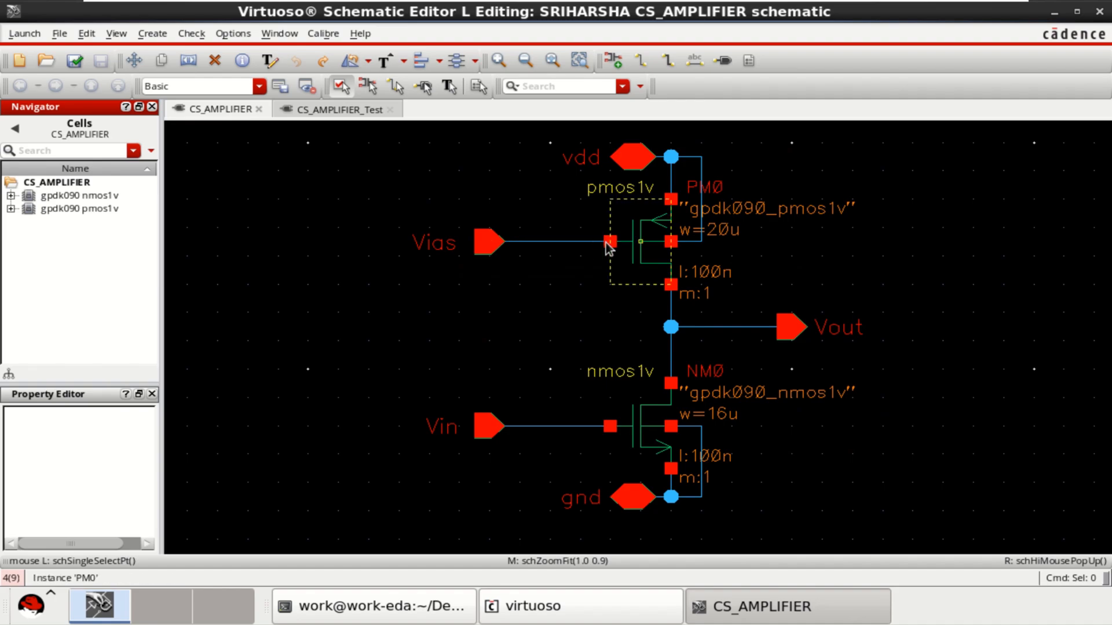
pyautogui.click(434, 242)
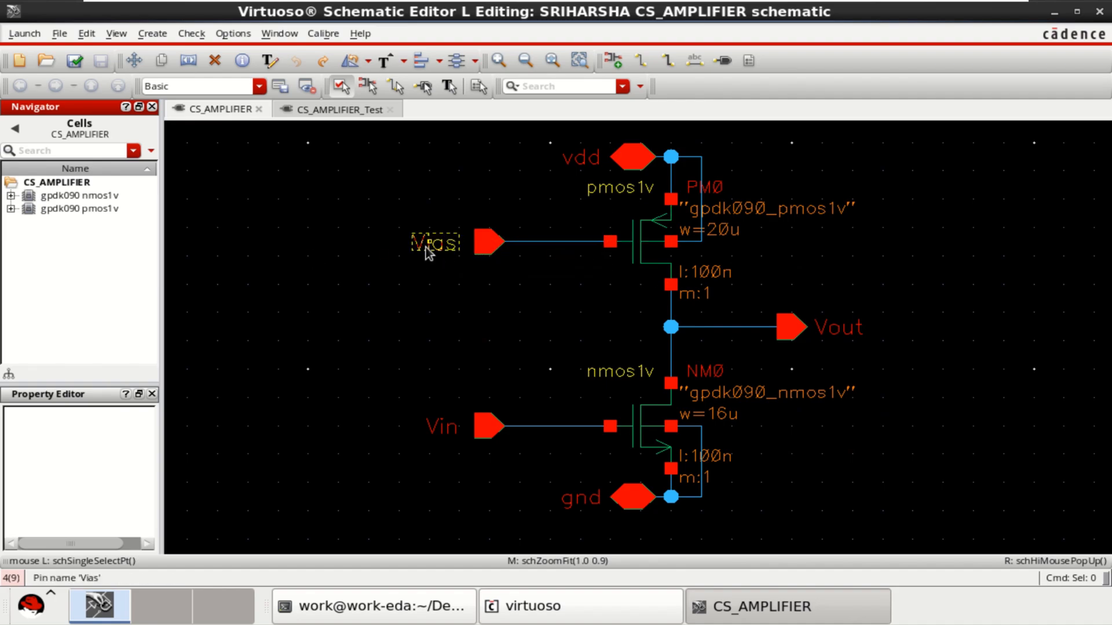
pyautogui.click(638, 241)
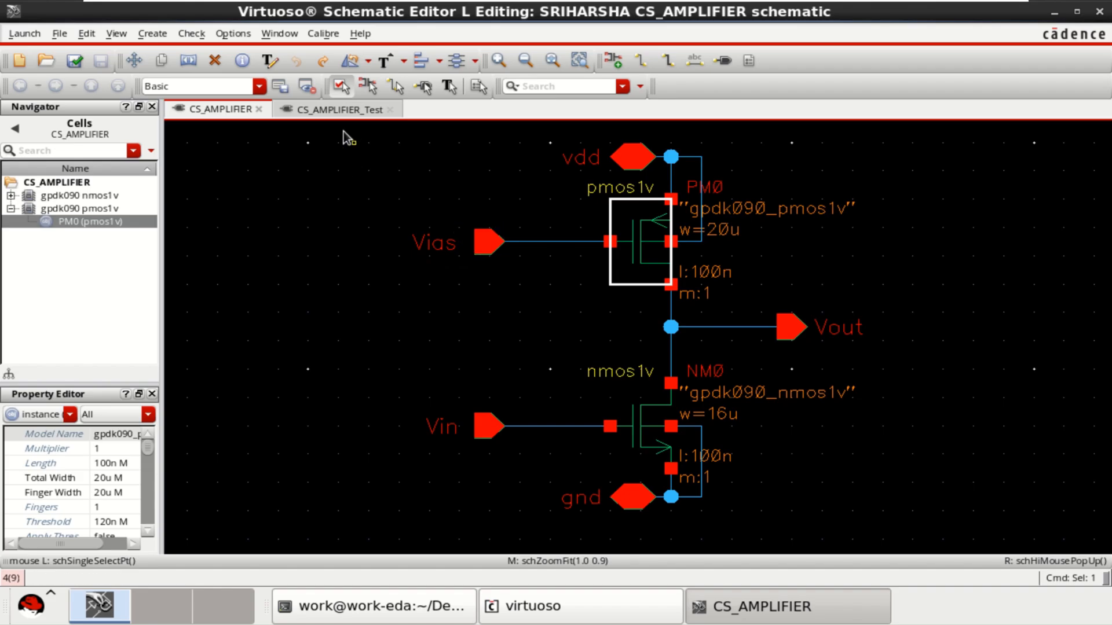
# Step: Return to CS_AMPLIFIER_Test and inspect the V2 bias source, leaving it unchanged
pyautogui.click(332, 108)
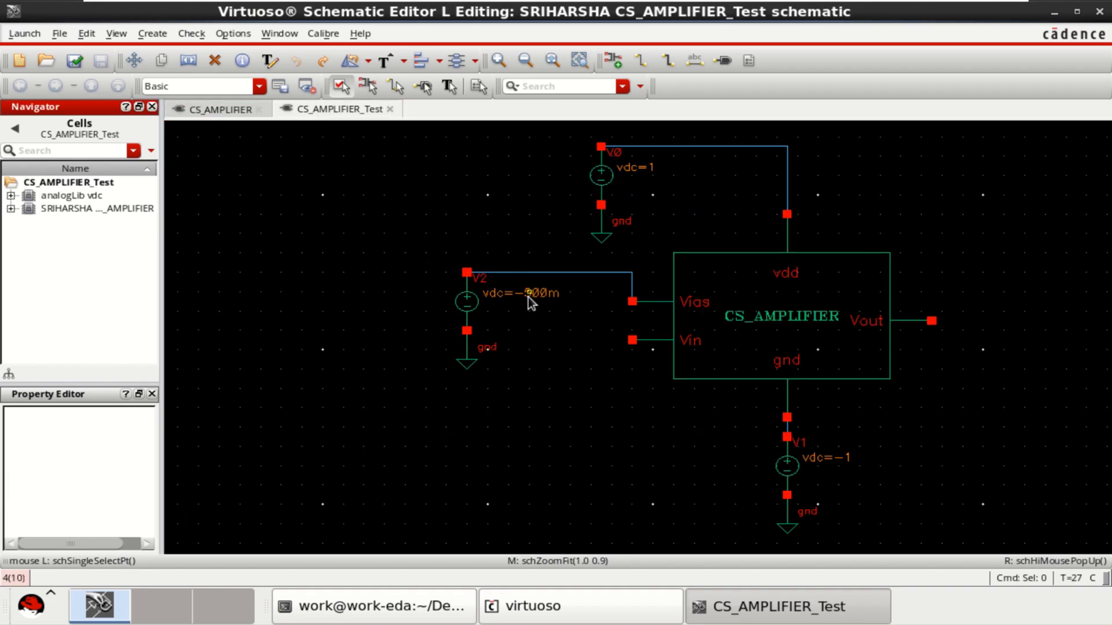
pyautogui.click(465, 302)
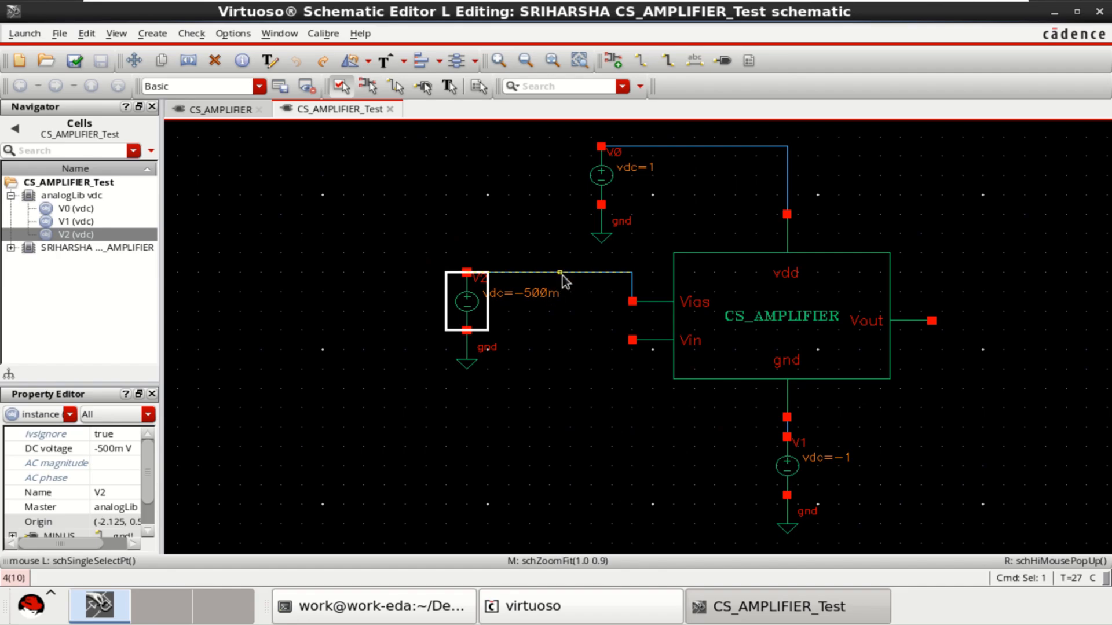
pyautogui.click(745, 309)
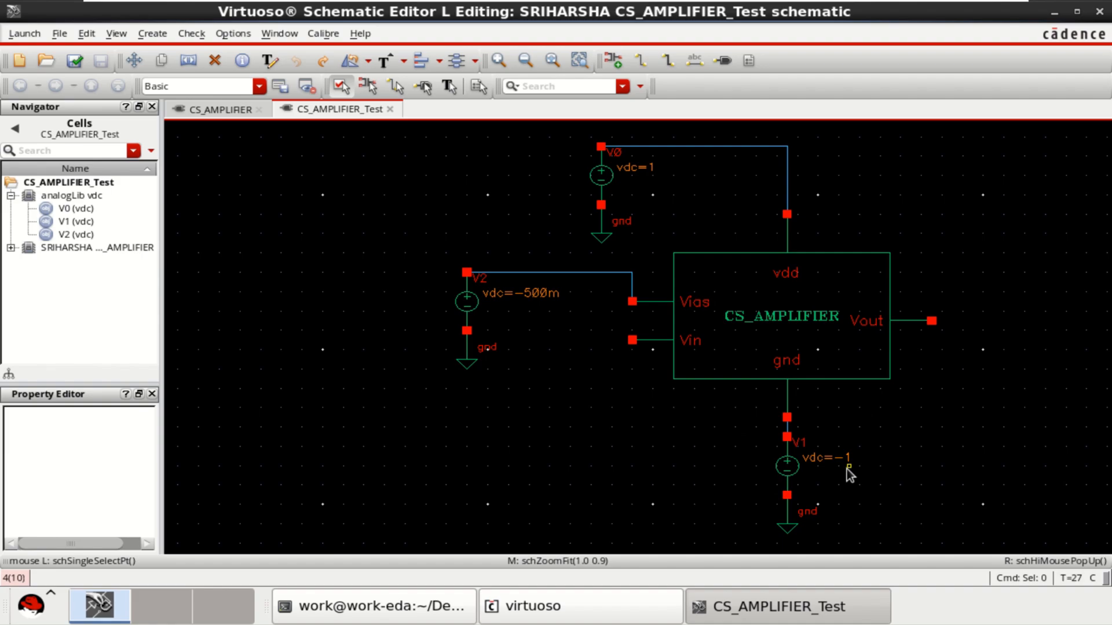
pyautogui.moveTo(374, 216)
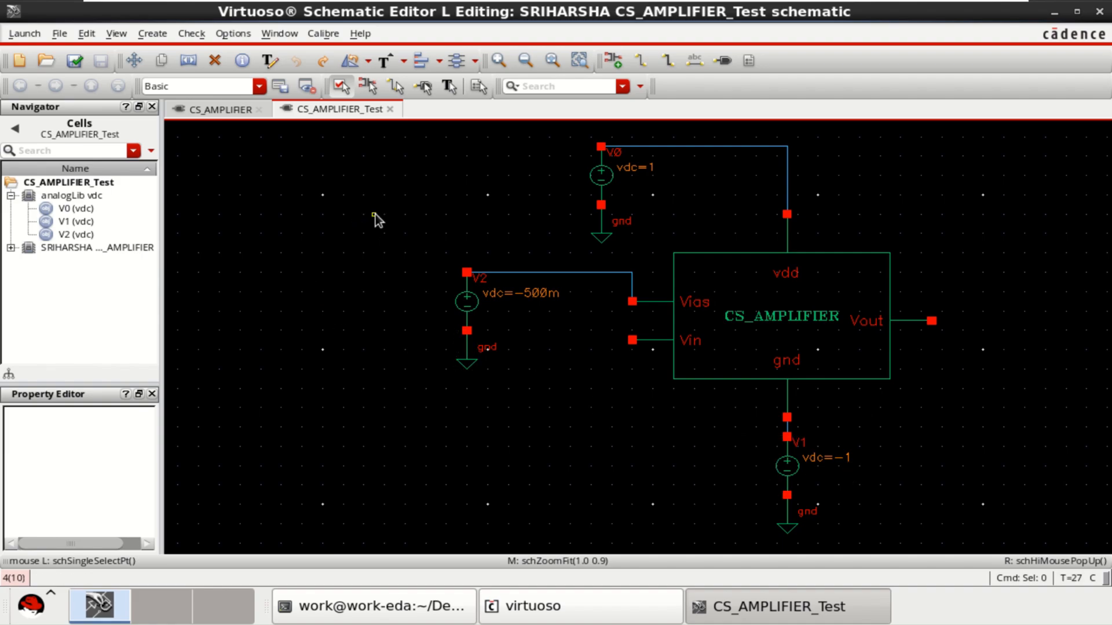
pyautogui.moveTo(613, 353)
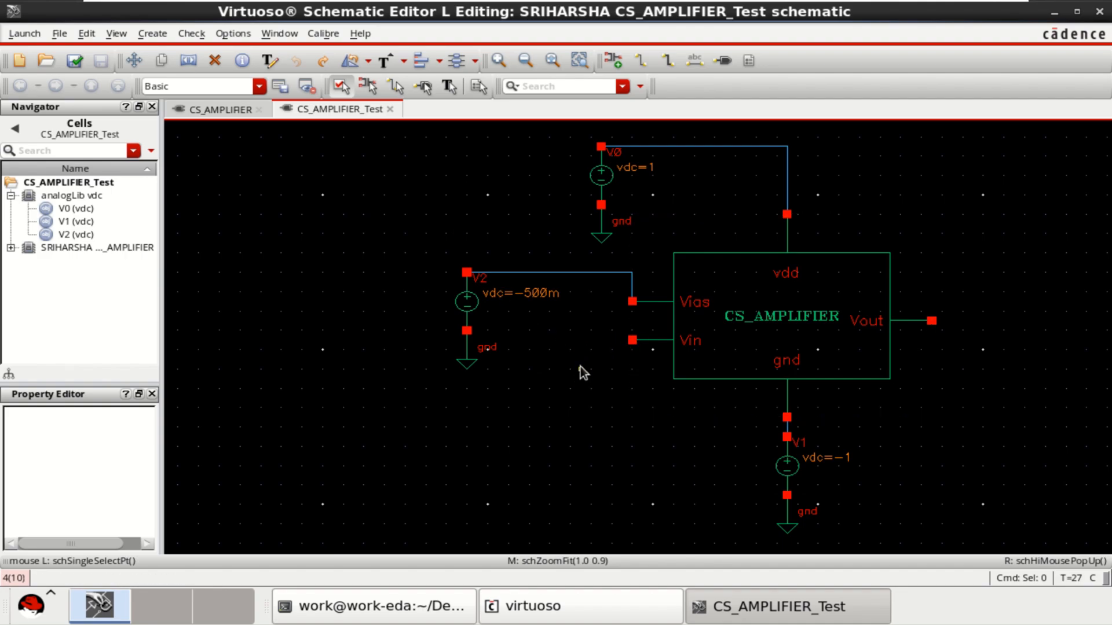
# Step: Place analogLib port instances PORT0 left and PORT1 right of the CS_AMPLIFIER symbol
pyautogui.click(611, 60)
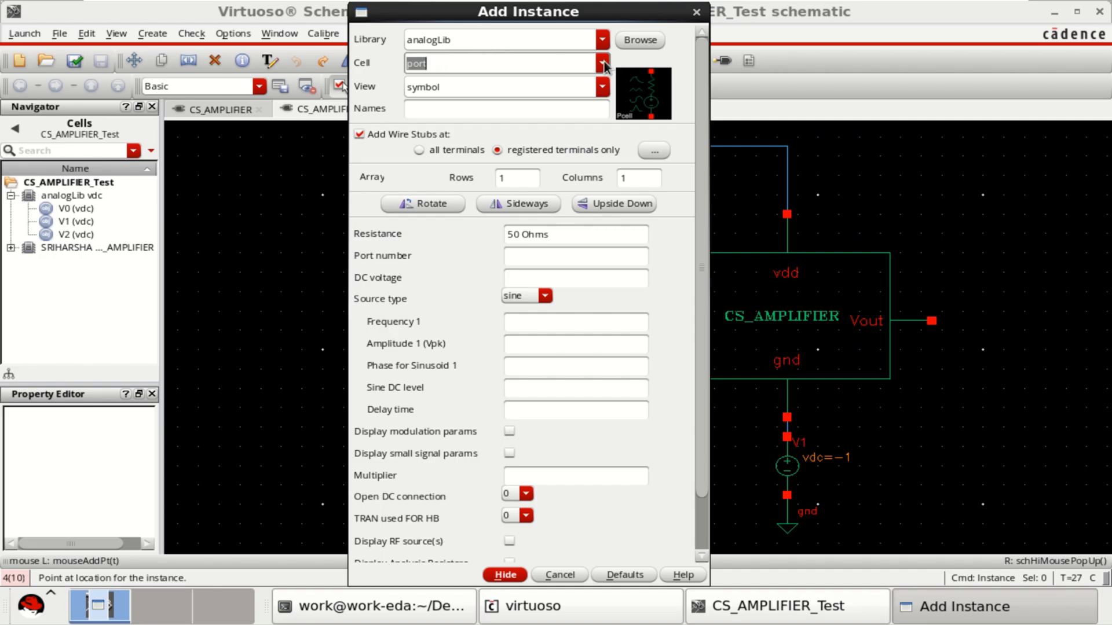
pyautogui.moveTo(389, 62)
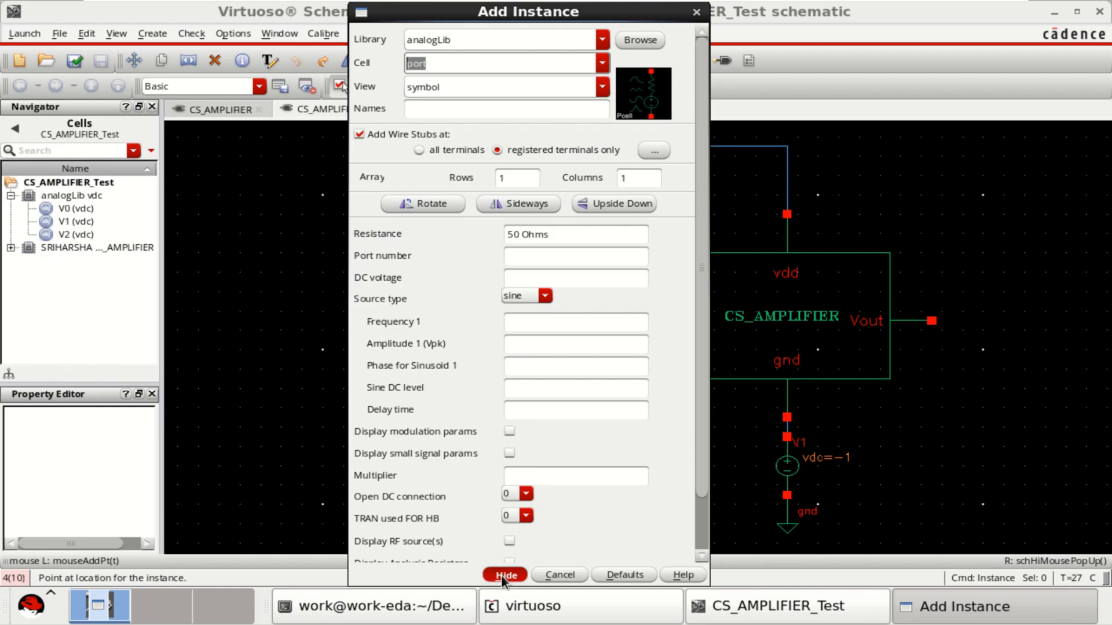
pyautogui.click(503, 575)
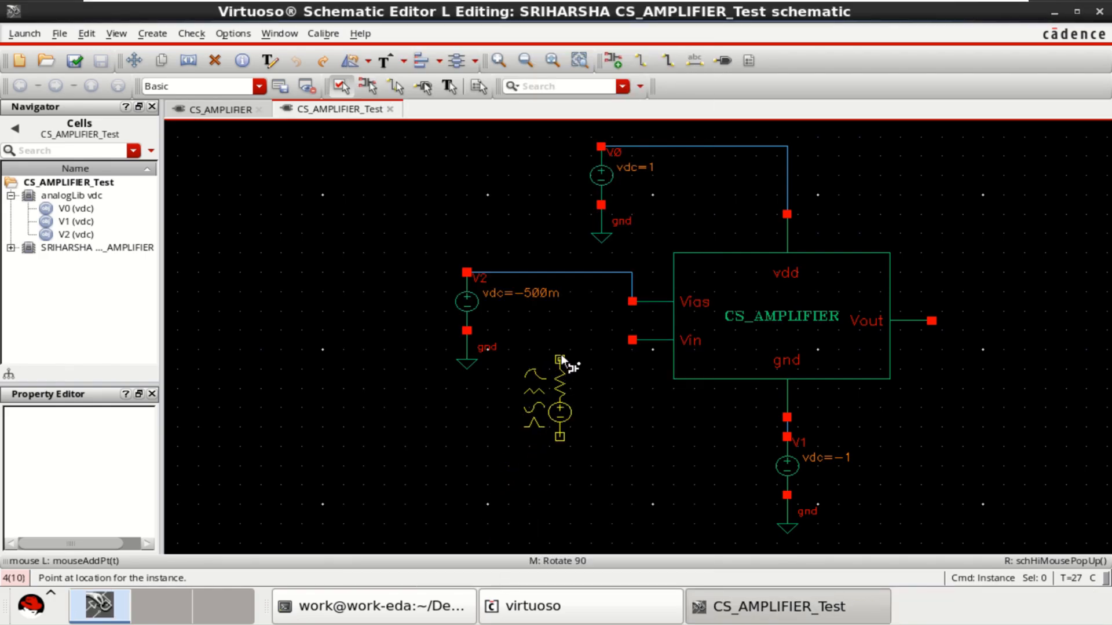
pyautogui.click(559, 361)
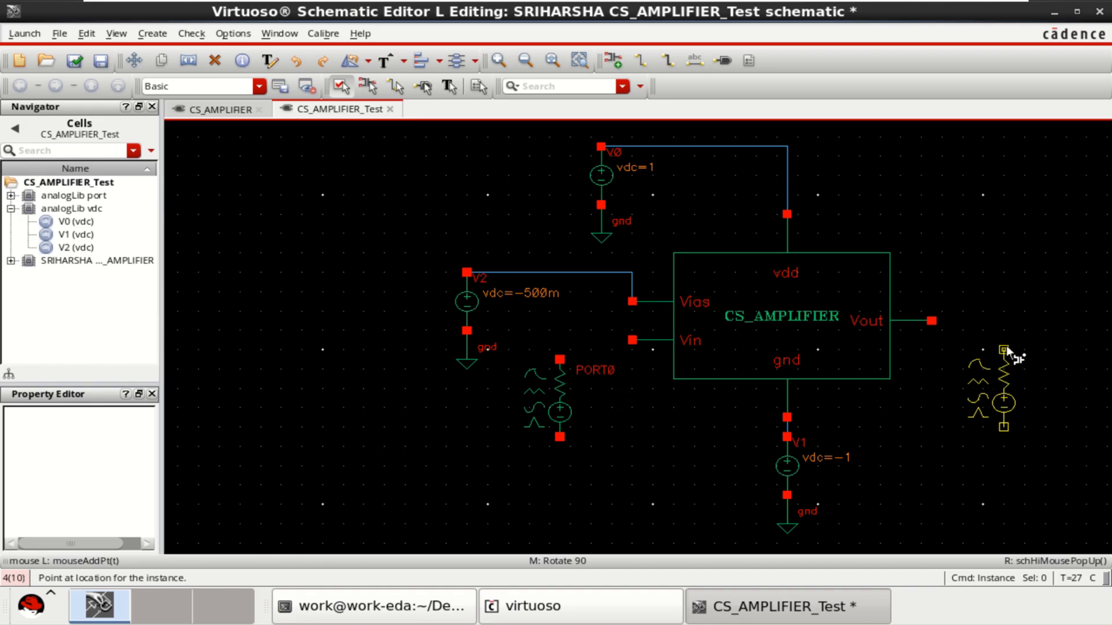
pyautogui.click(1002, 354)
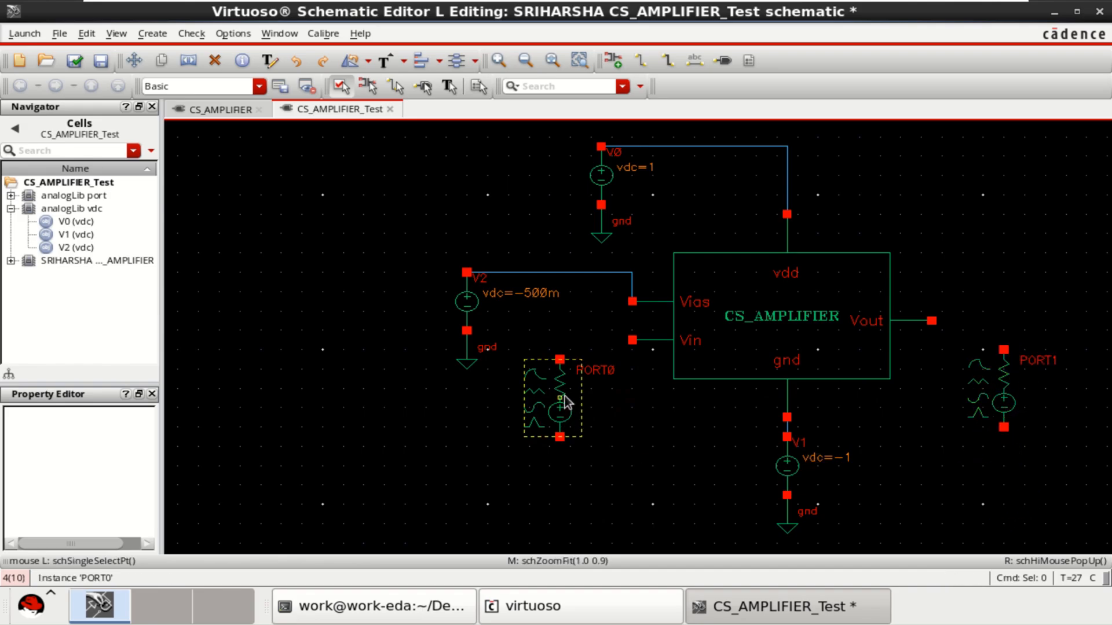
# Step: Set PORT0's resistance to 50 Ohms with the sine source type and confirm
pyautogui.click(554, 405)
pyautogui.write('100 Ohms')
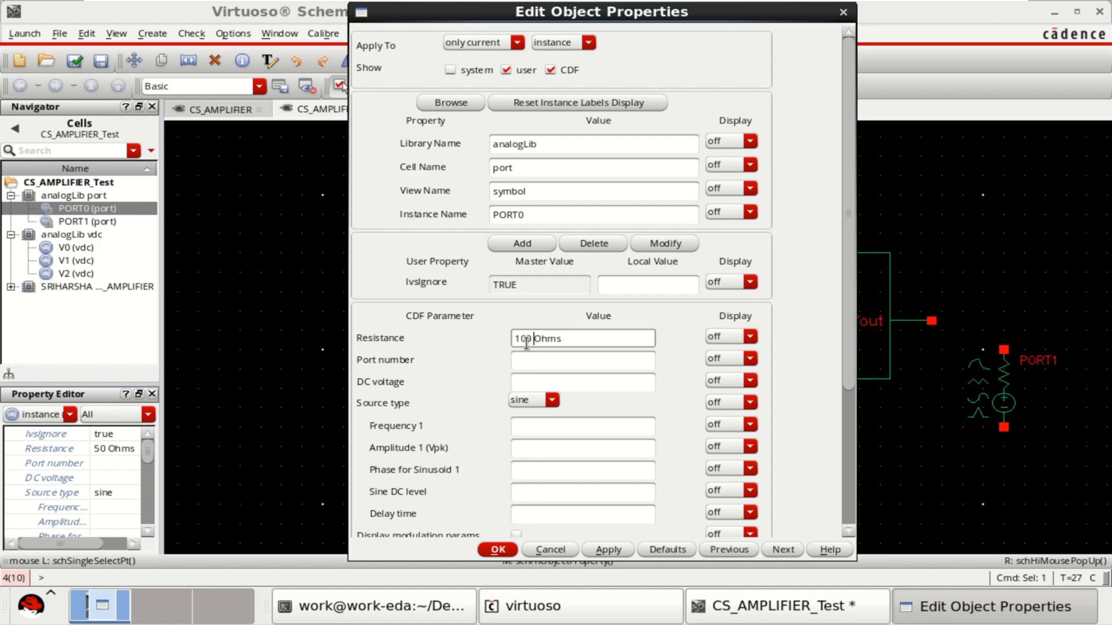
pyautogui.doubleClick(521, 338)
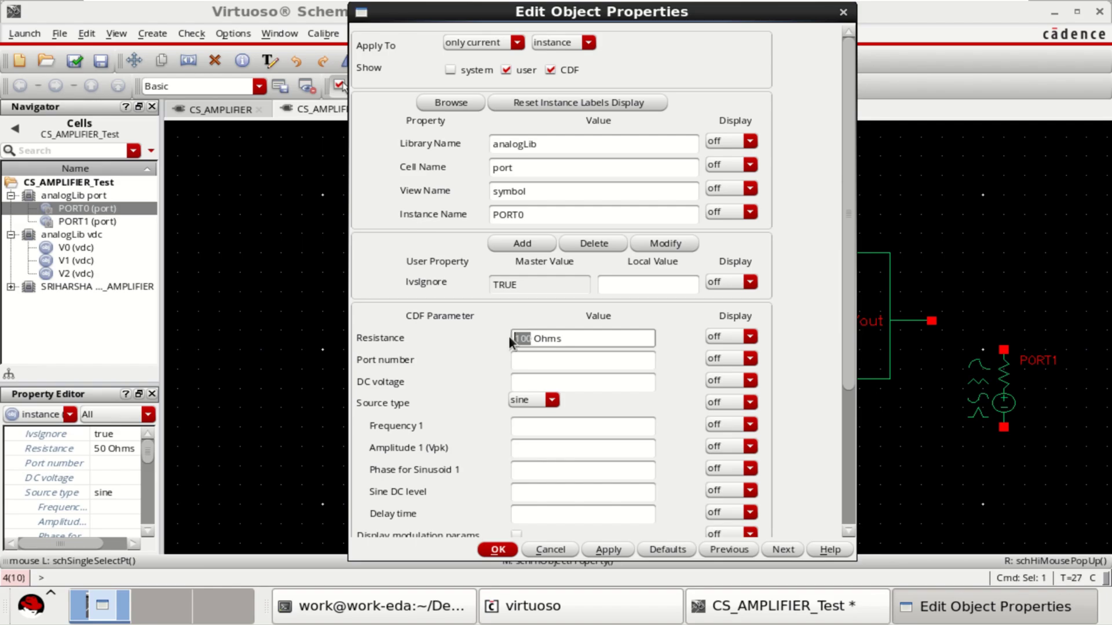
pyautogui.write('R1')
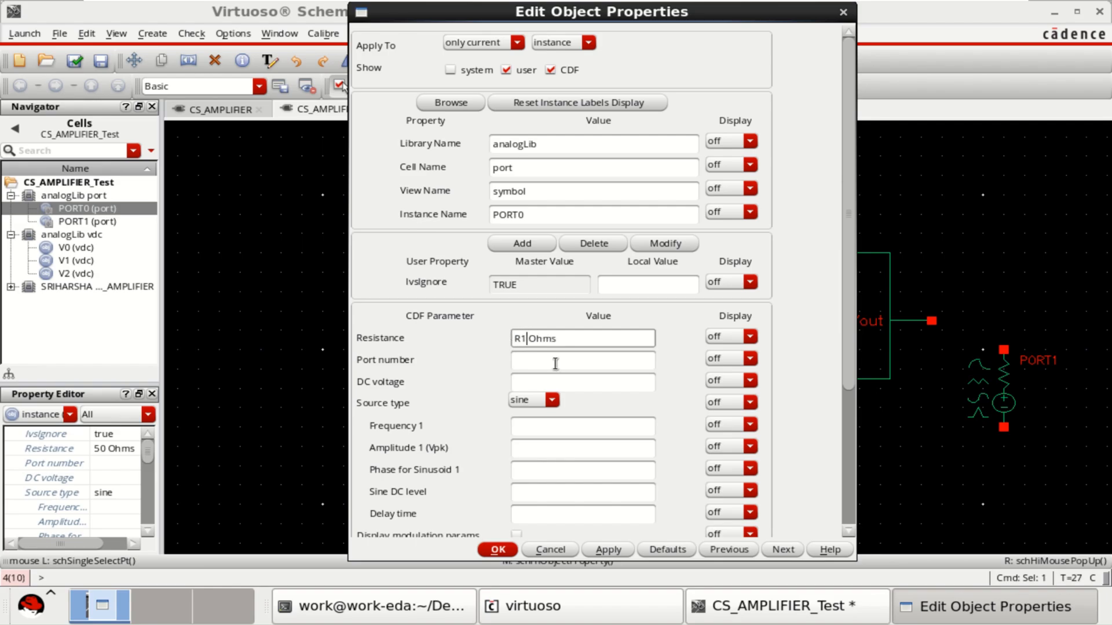
pyautogui.doubleClick(518, 338)
pyautogui.write('50')
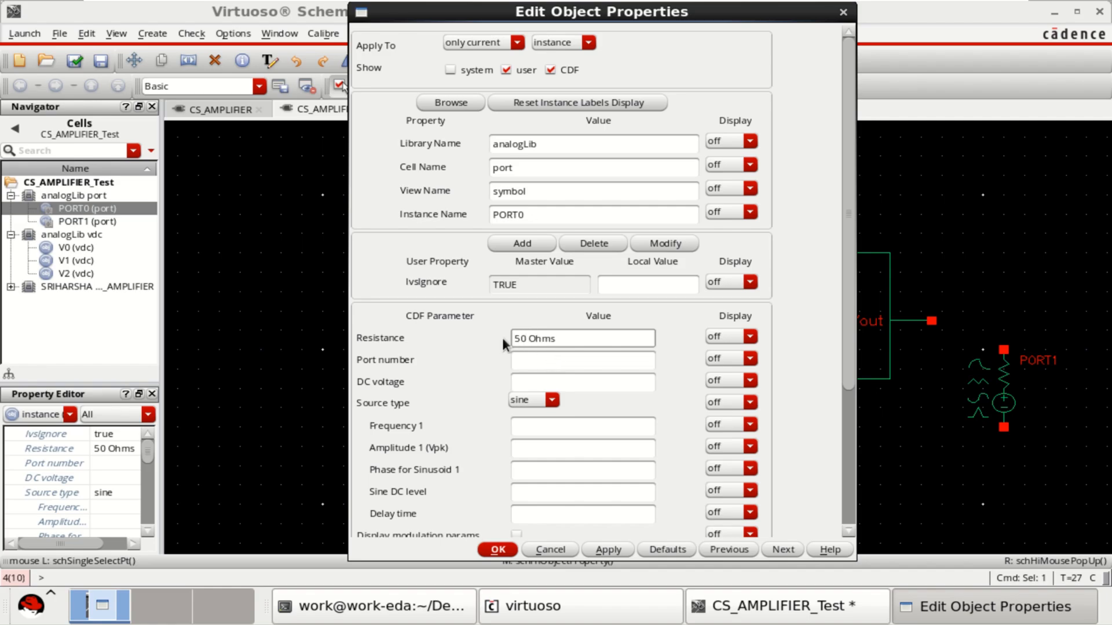
pyautogui.moveTo(419, 363)
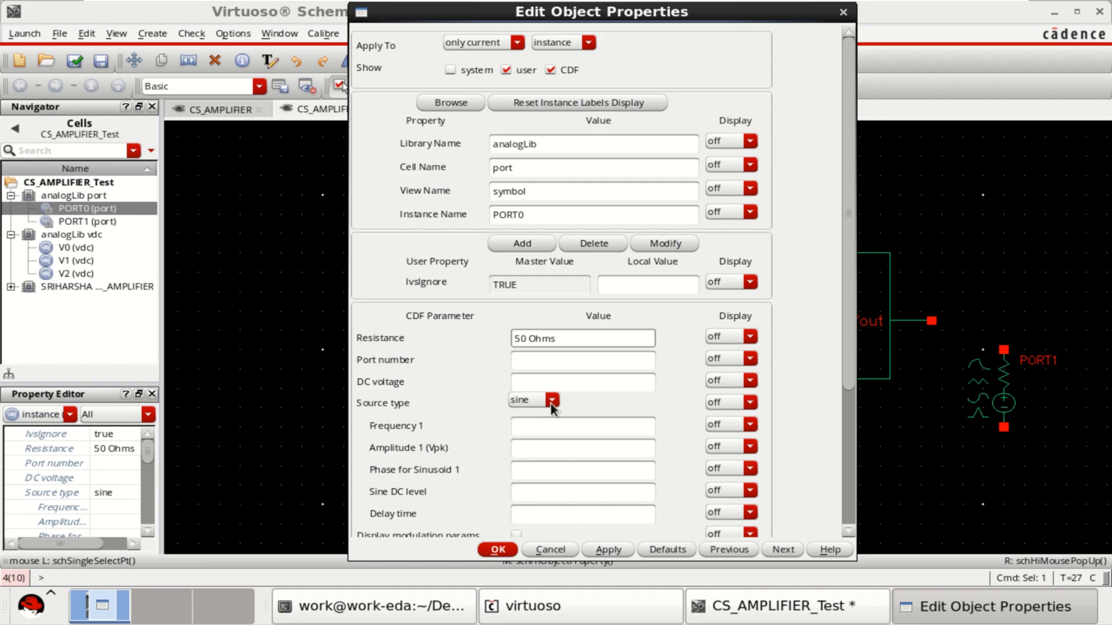
pyautogui.click(550, 401)
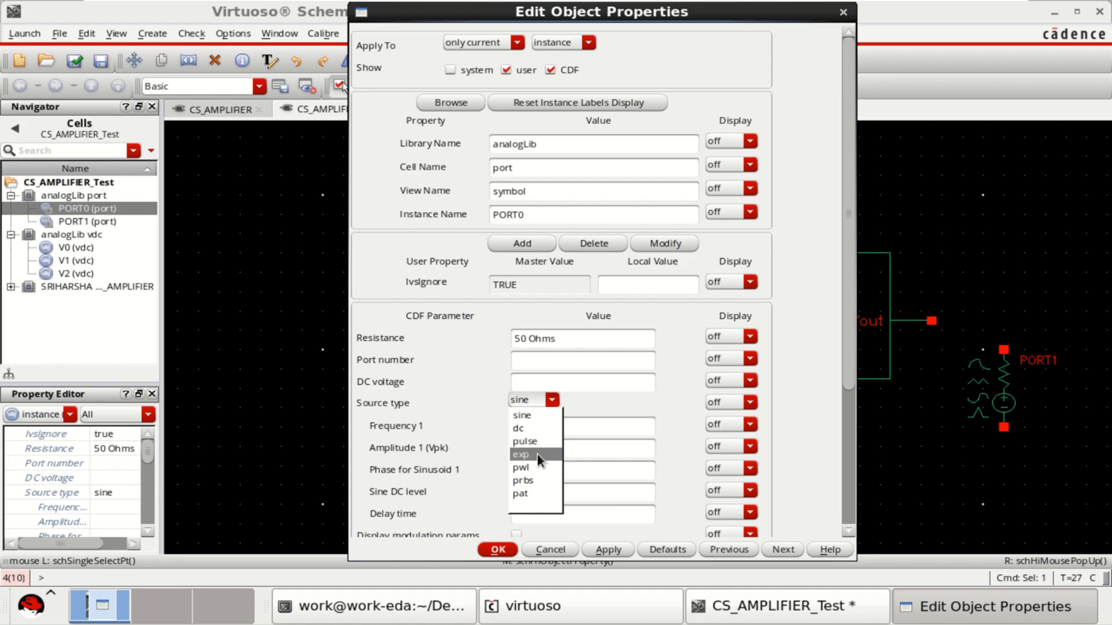
pyautogui.moveTo(537, 467)
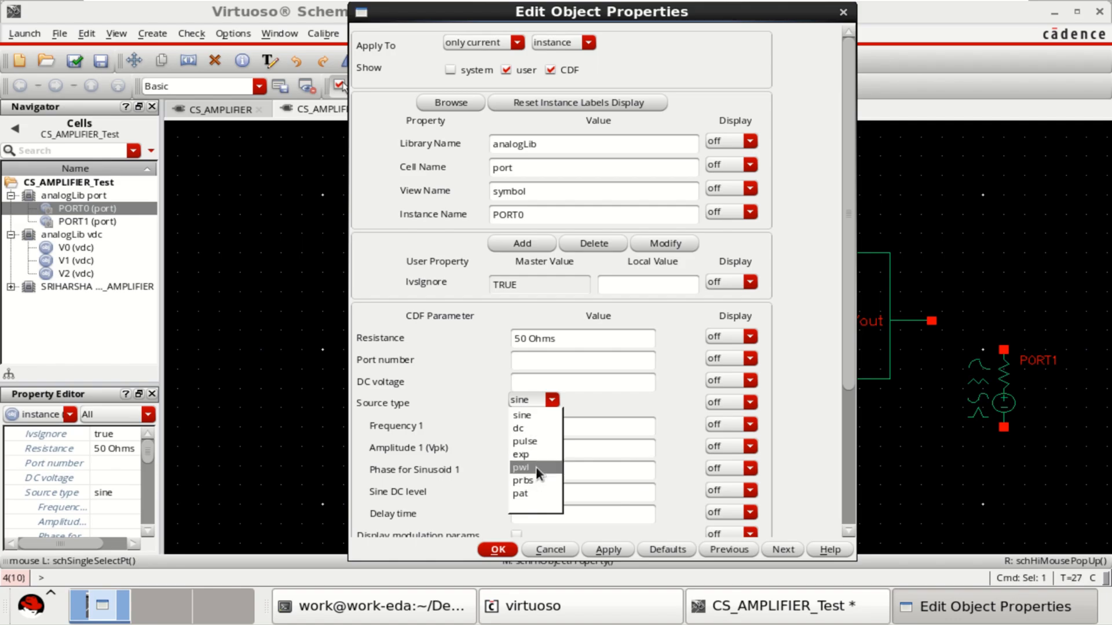
pyautogui.moveTo(532, 481)
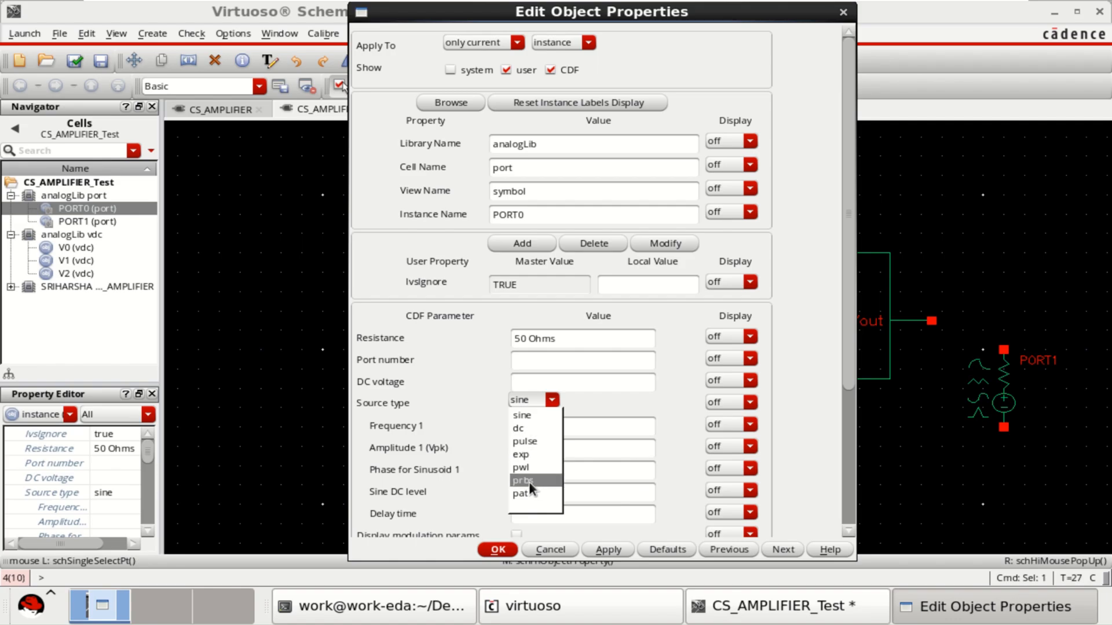
pyautogui.moveTo(529, 502)
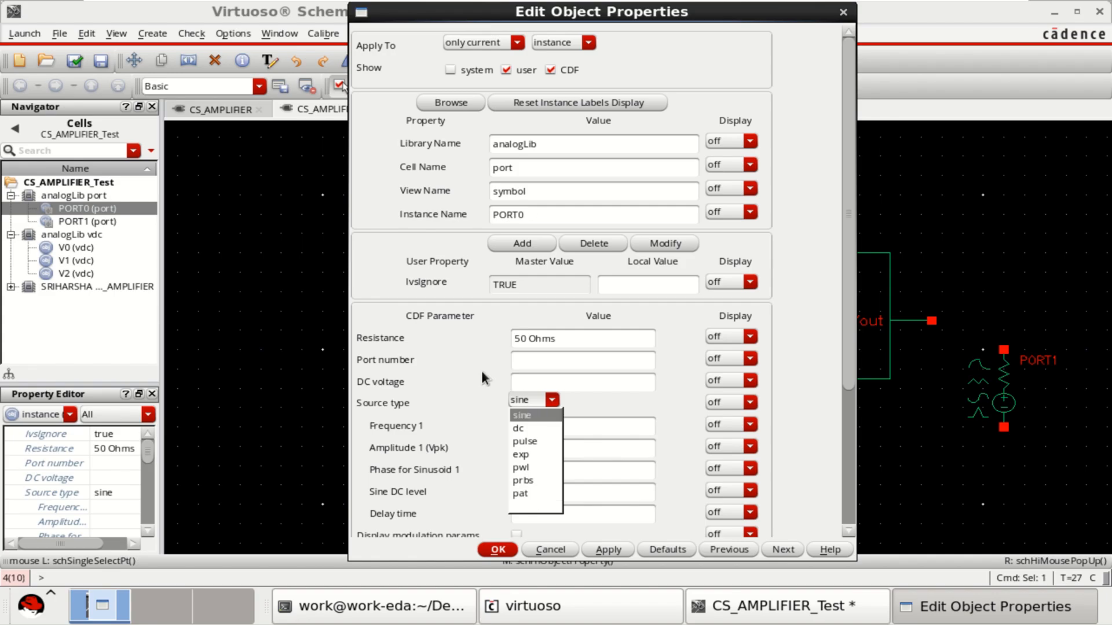
pyautogui.click(521, 415)
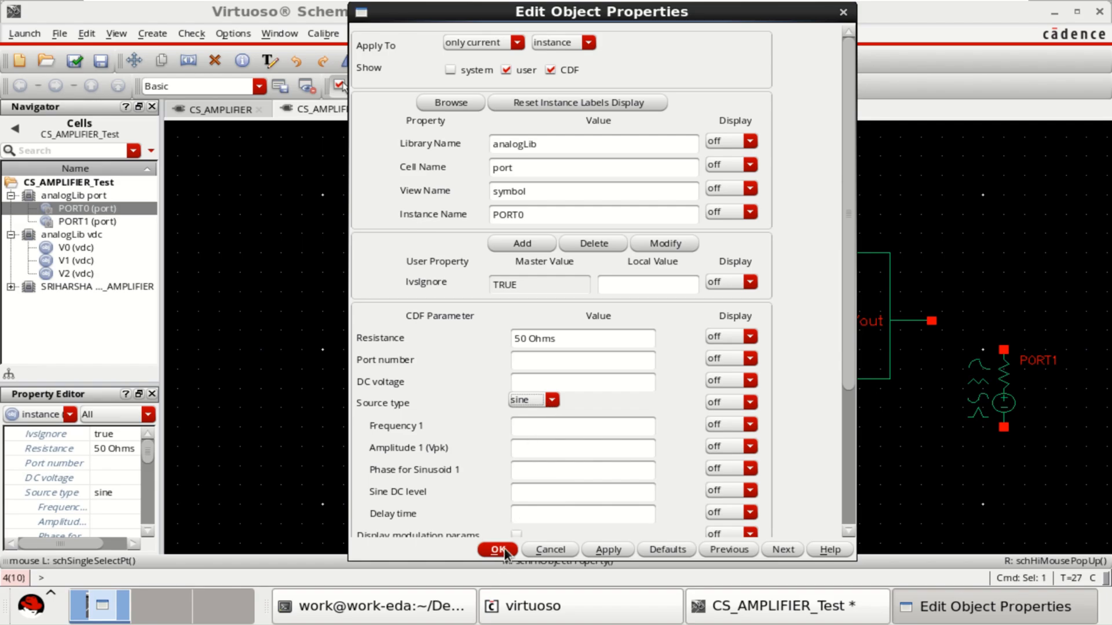
pyautogui.click(498, 548)
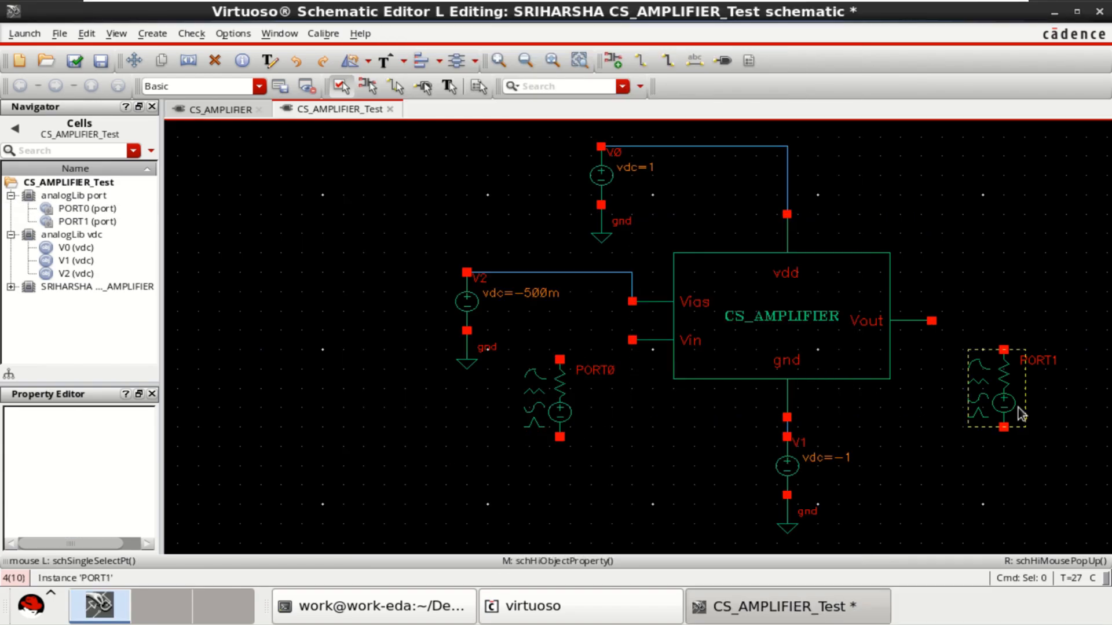
# Step: Bring up PORT1's Edit Object Properties with its resistance value selected
pyautogui.click(994, 383)
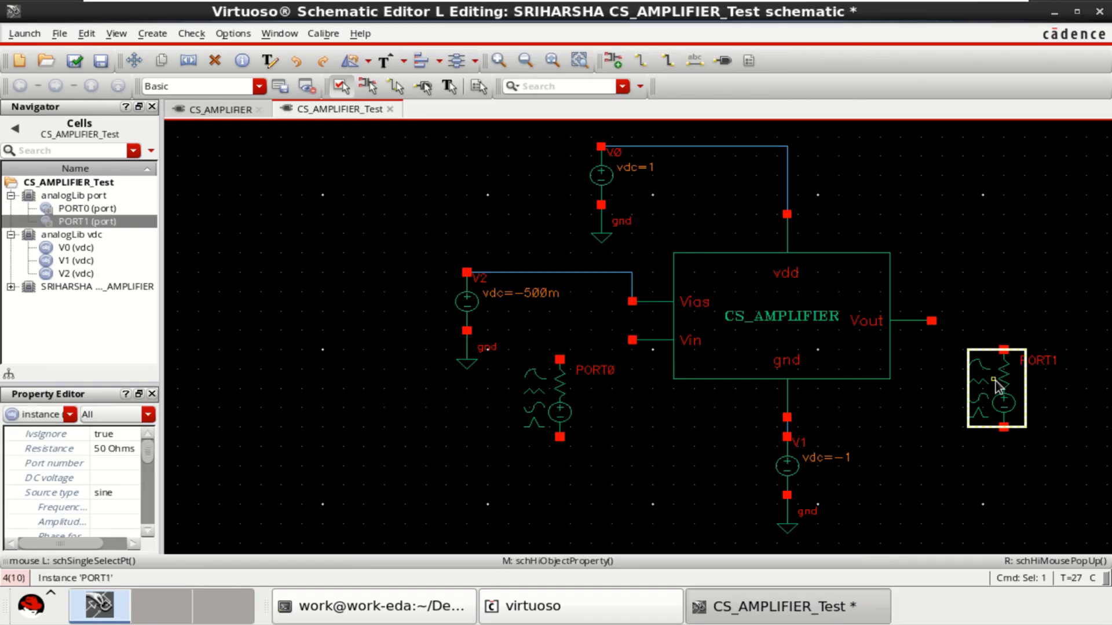
pyautogui.doubleClick(996, 387)
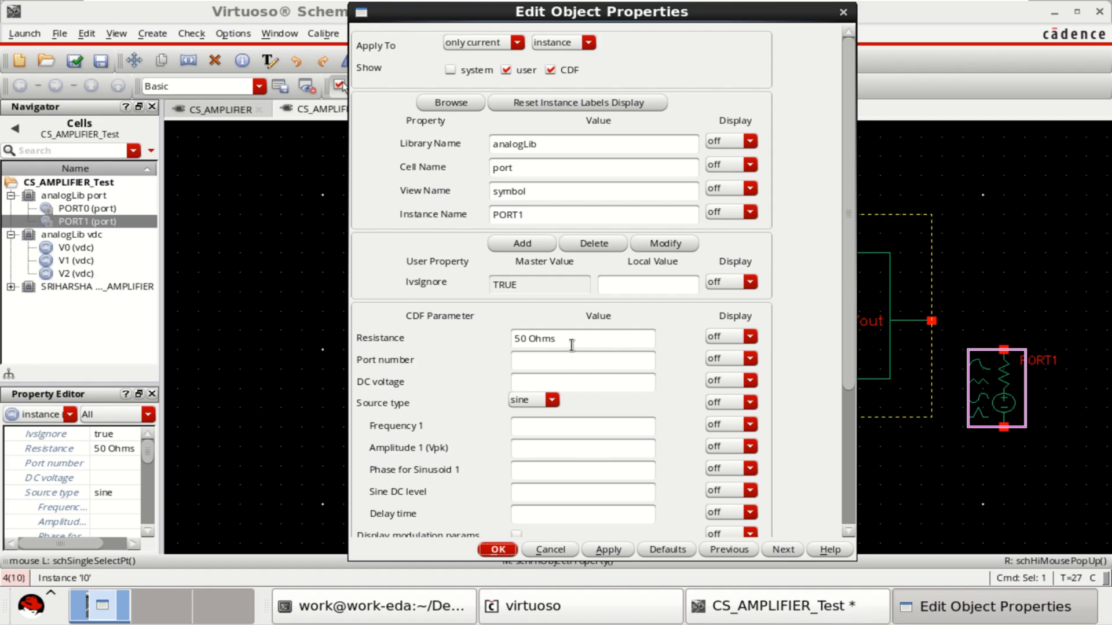
pyautogui.tripleClick(581, 338)
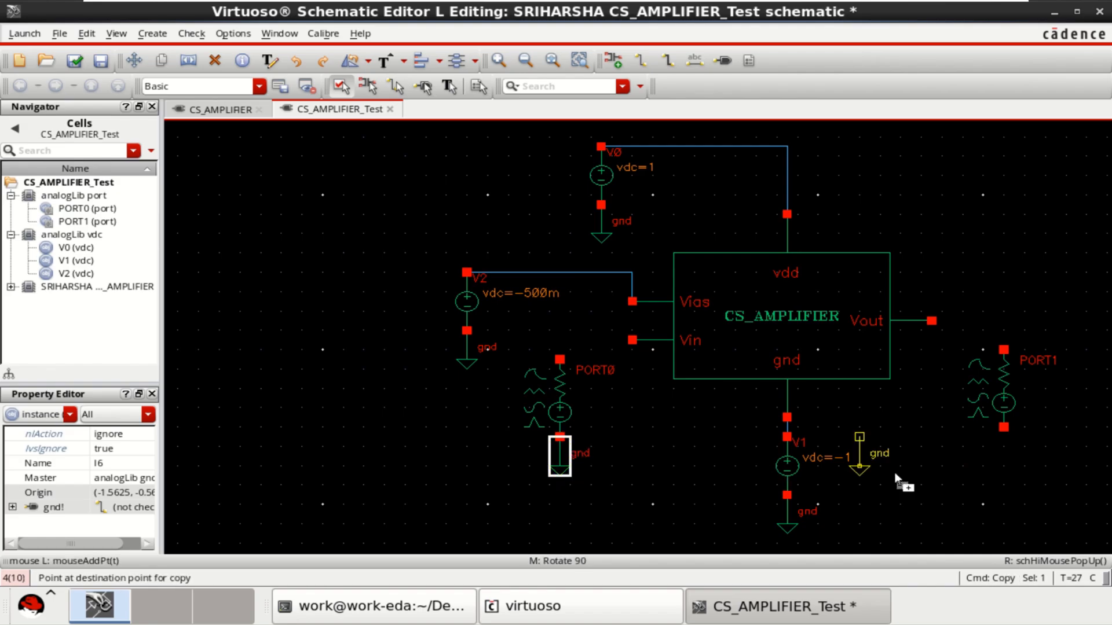
# Step: Ground PORT1, wire its top terminal to Vout, and fit the saved schematic in view
pyautogui.click(1004, 456)
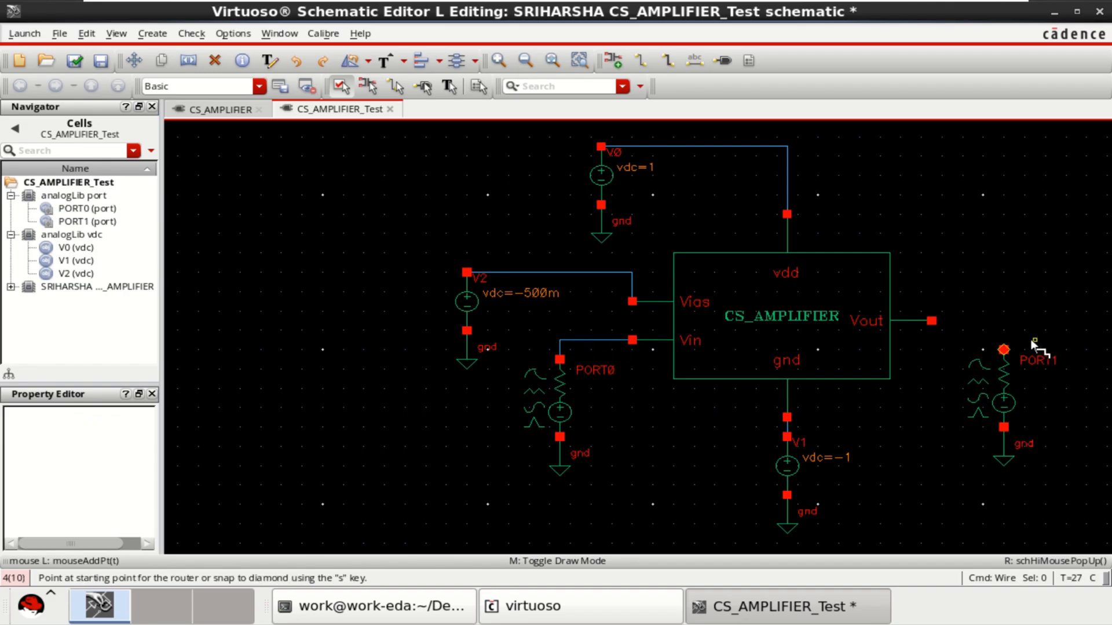
pyautogui.click(931, 320)
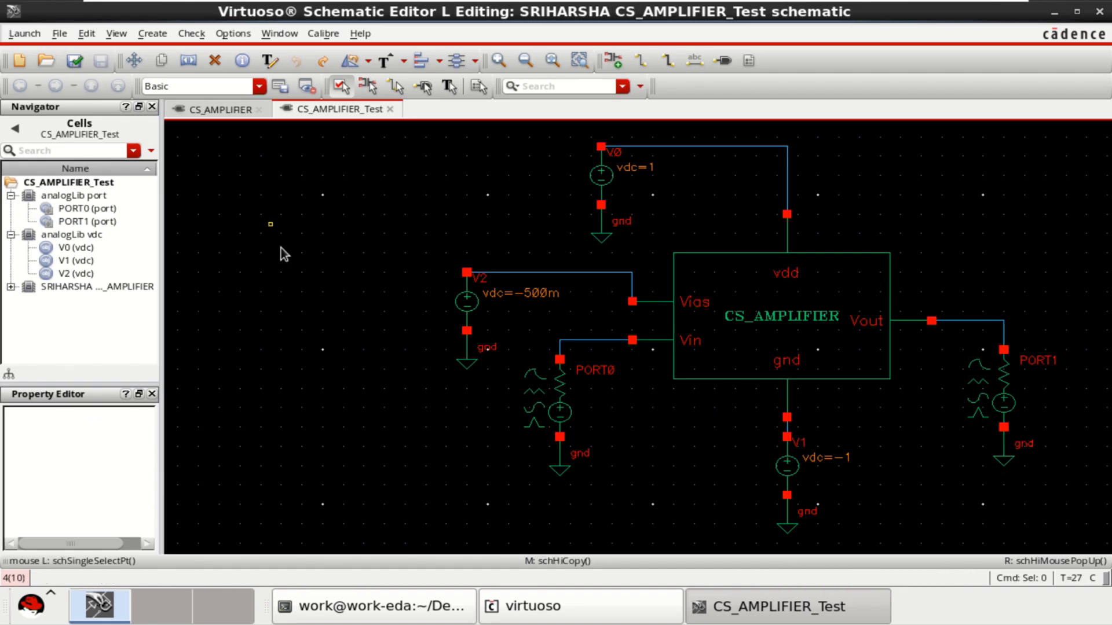
pyautogui.moveTo(923, 447)
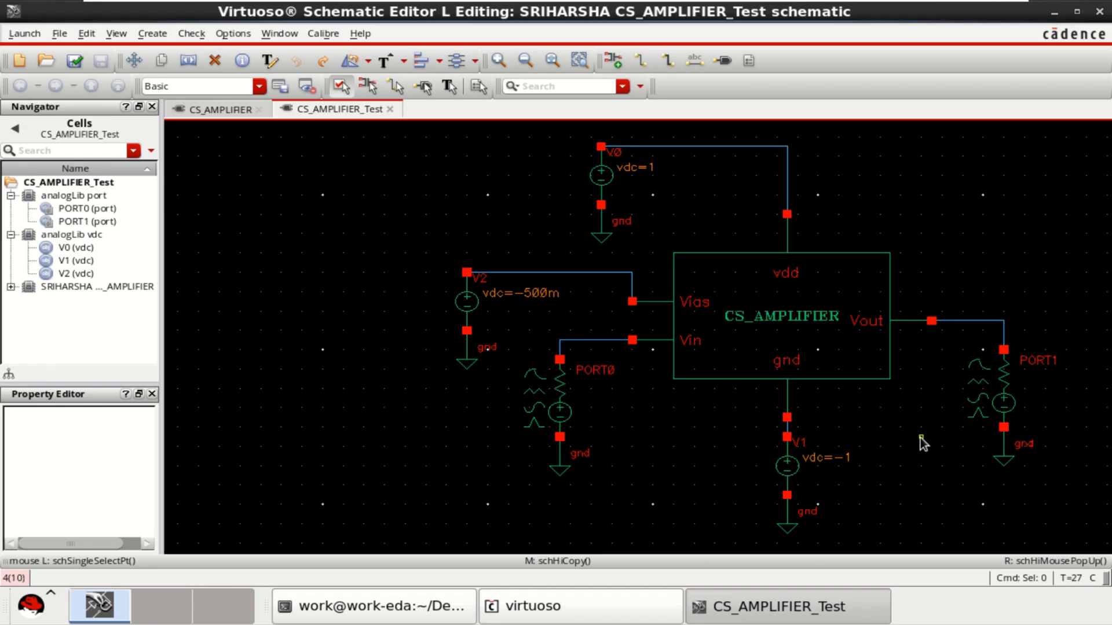
pyautogui.press('f')
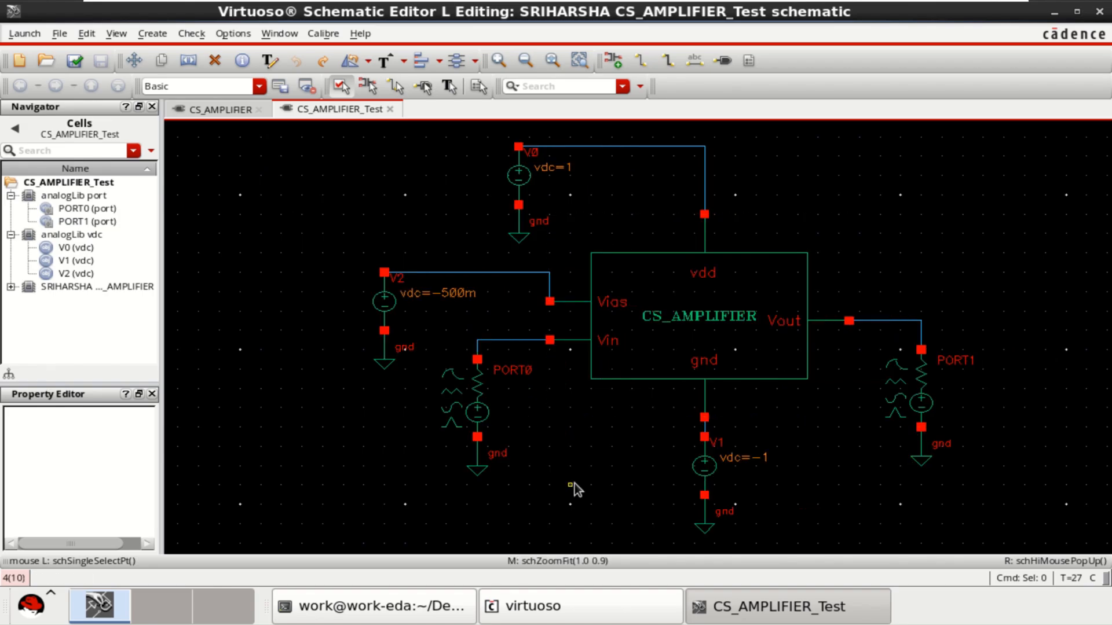
pyautogui.click(475, 400)
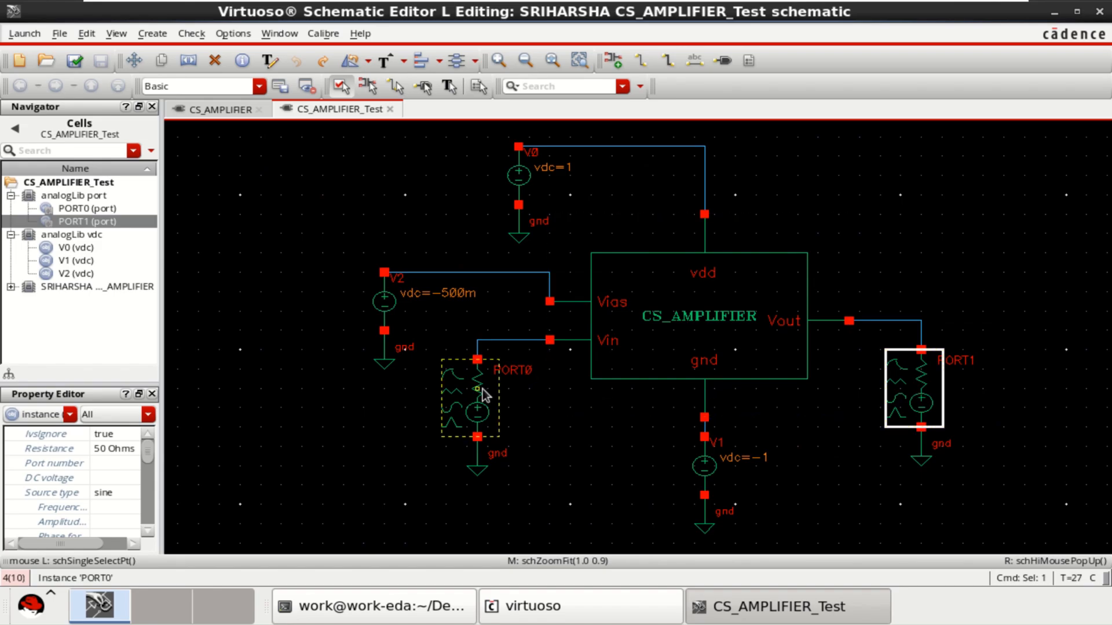
pyautogui.click(927, 402)
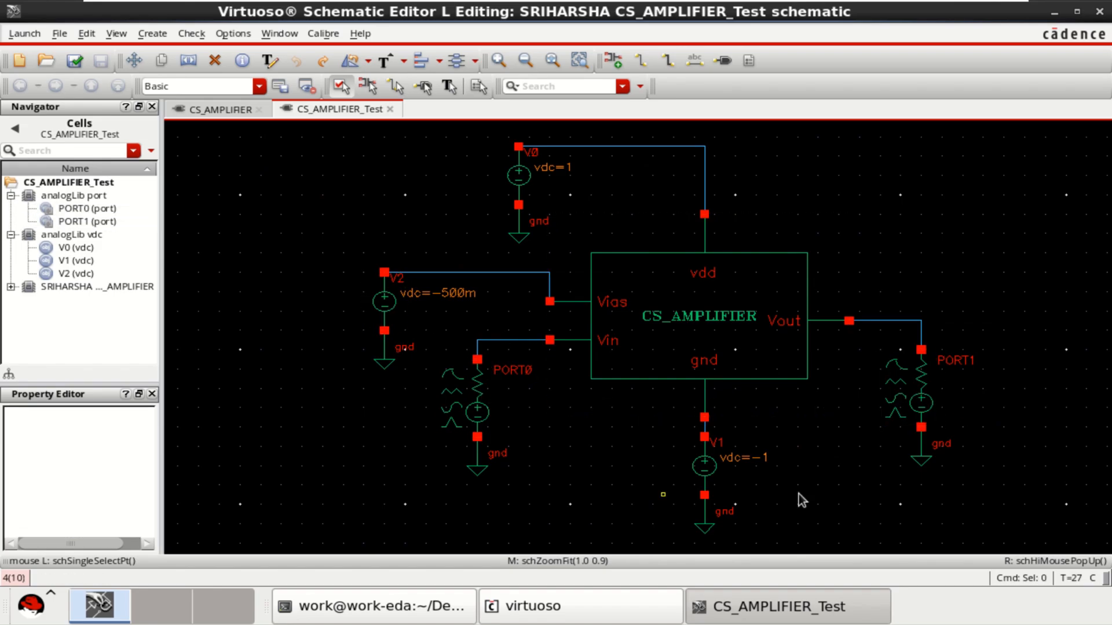
pyautogui.click(23, 32)
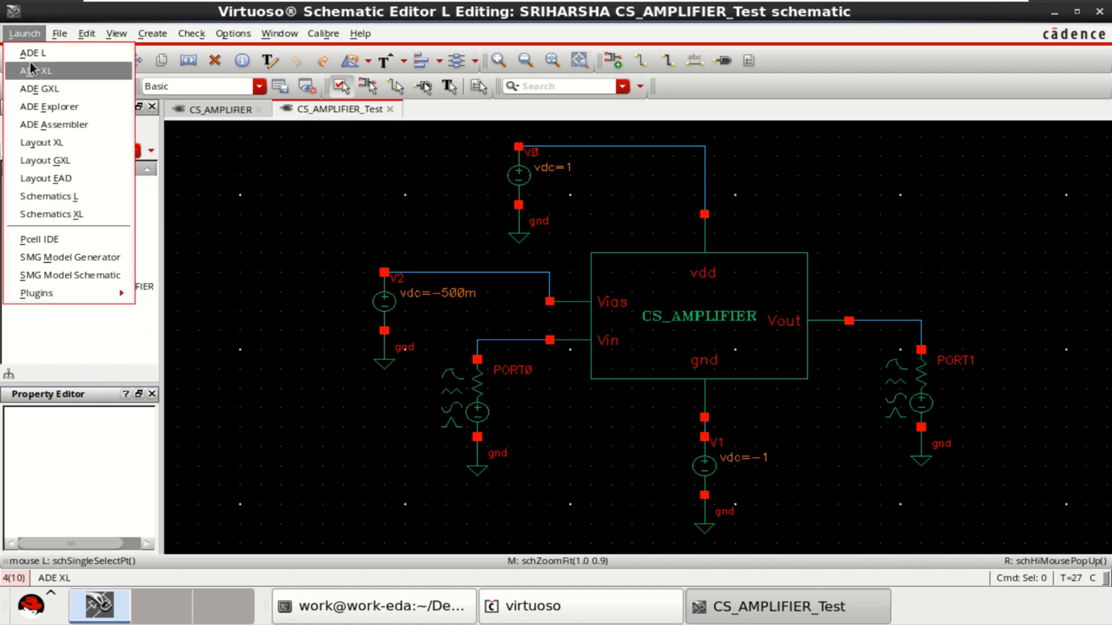
pyautogui.moveTo(42, 56)
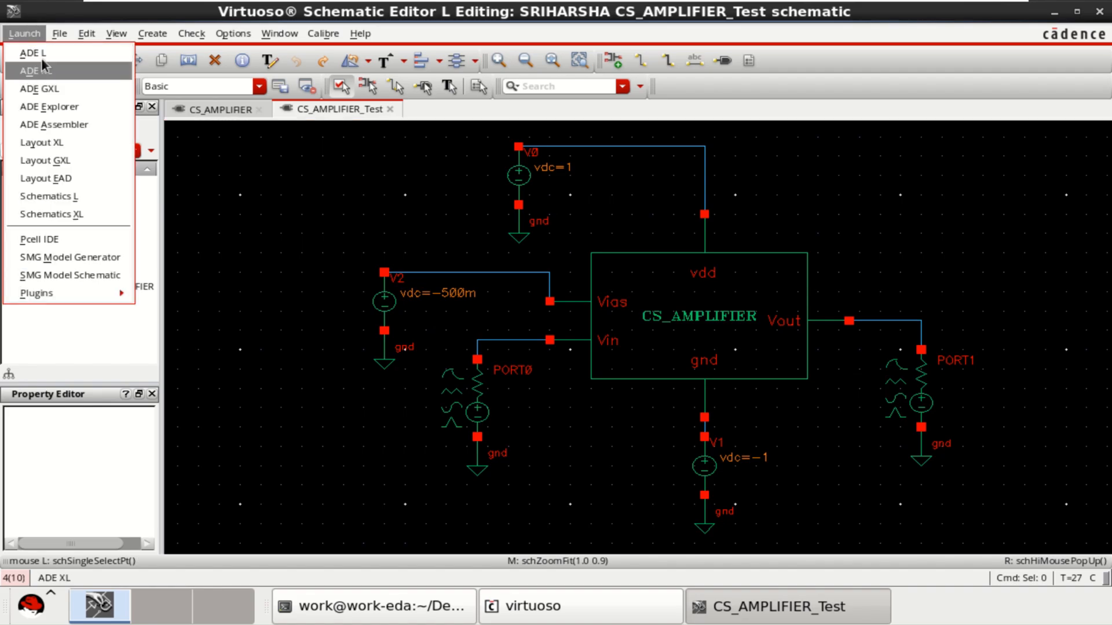
pyautogui.moveTo(51, 75)
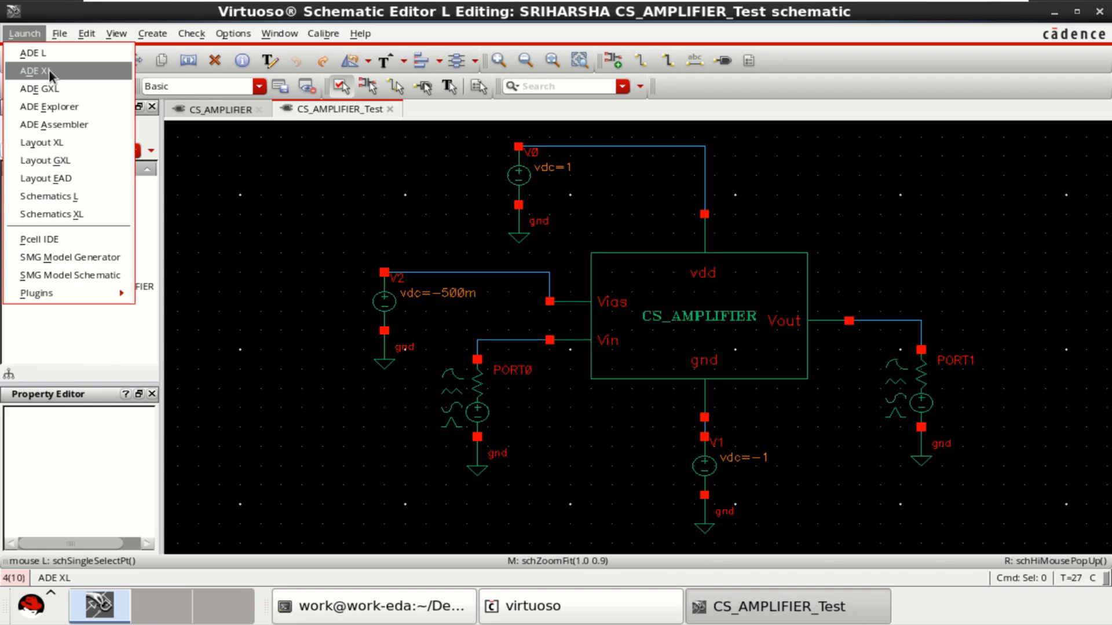
pyautogui.moveTo(48, 106)
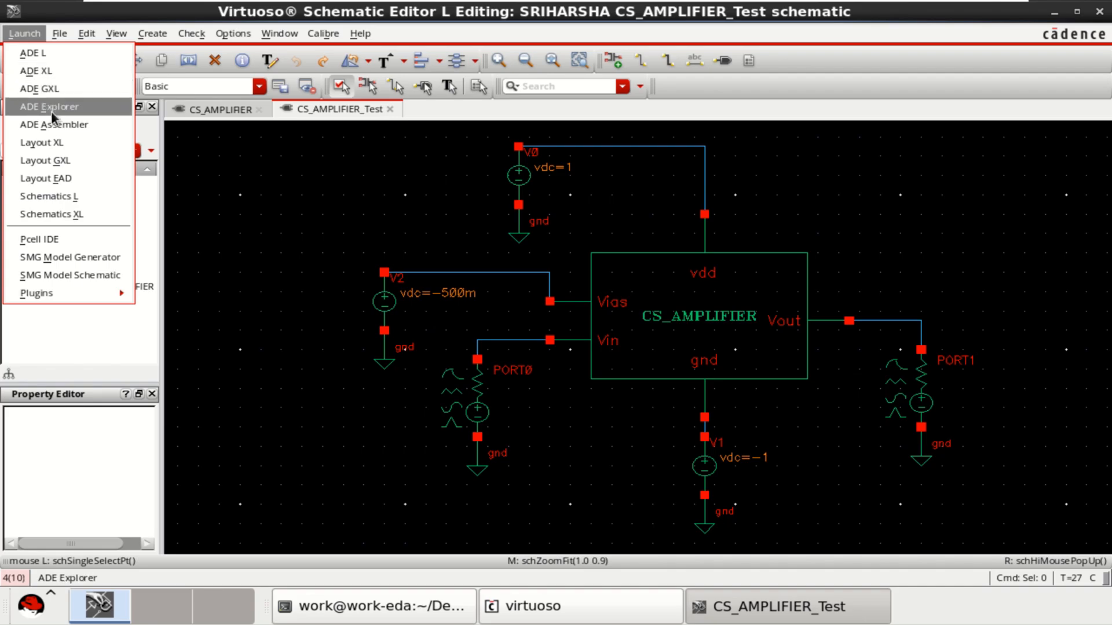
pyautogui.moveTo(63, 76)
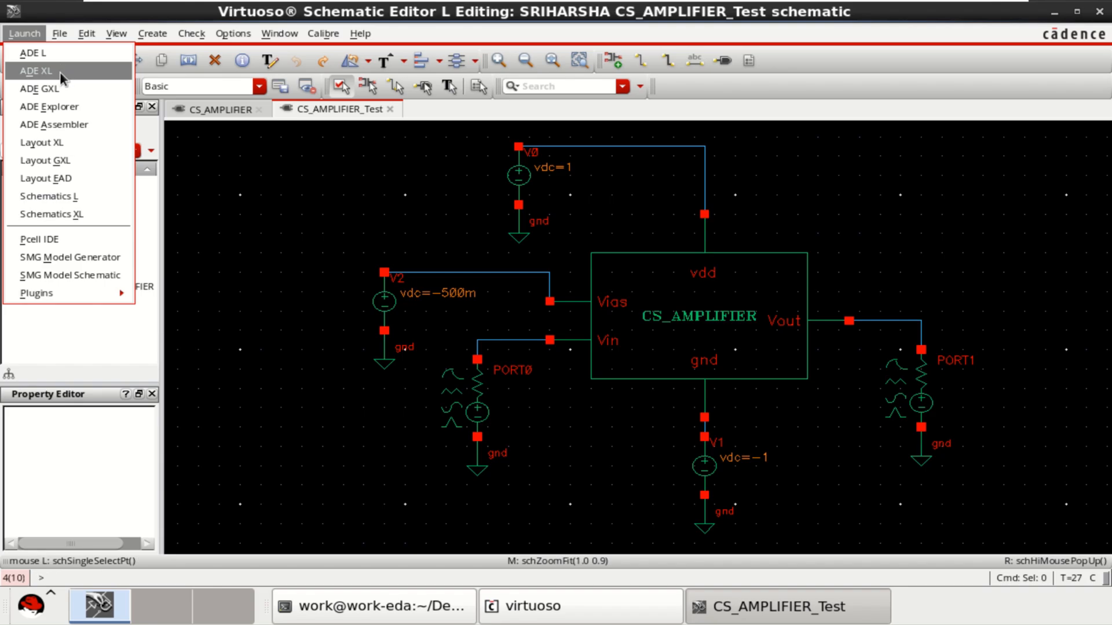
# Step: Launch ADE XL and create a new adexl view for CS_AMPLIFIER_Test
pyautogui.click(34, 72)
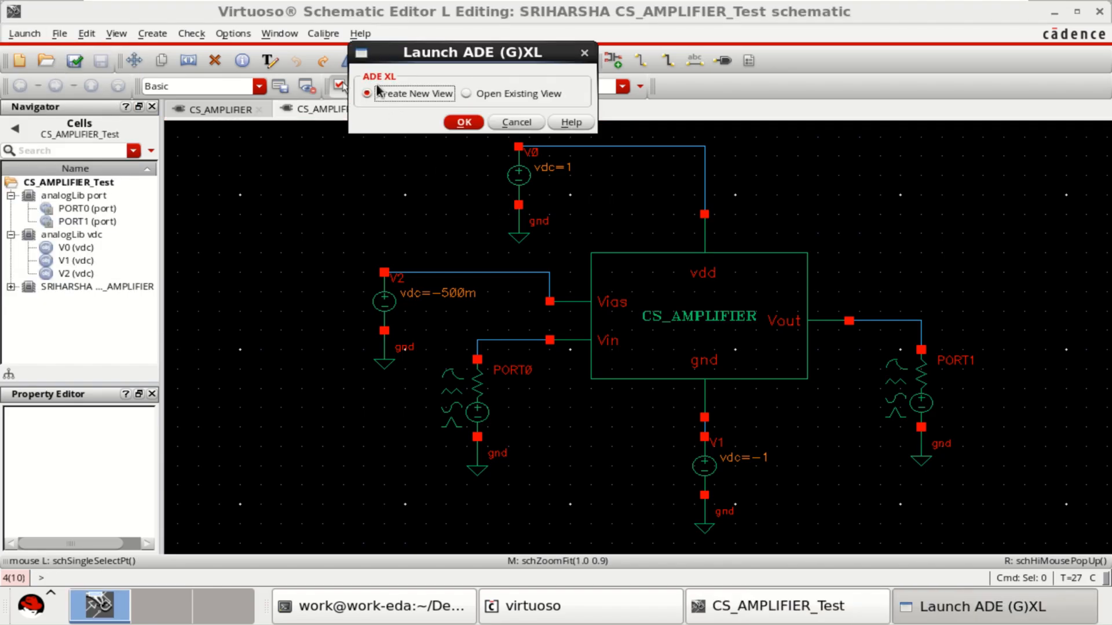
pyautogui.click(463, 122)
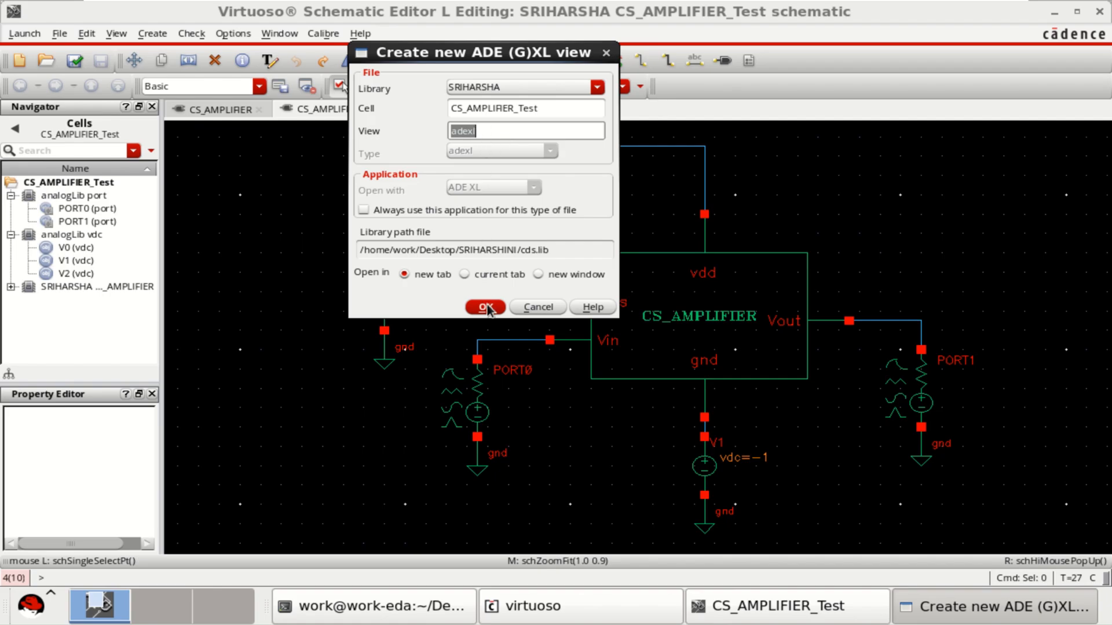
pyautogui.click(484, 307)
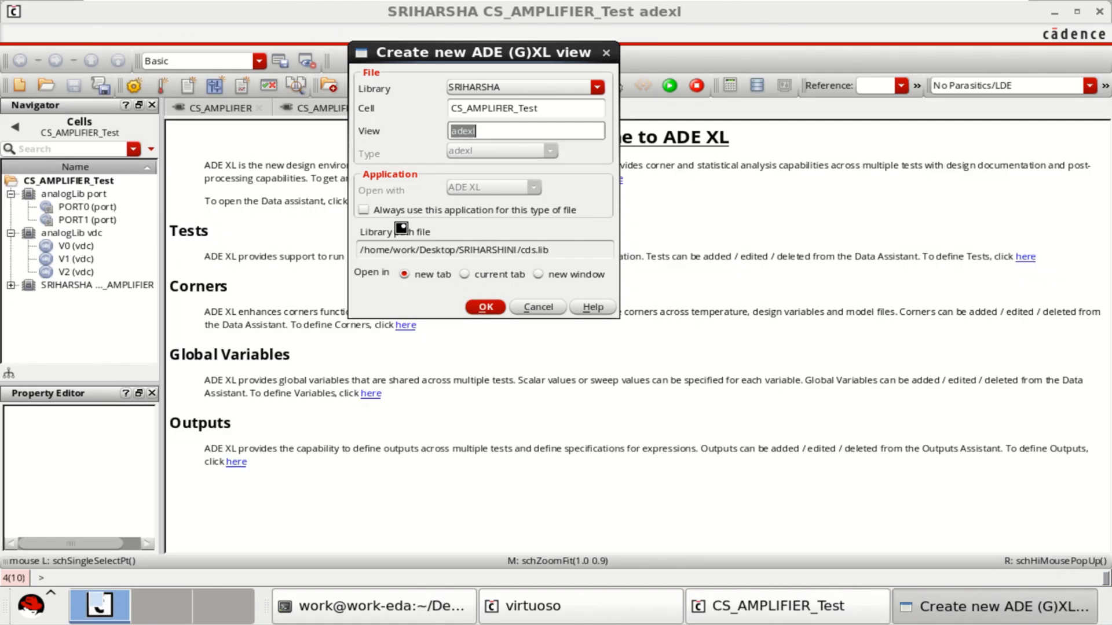
pyautogui.click(484, 306)
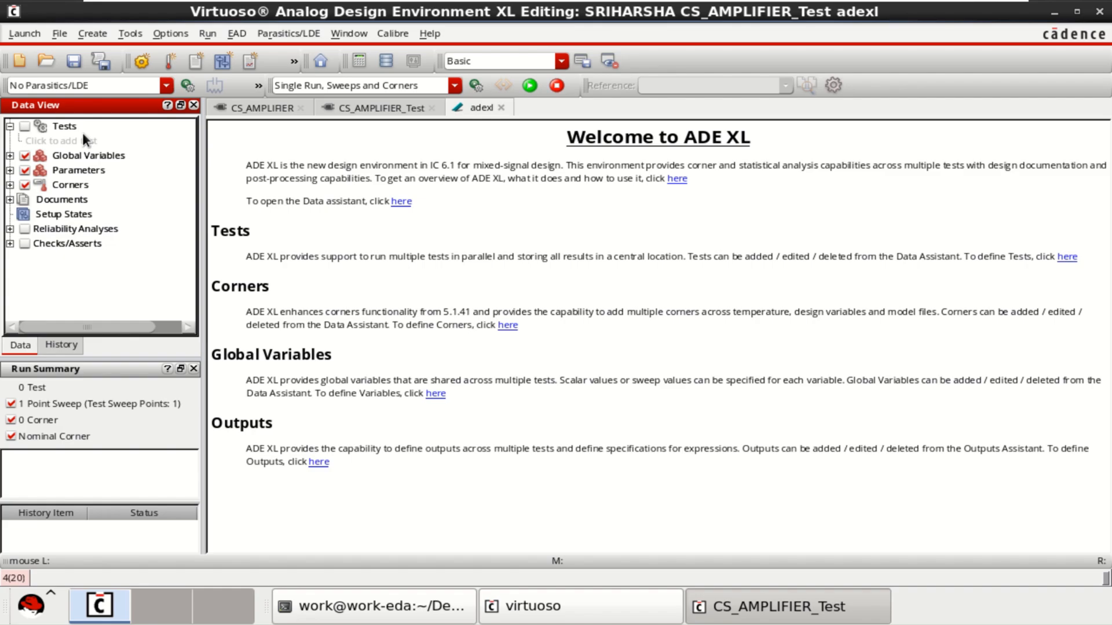
# Step: Add a test using the CS_AMPLIFIER_Test cell and bring up the Analyses context menu
pyautogui.click(64, 140)
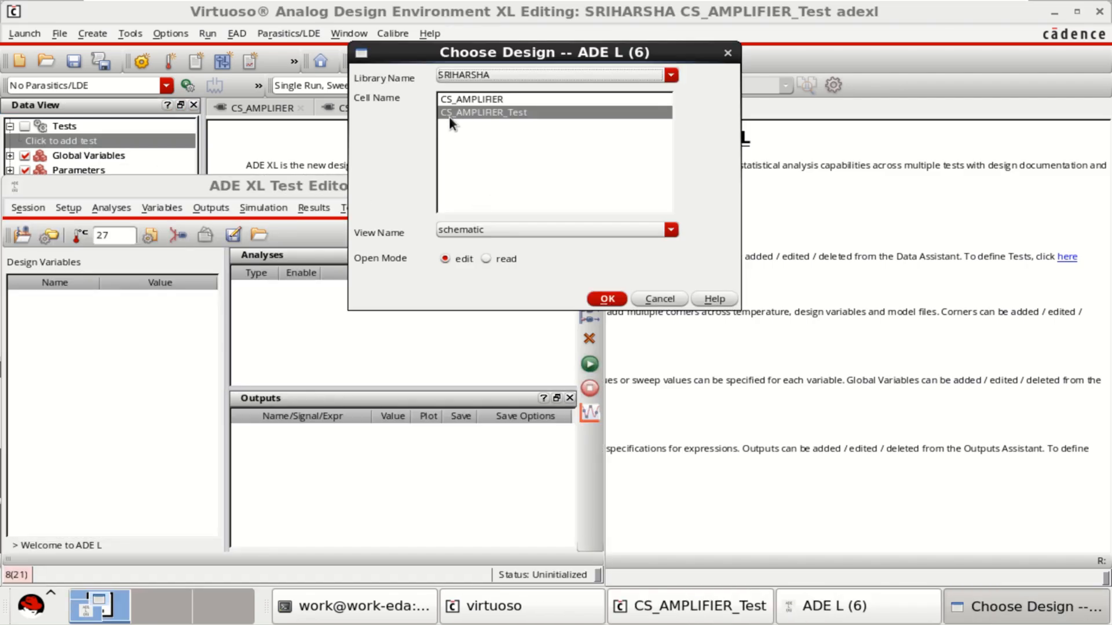
pyautogui.moveTo(500, 128)
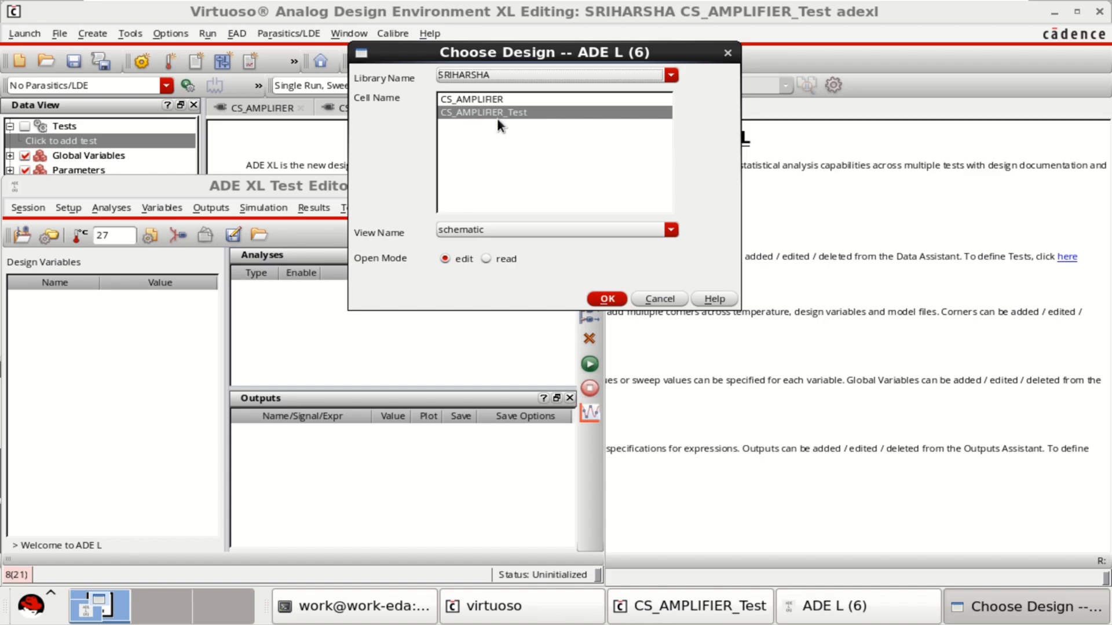
pyautogui.click(605, 299)
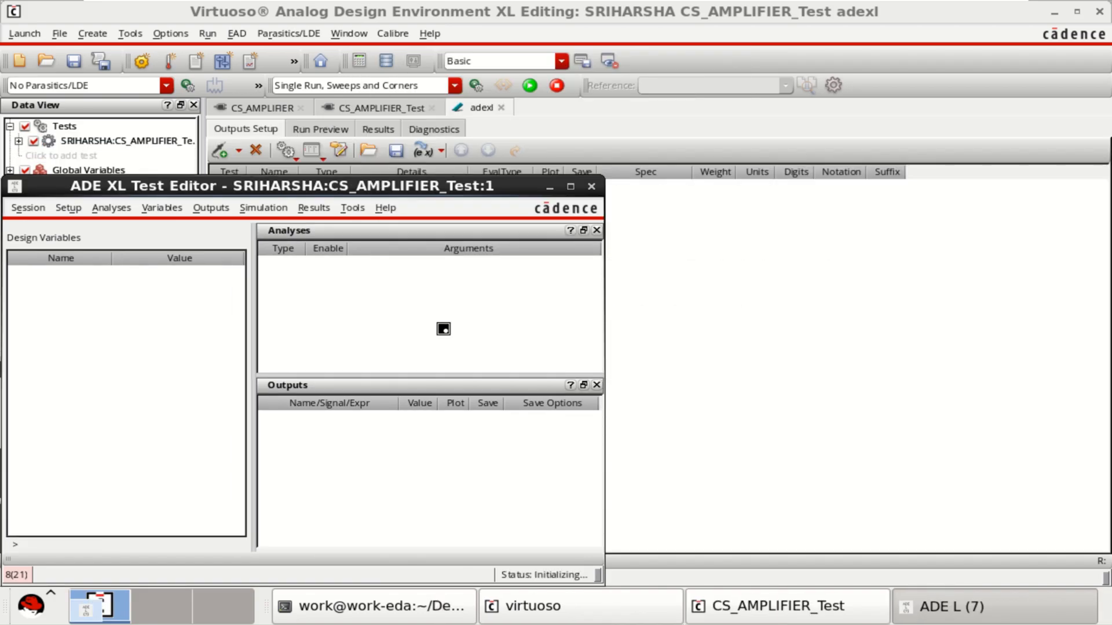
pyautogui.rightClick(443, 329)
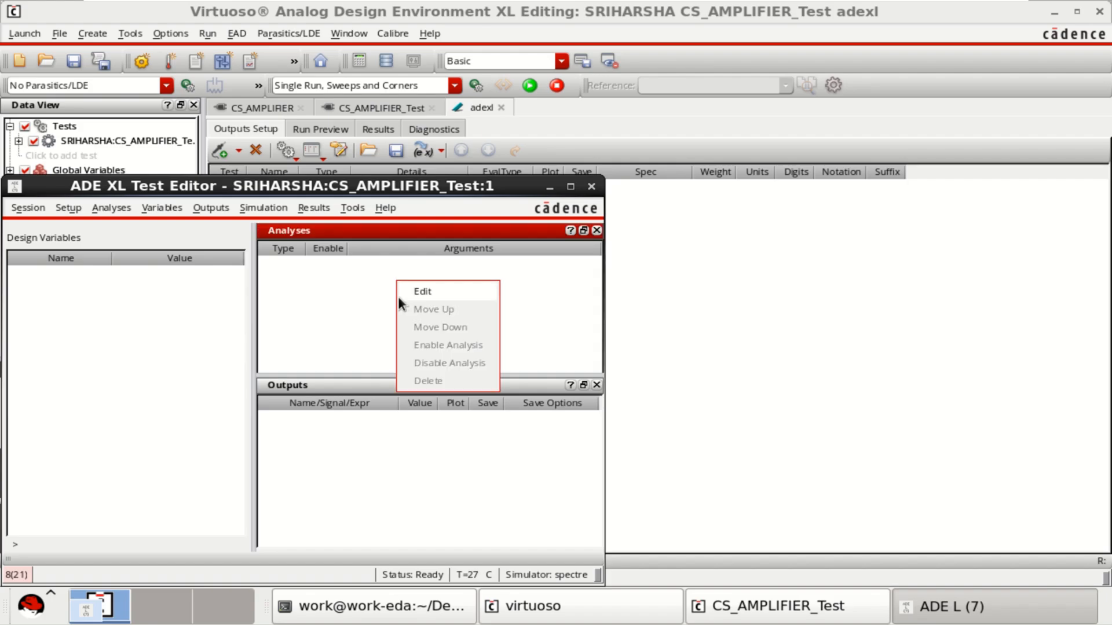
pyautogui.moveTo(411, 287)
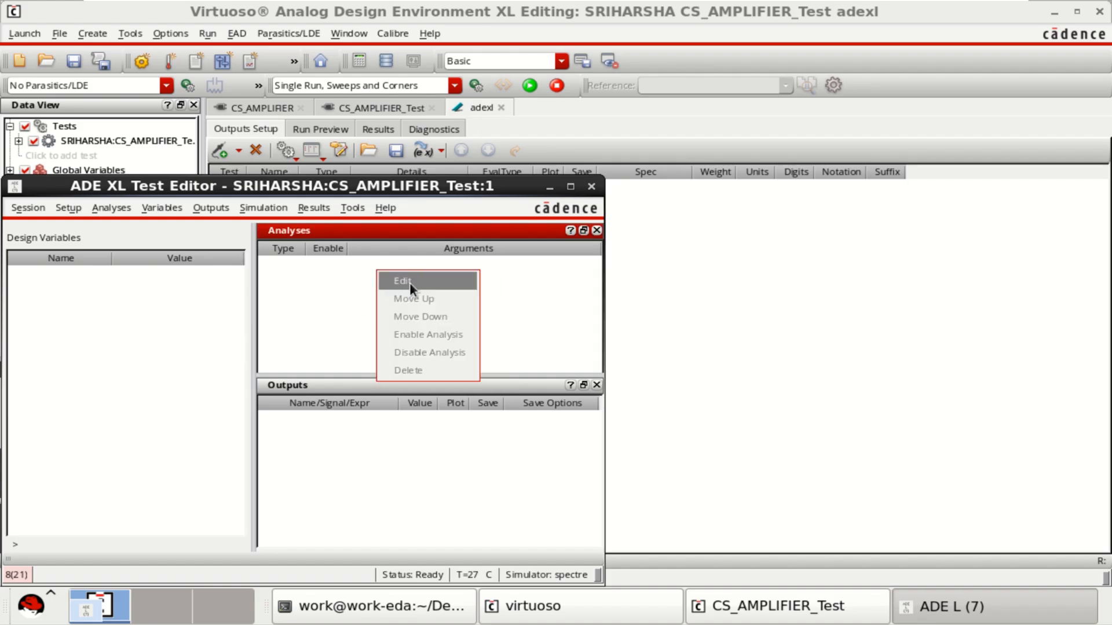
# Step: Start an sp analysis and pick PORT0 and PORT1 from the schematic as its ports
pyautogui.click(403, 281)
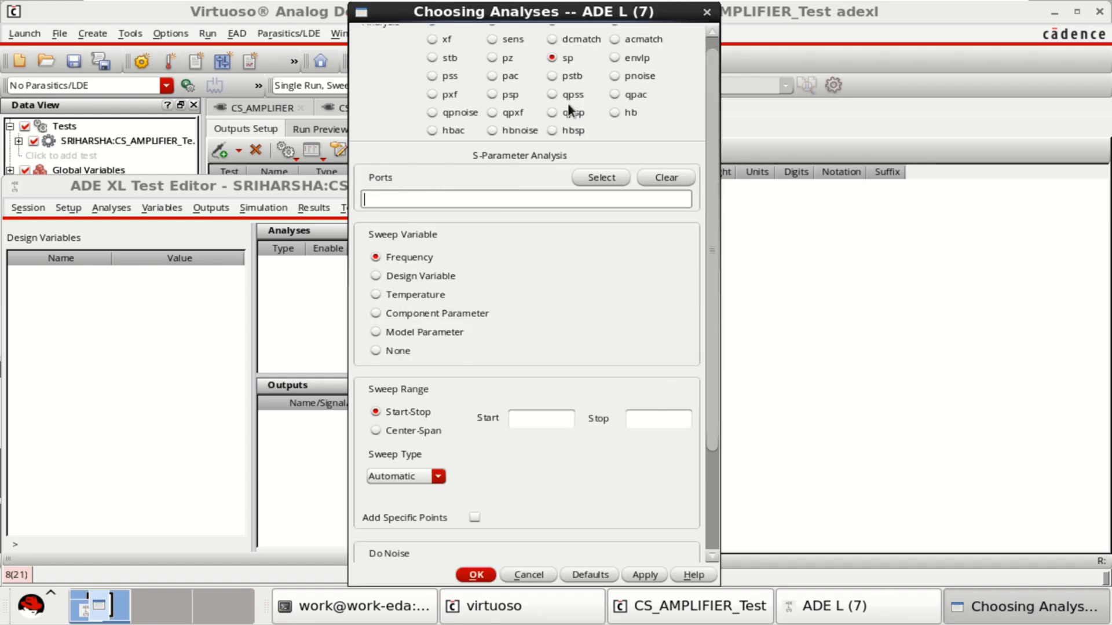
pyautogui.moveTo(564, 61)
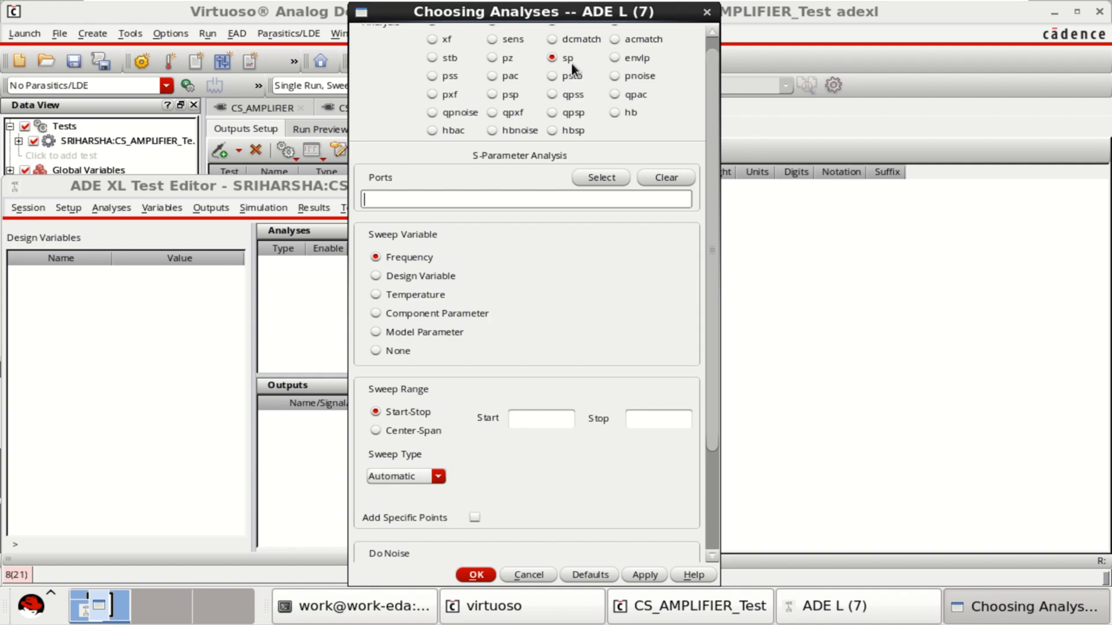
pyautogui.moveTo(445, 158)
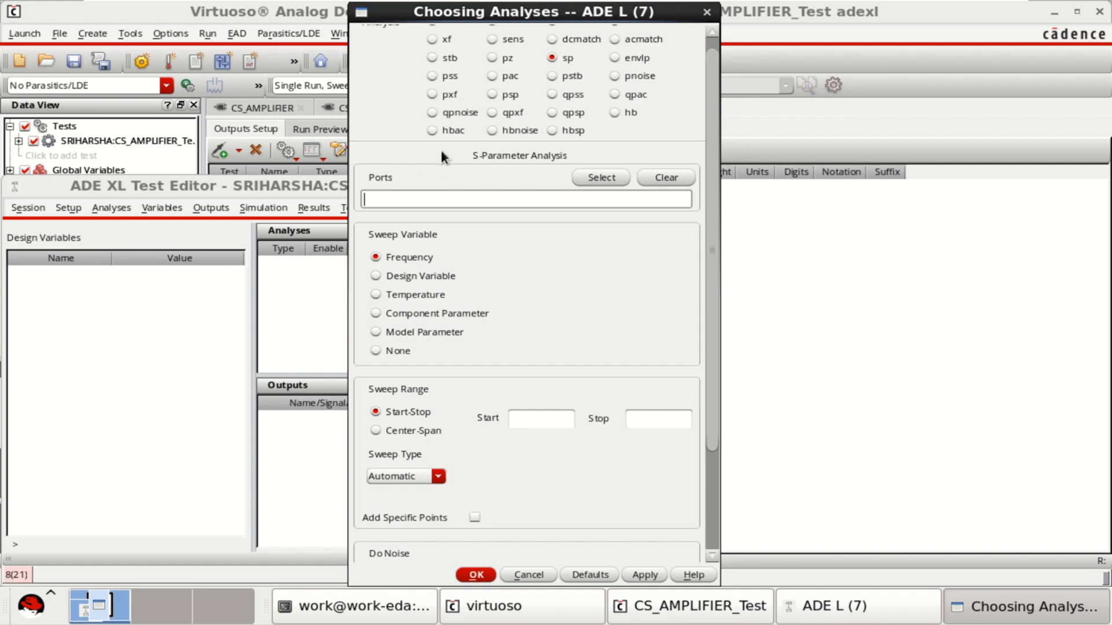
pyautogui.moveTo(405, 194)
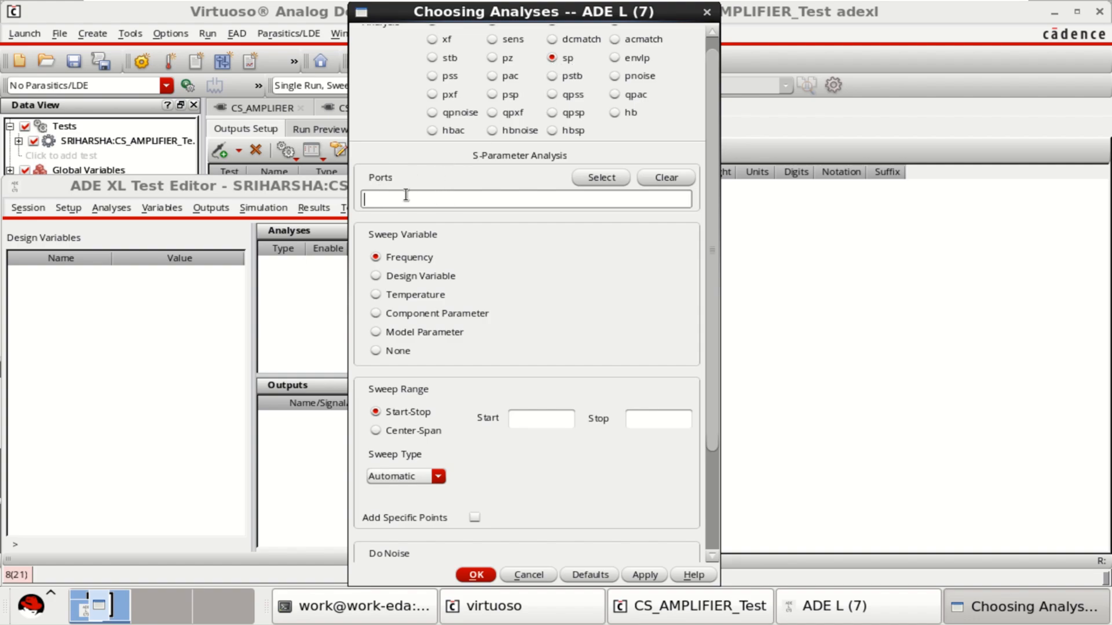
pyautogui.moveTo(600, 178)
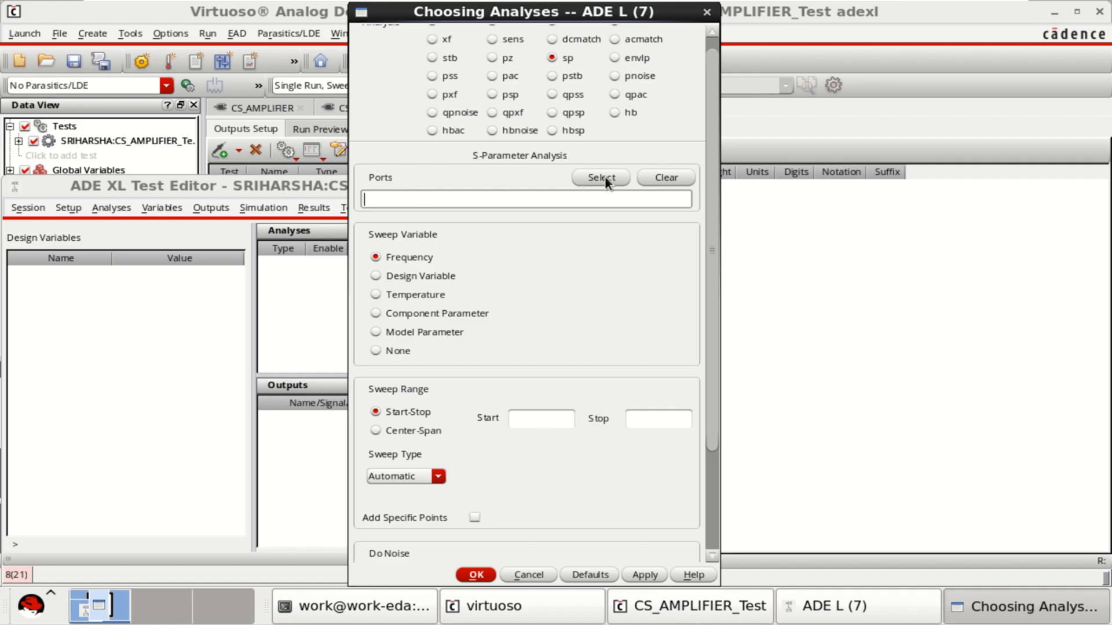
pyautogui.click(599, 178)
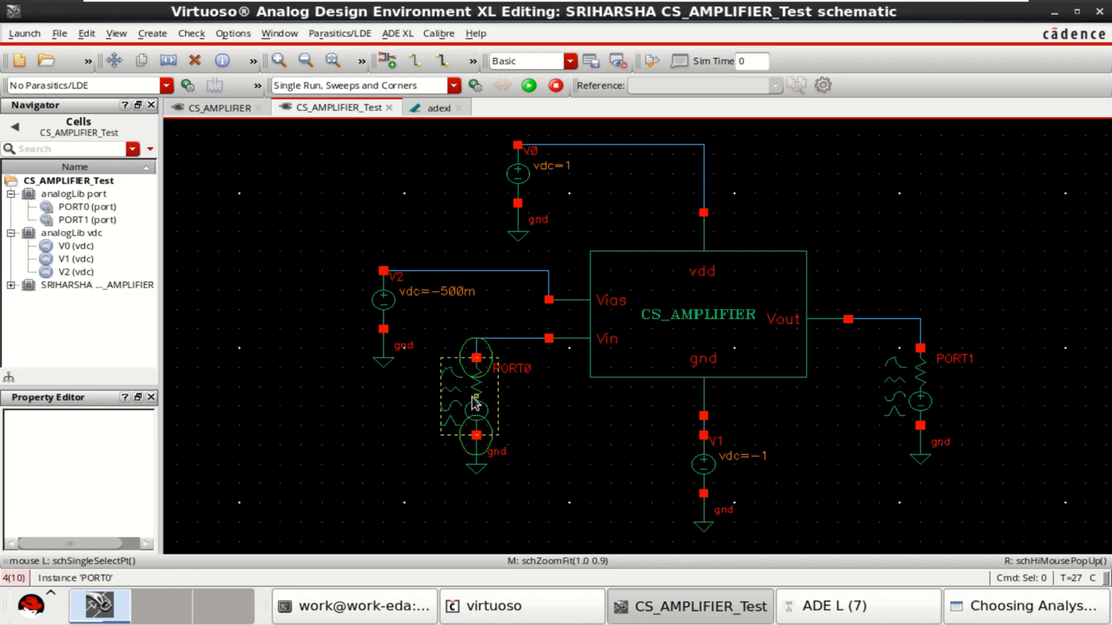
pyautogui.click(909, 386)
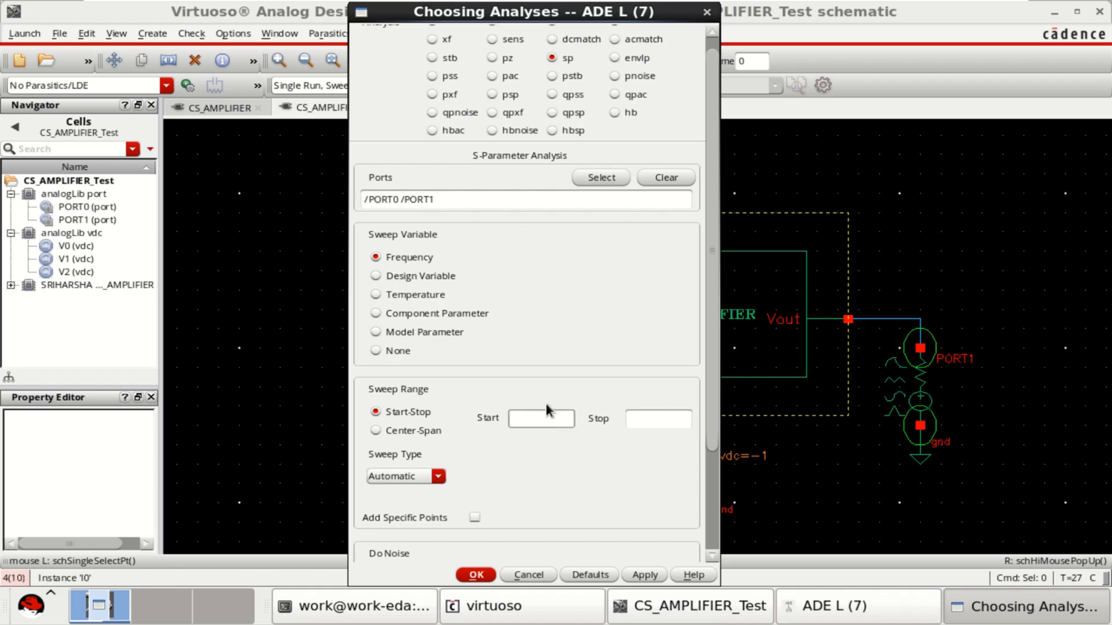
# Step: Set the sp frequency sweep from 100 to 1G, start-stop automatic, and confirm the analysis
pyautogui.write('10')
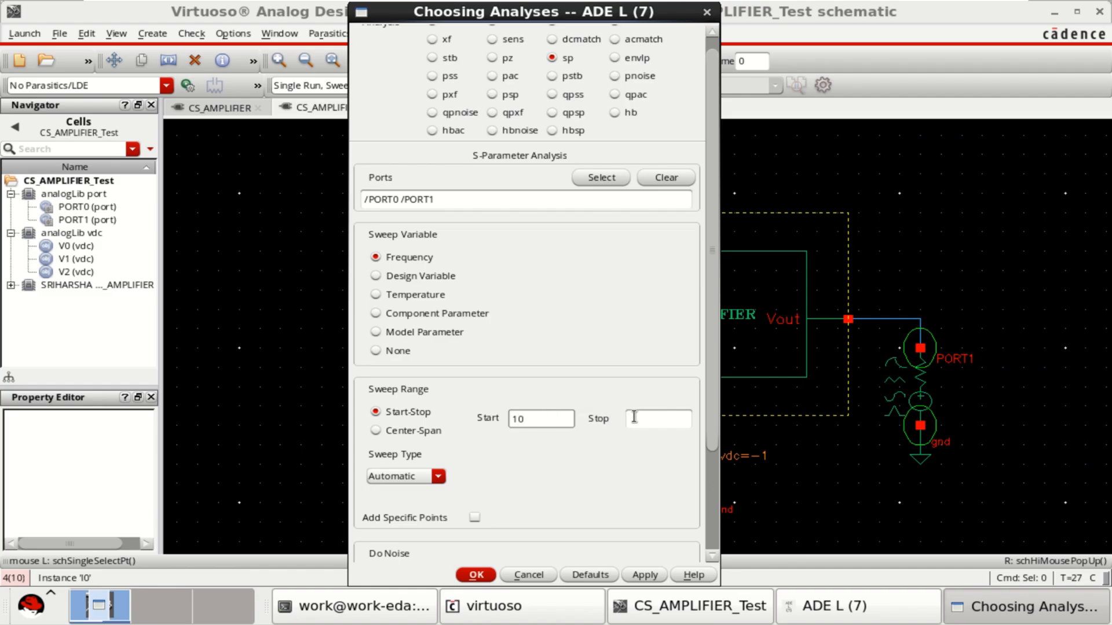
pyautogui.write('1')
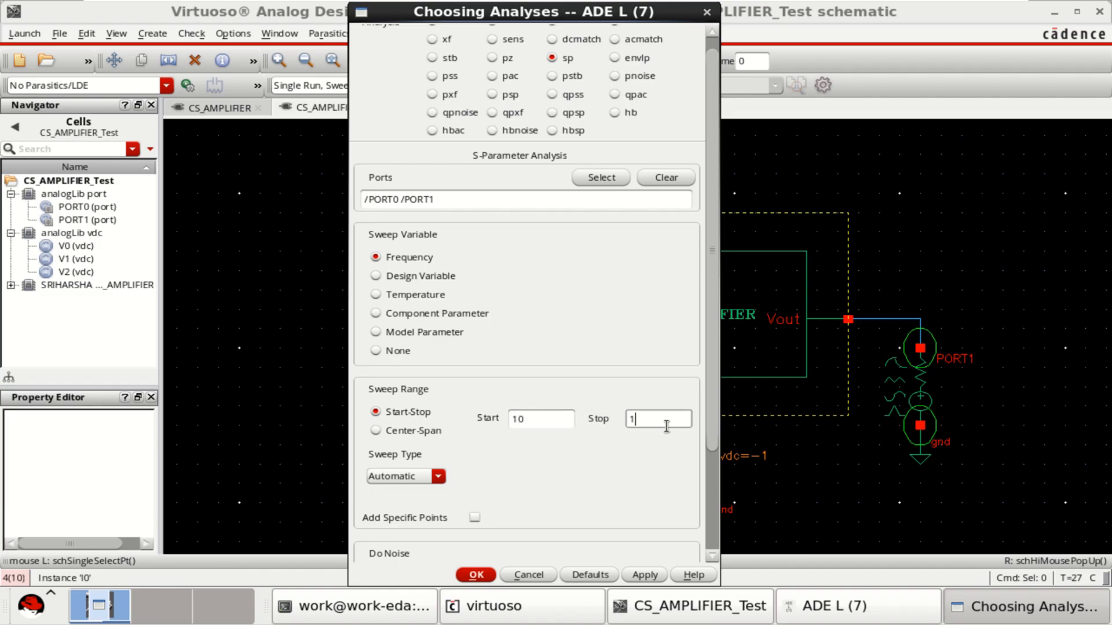
pyautogui.write('G')
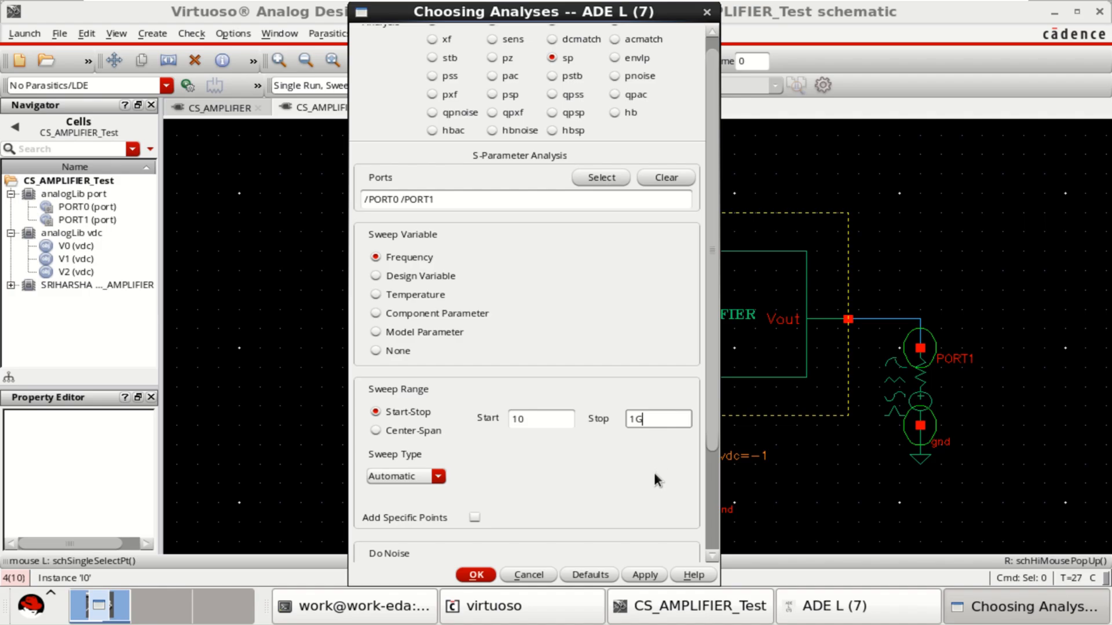
pyautogui.click(540, 419)
pyautogui.write('0')
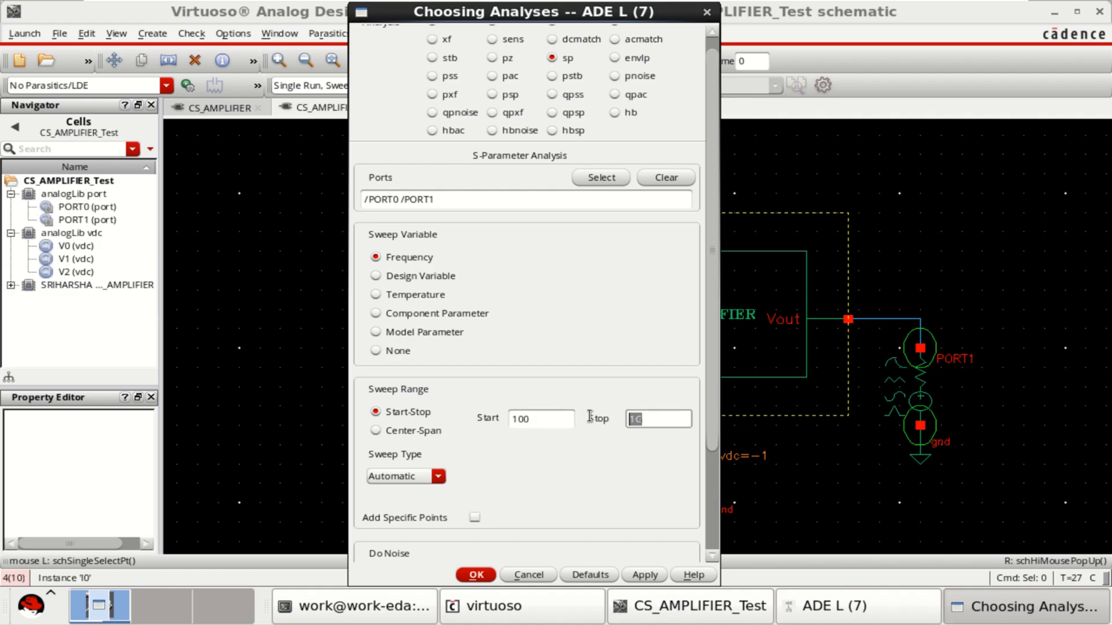
pyautogui.write('500')
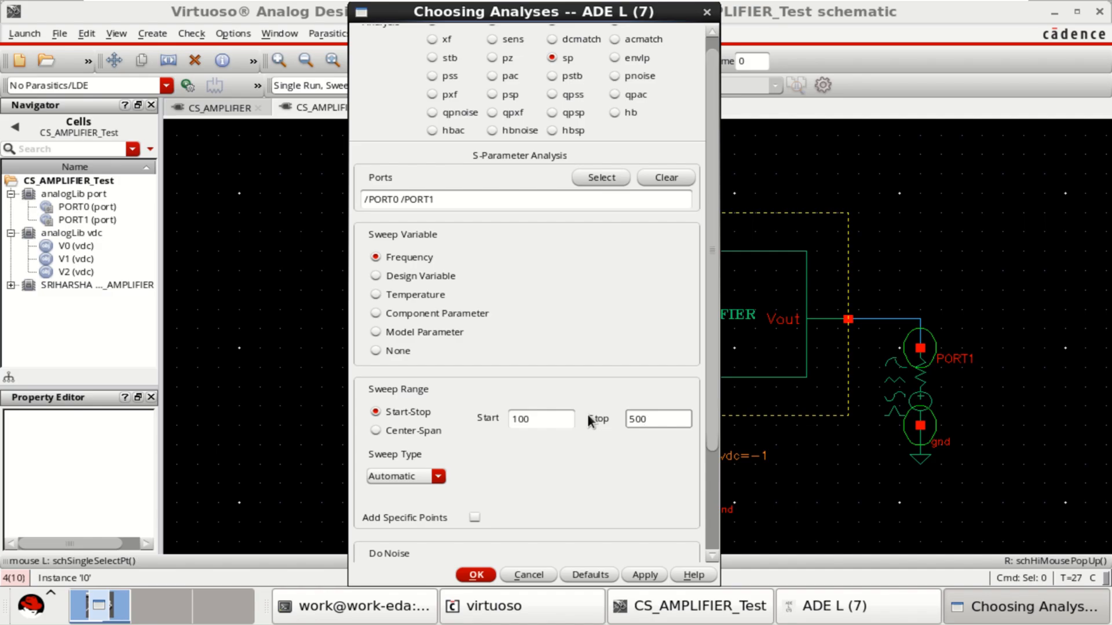
pyautogui.click(658, 419)
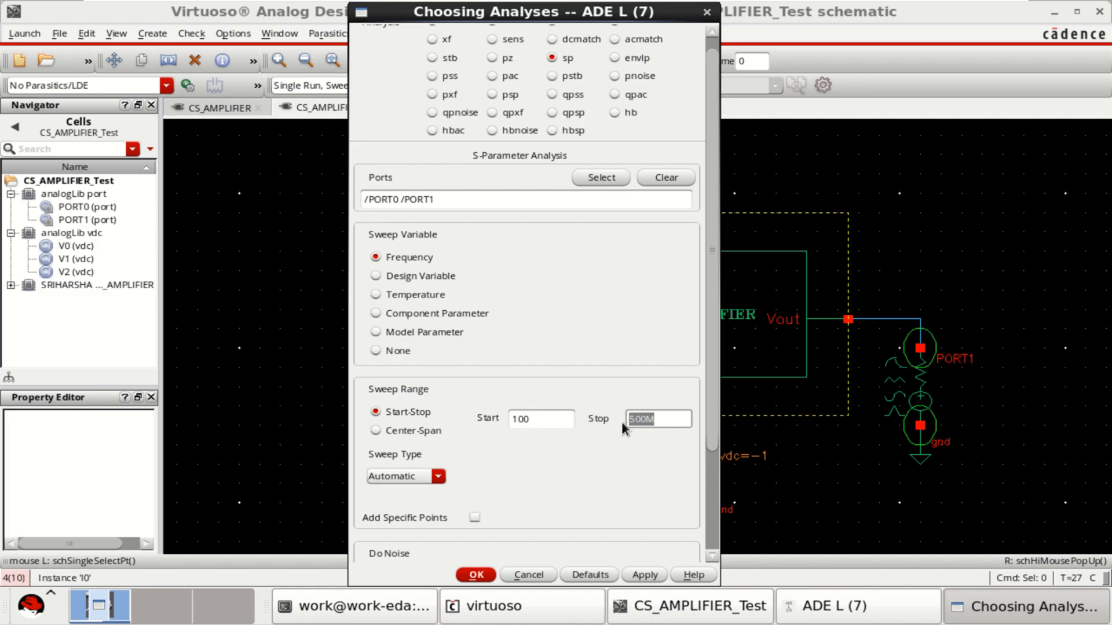
pyautogui.write('1G')
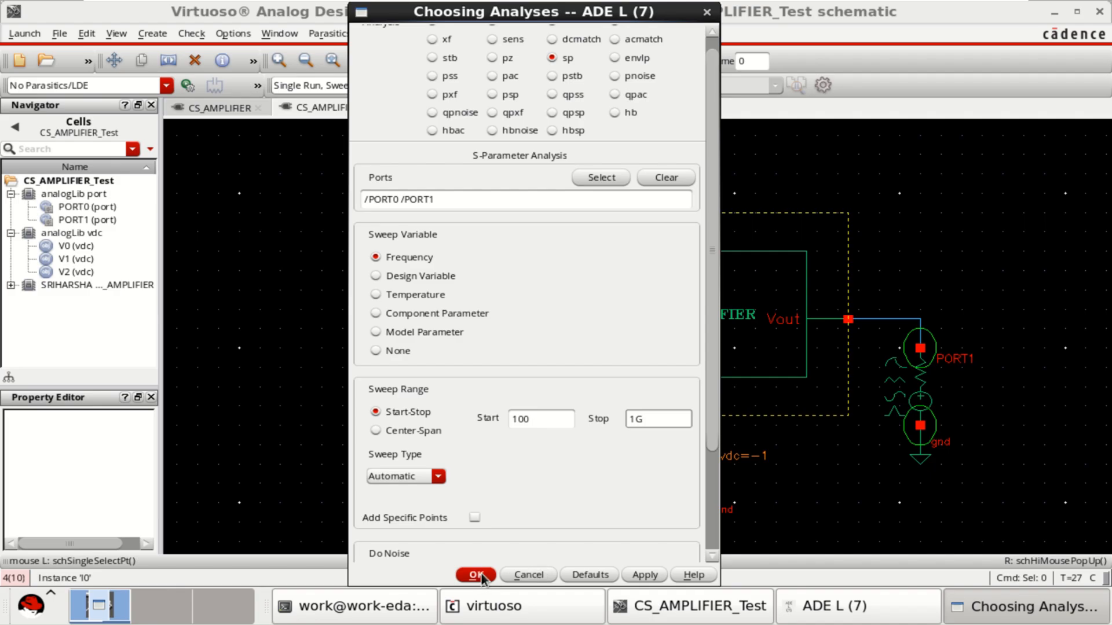
pyautogui.click(475, 574)
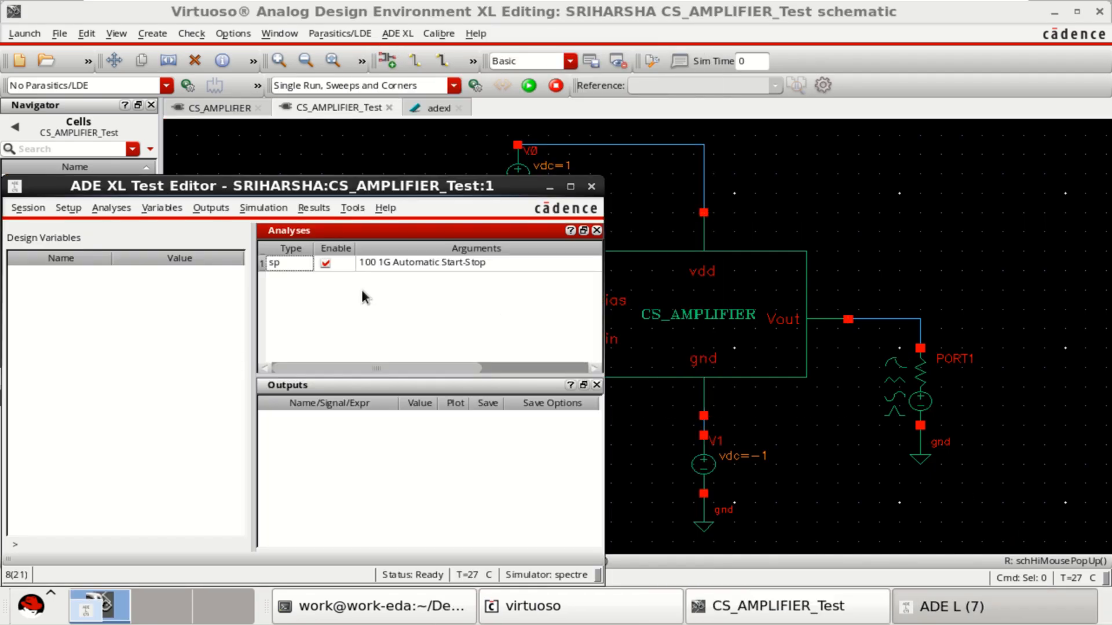
pyautogui.moveTo(370, 304)
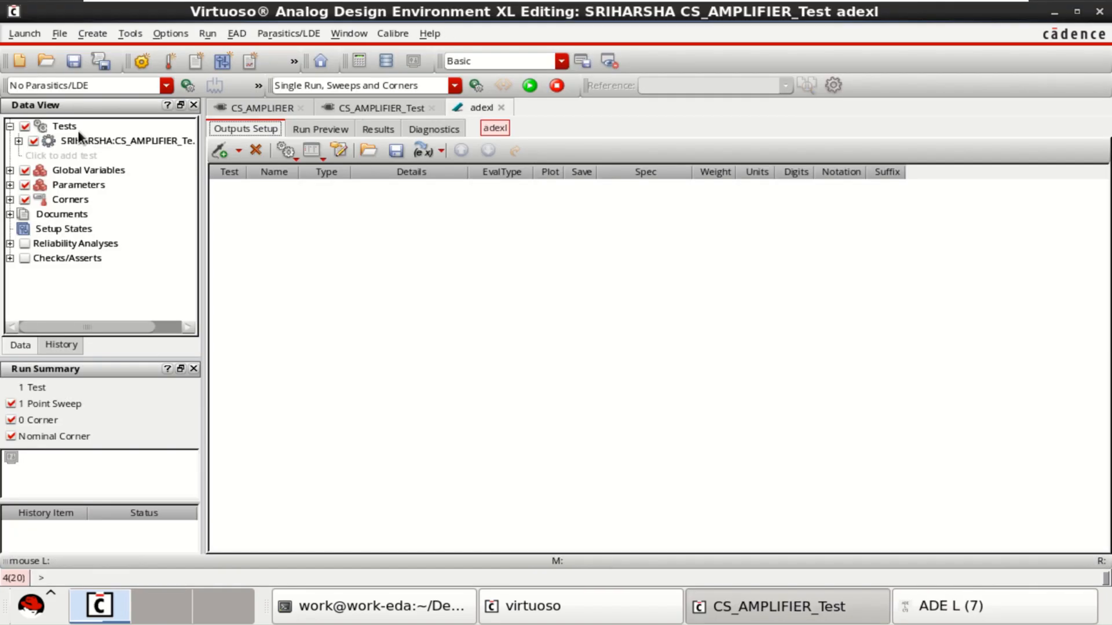
# Step: Expand the test's analyses and design variables in the Data View, then run the simulation
pyautogui.click(16, 142)
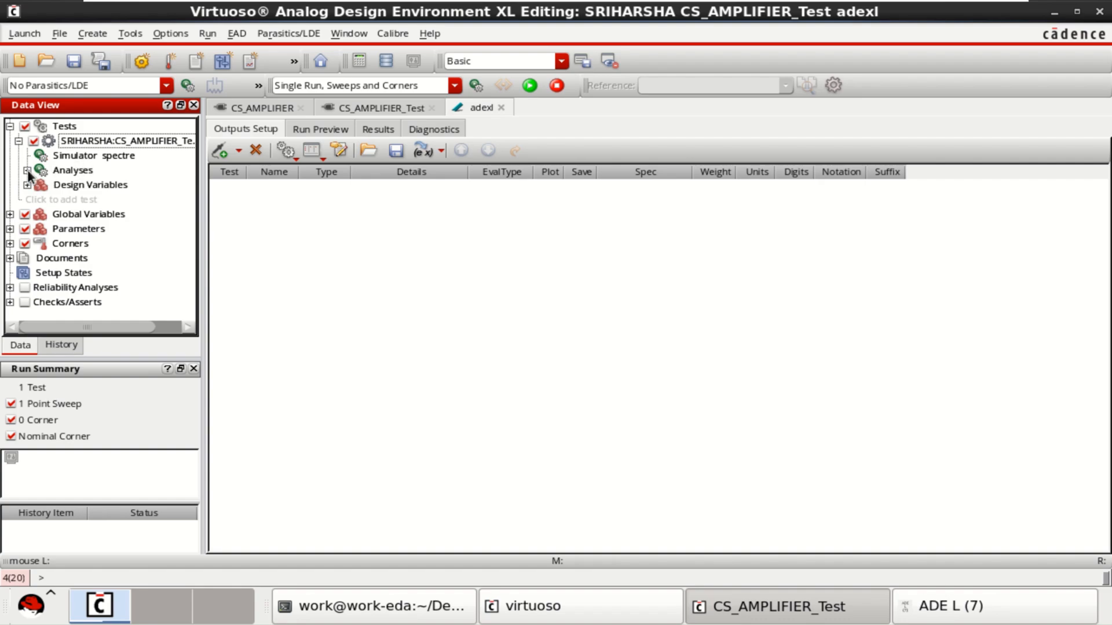
pyautogui.click(19, 170)
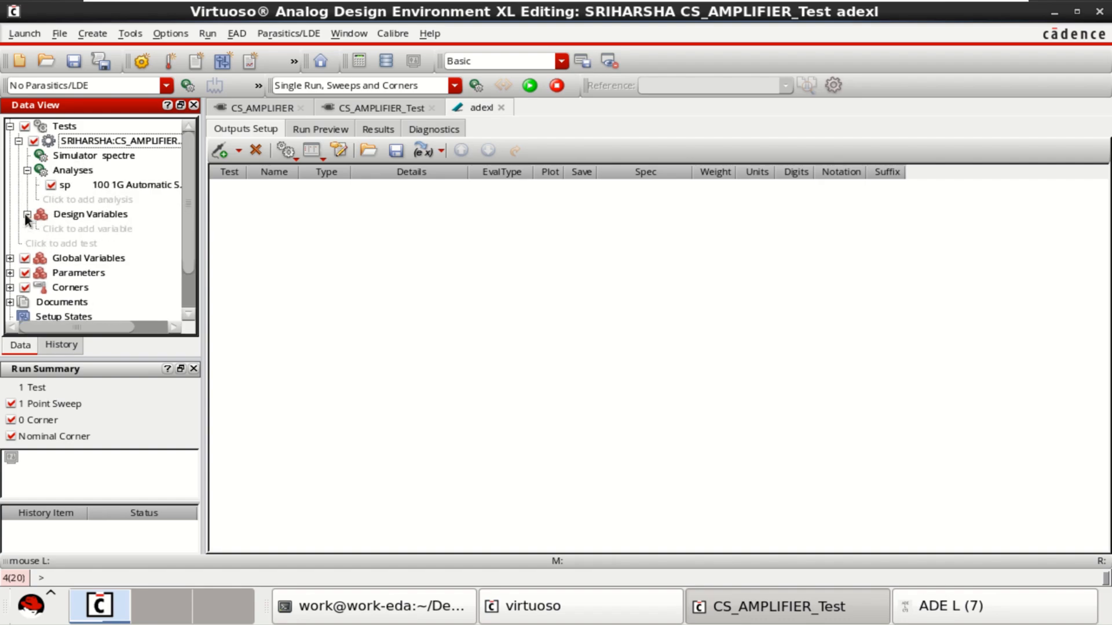
pyautogui.click(28, 214)
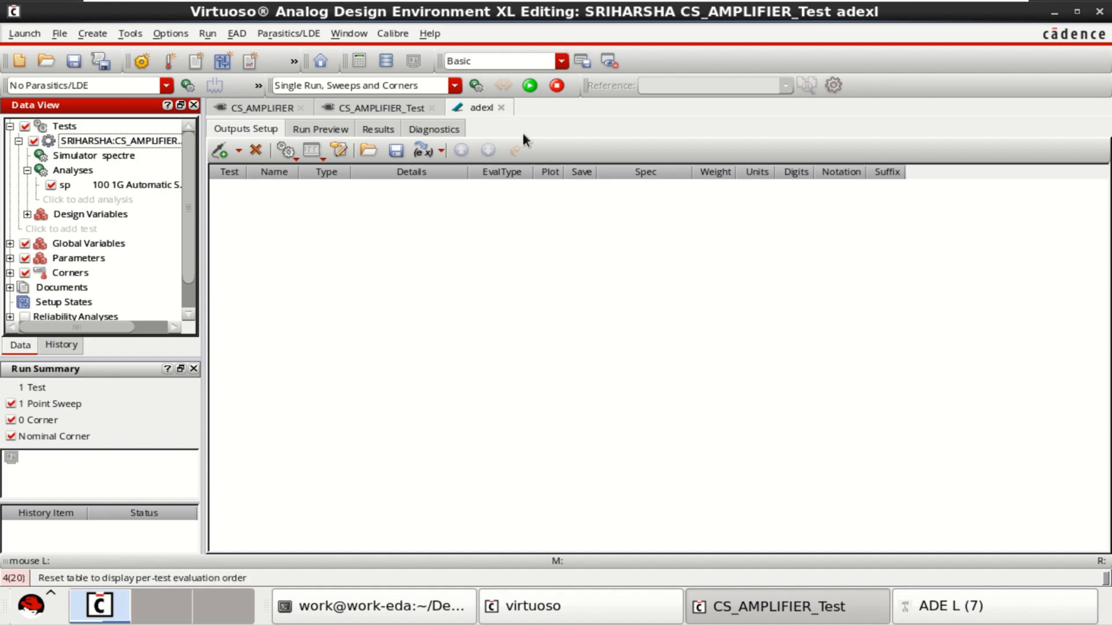
pyautogui.moveTo(528, 86)
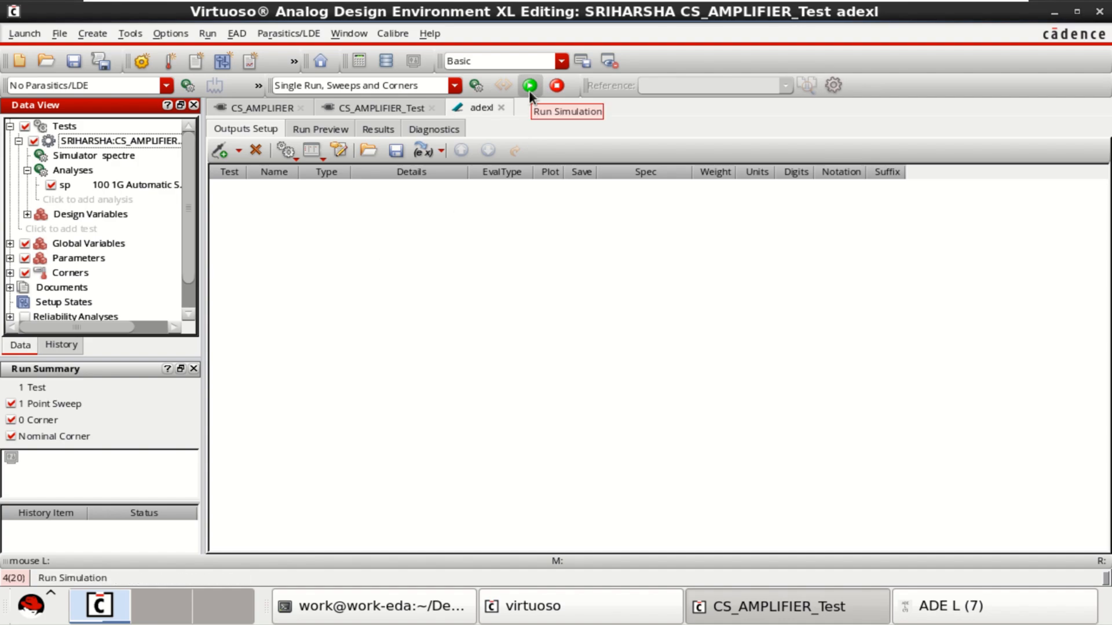
pyautogui.click(528, 86)
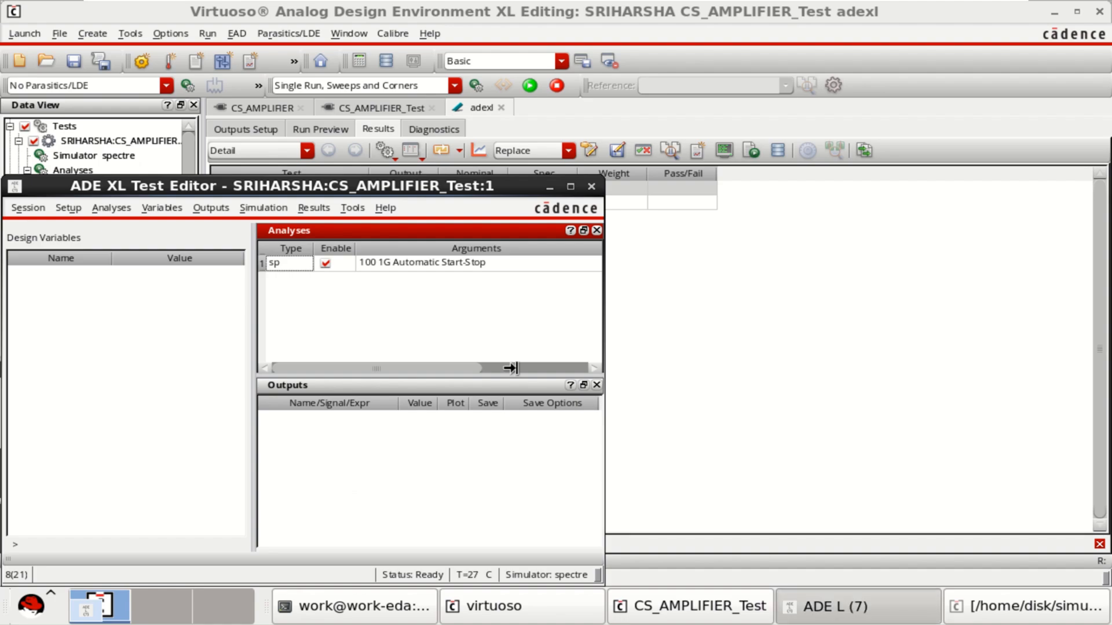
# Step: Bring up the Direct Plot main form for the sp results via Results > Direct Plot
pyautogui.click(313, 207)
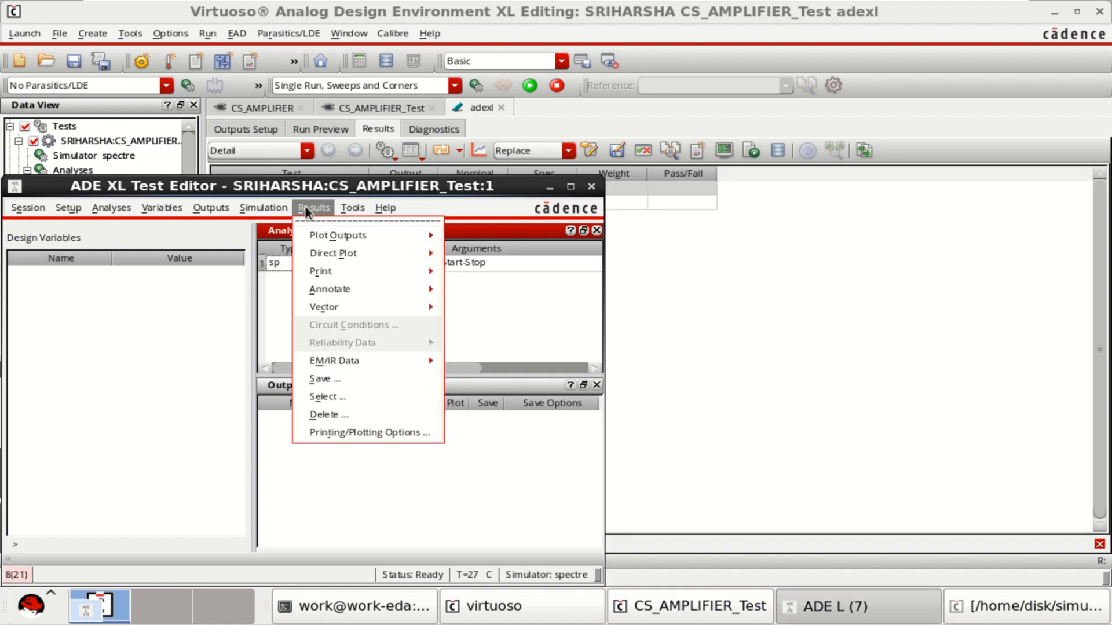
pyautogui.moveTo(359, 254)
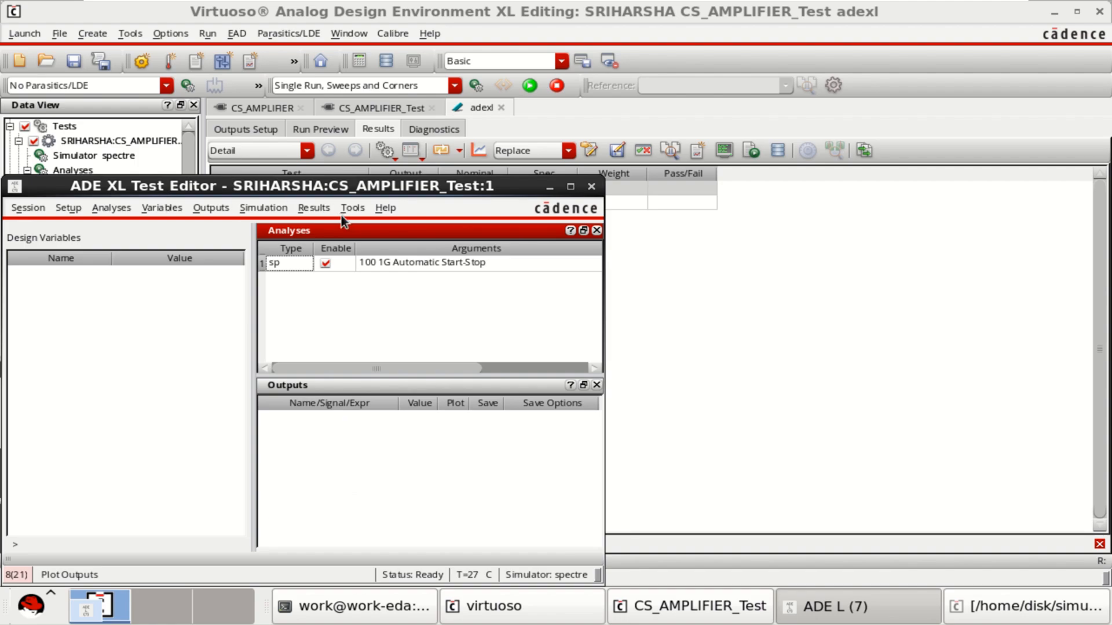
pyautogui.click(313, 207)
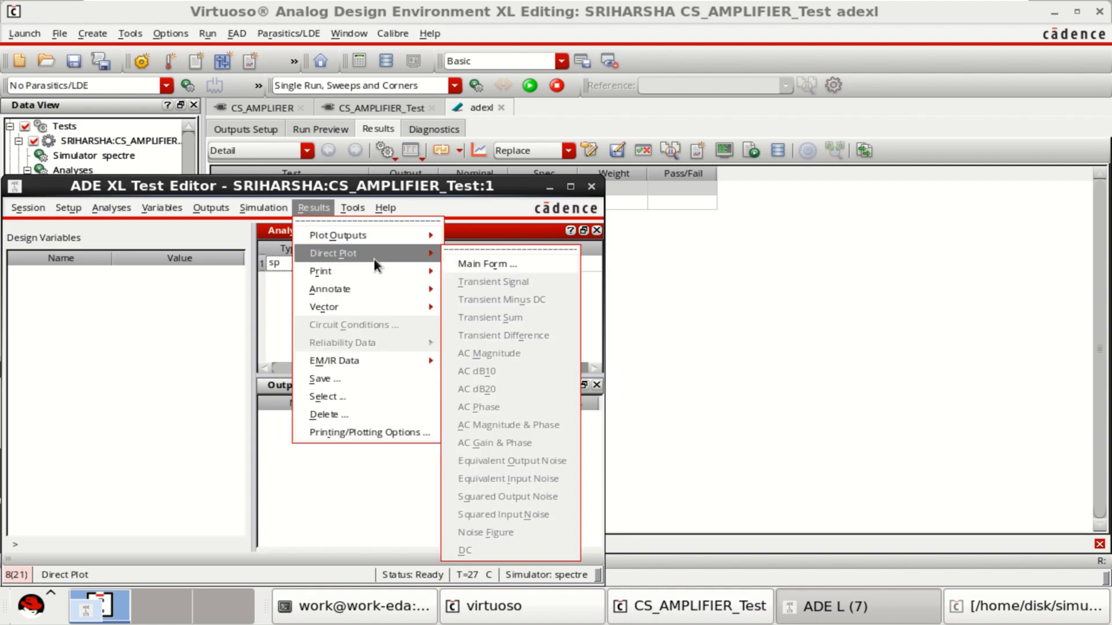
pyautogui.moveTo(505, 264)
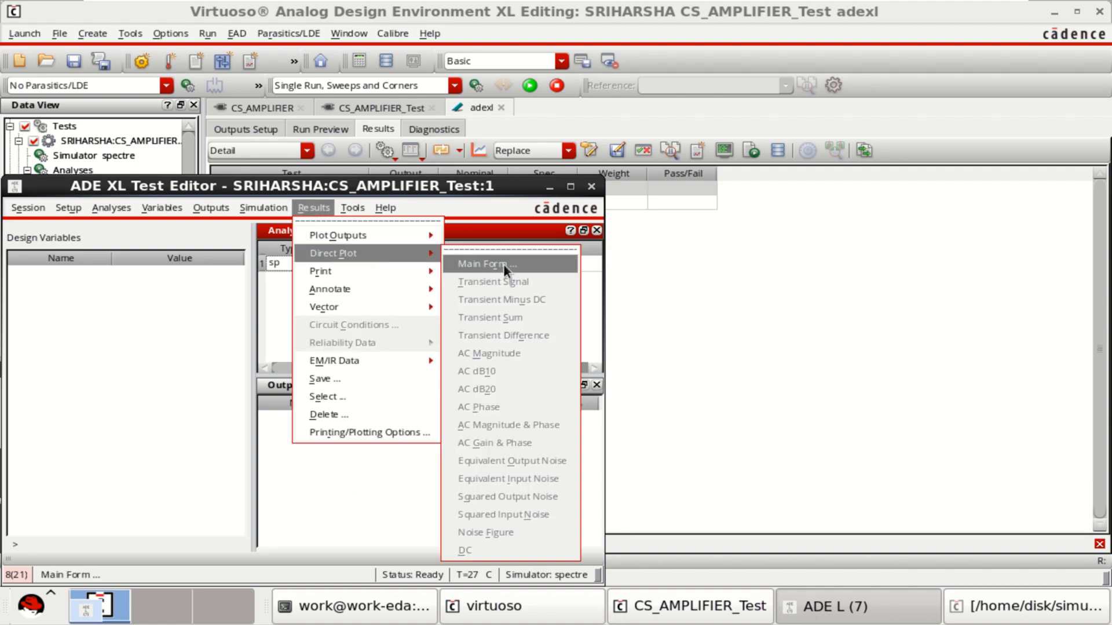
pyautogui.click(484, 264)
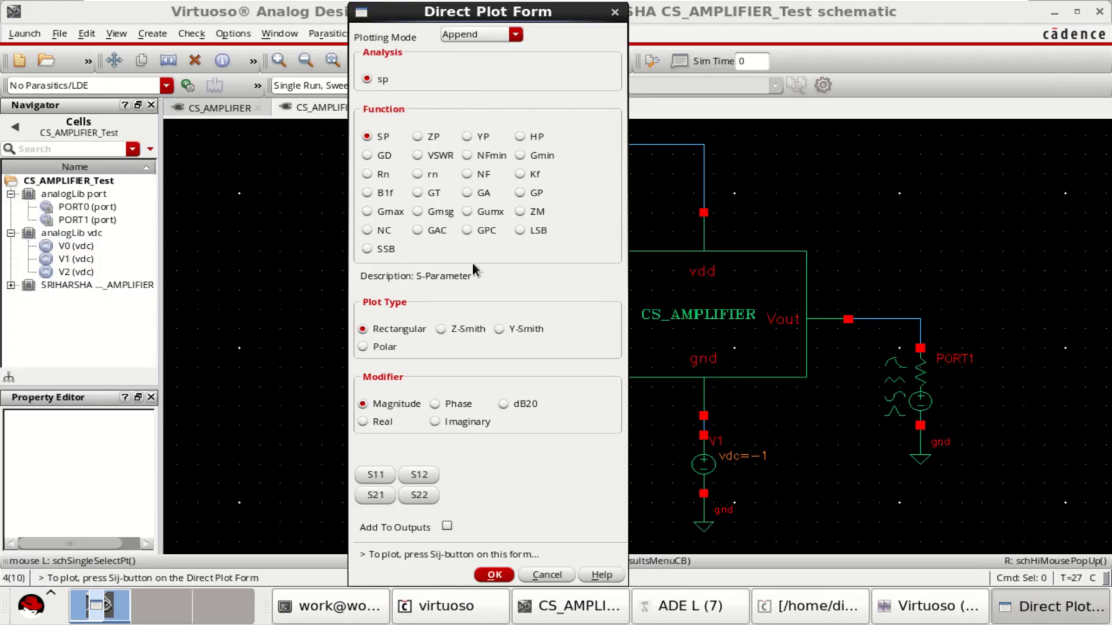
pyautogui.moveTo(616, 396)
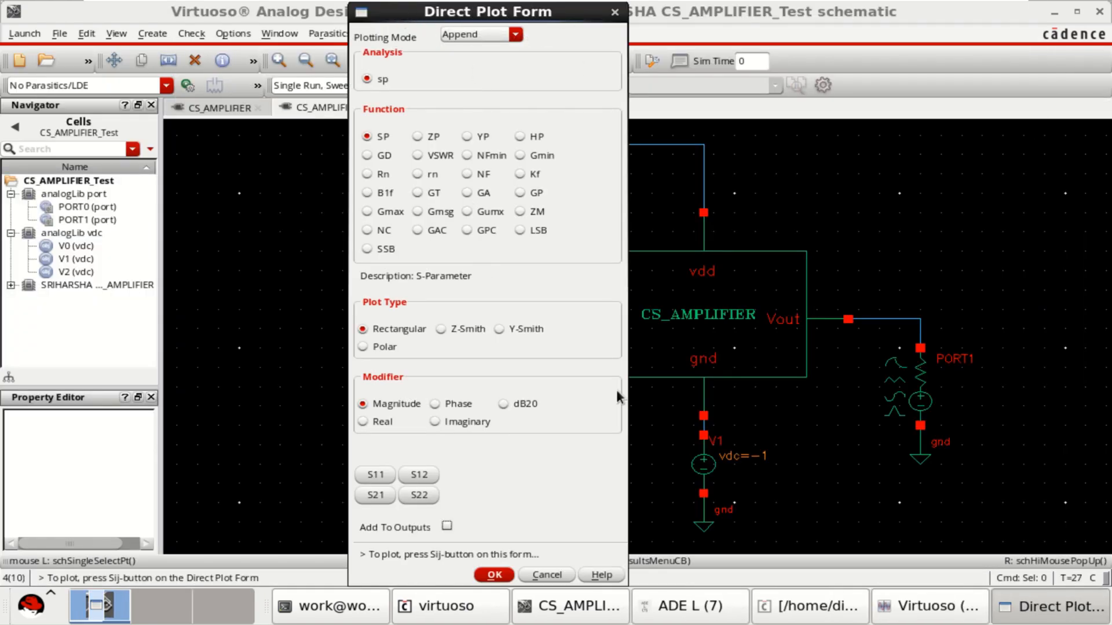
pyautogui.moveTo(426, 50)
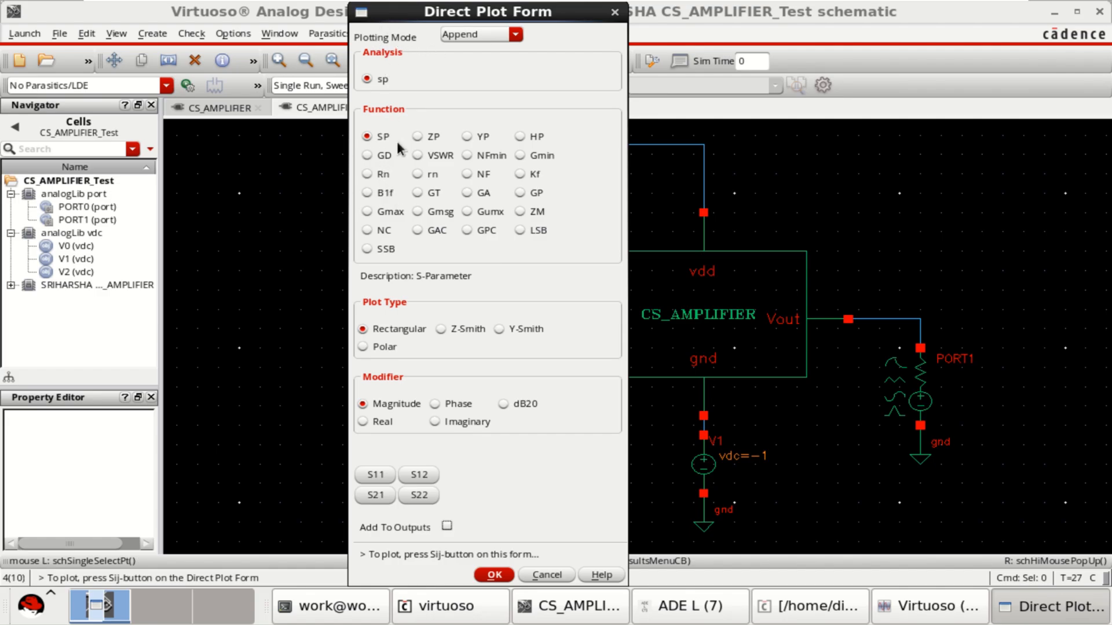
pyautogui.click(417, 137)
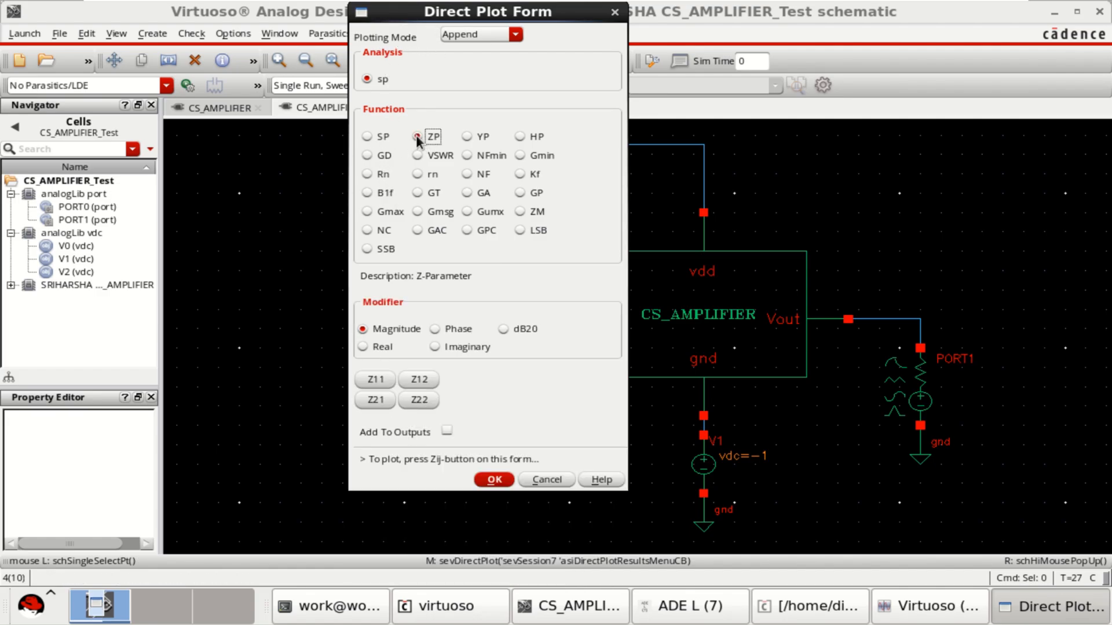
pyautogui.click(466, 136)
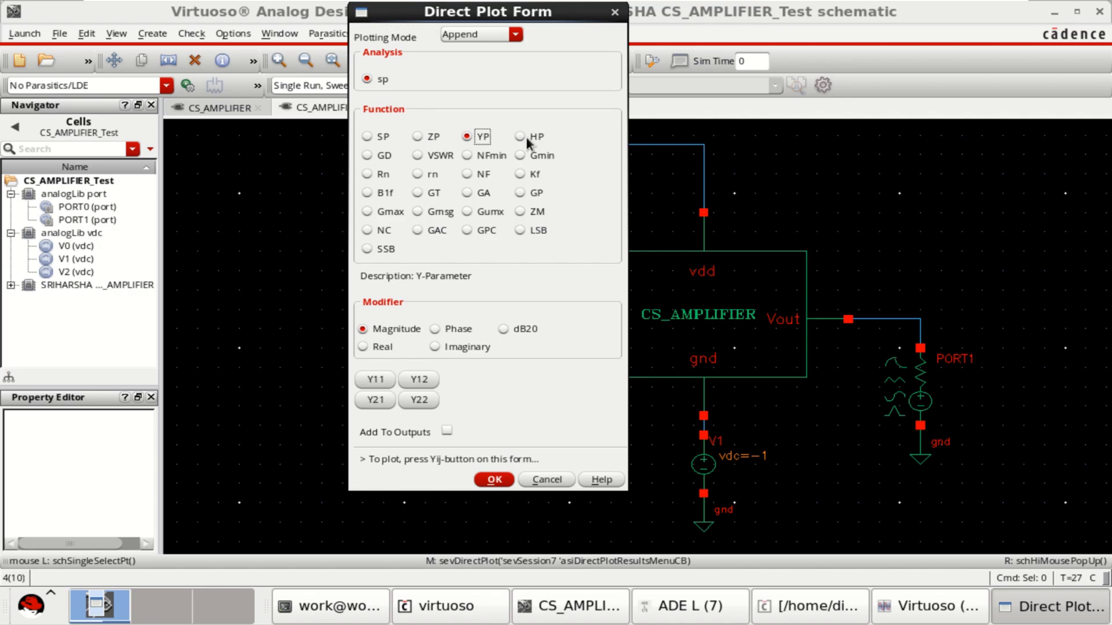
pyautogui.click(519, 137)
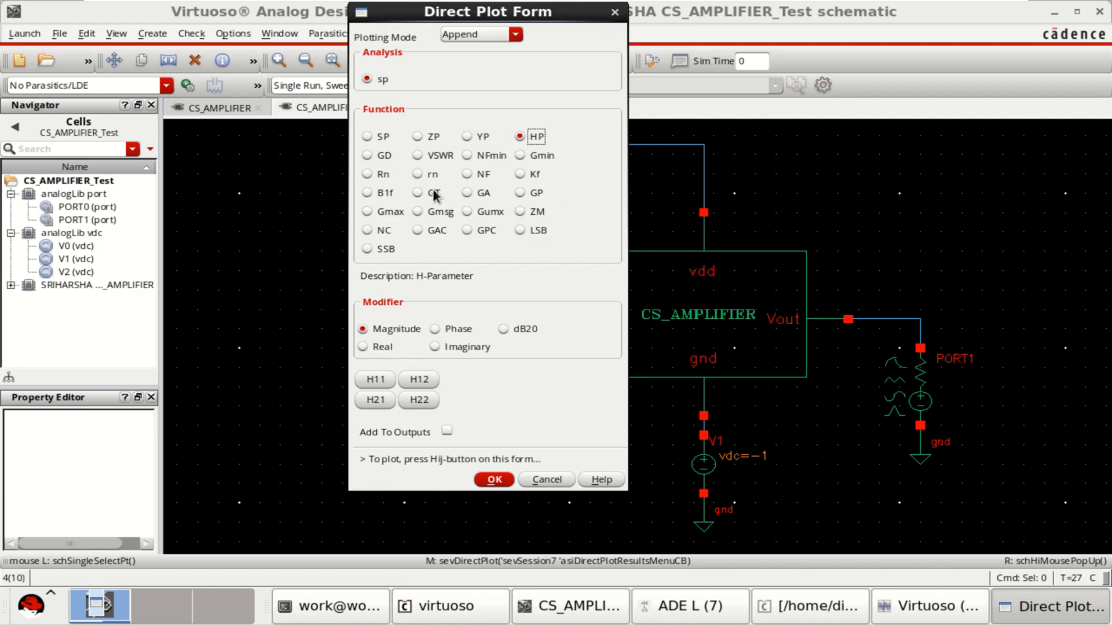
pyautogui.click(417, 192)
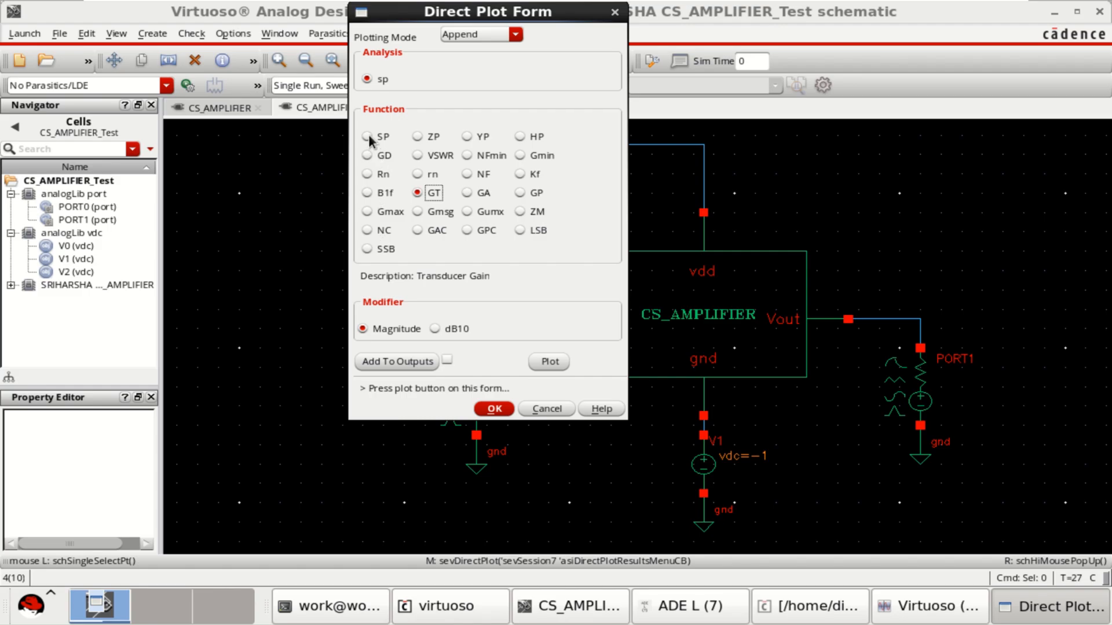
pyautogui.click(366, 137)
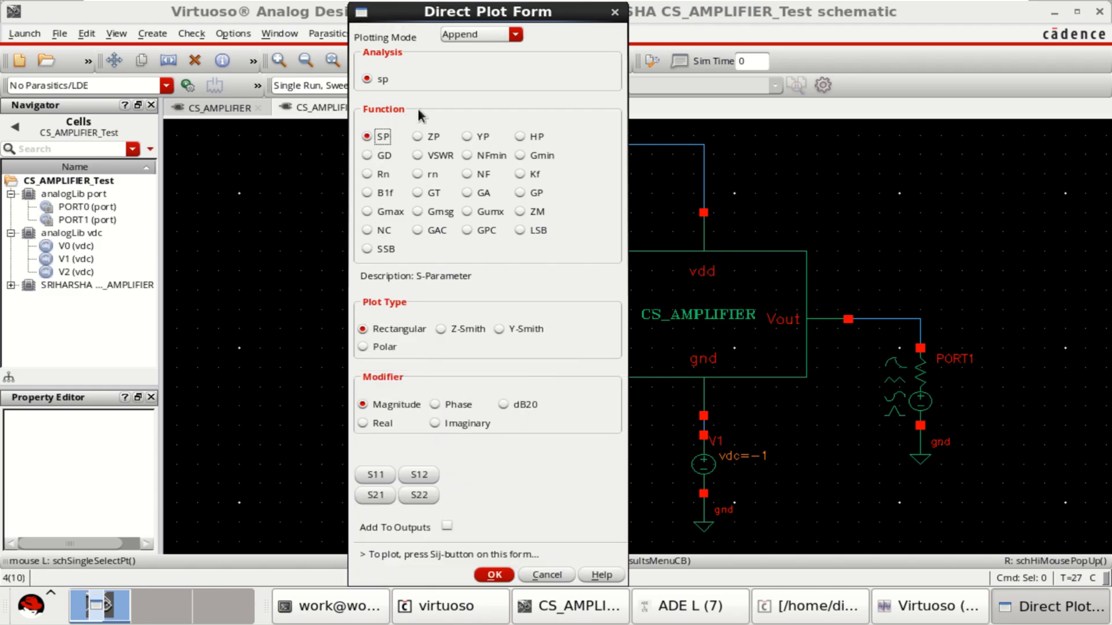
pyautogui.moveTo(426, 102)
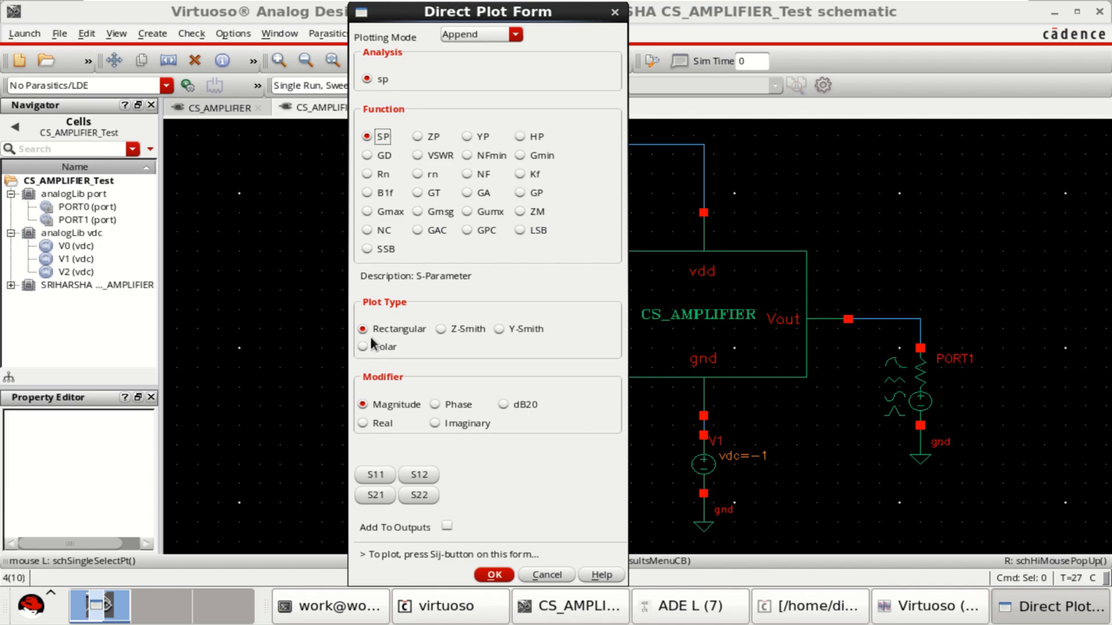
pyautogui.moveTo(460, 334)
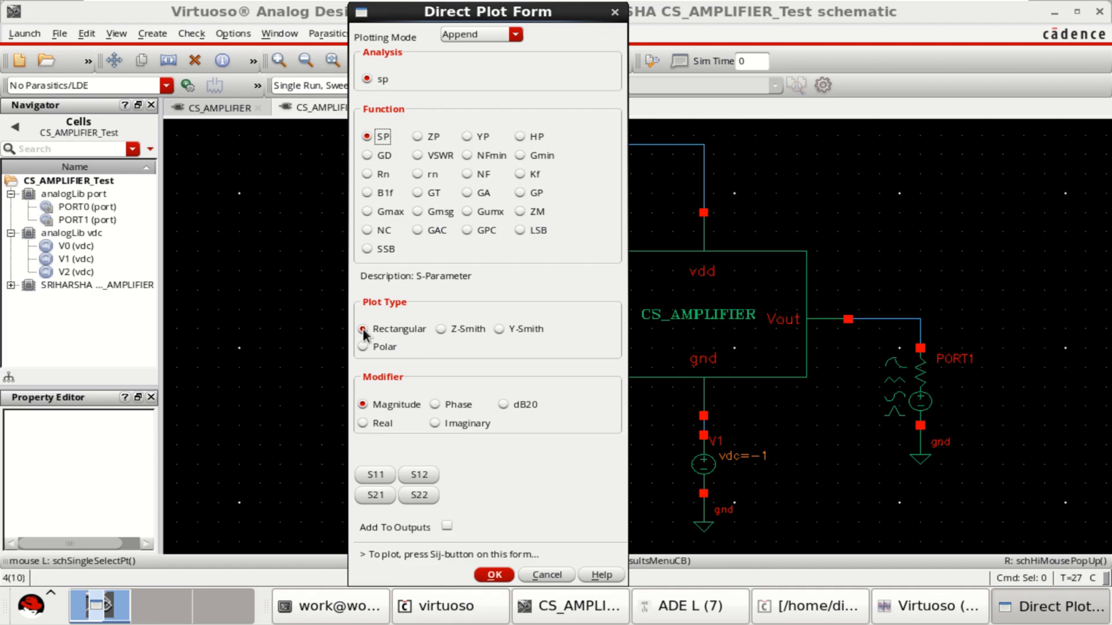
pyautogui.moveTo(423, 389)
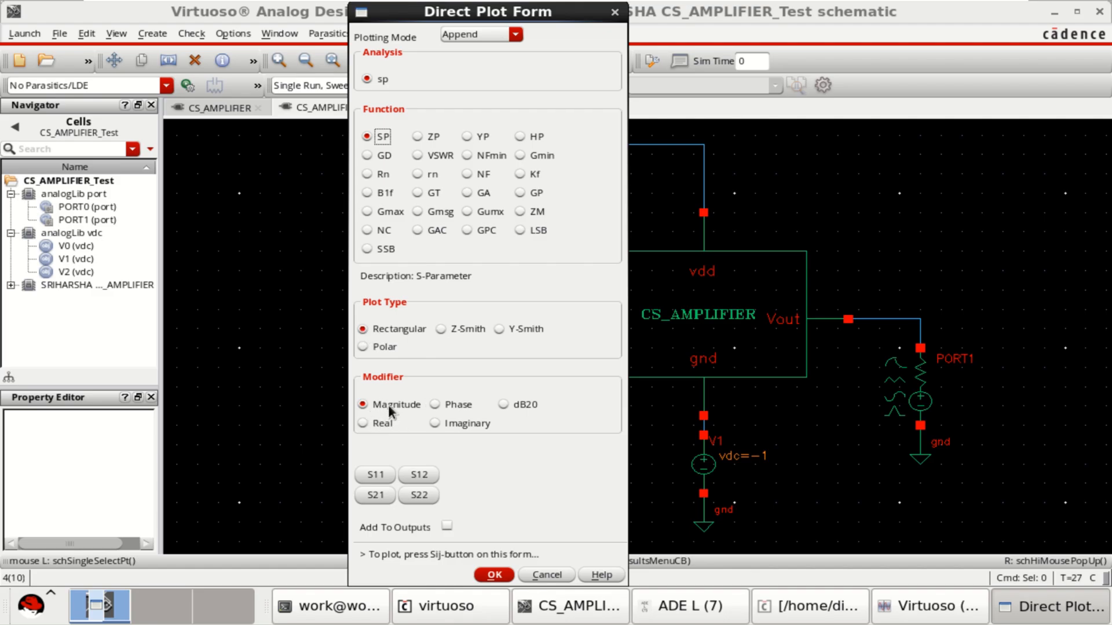
pyautogui.moveTo(510, 410)
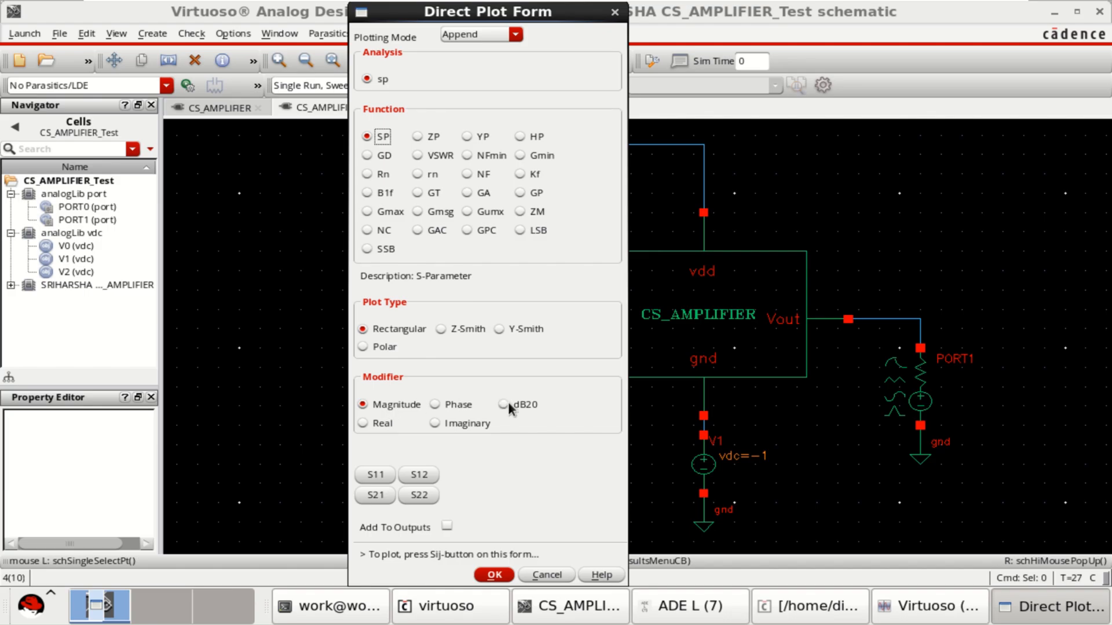
pyautogui.moveTo(517, 416)
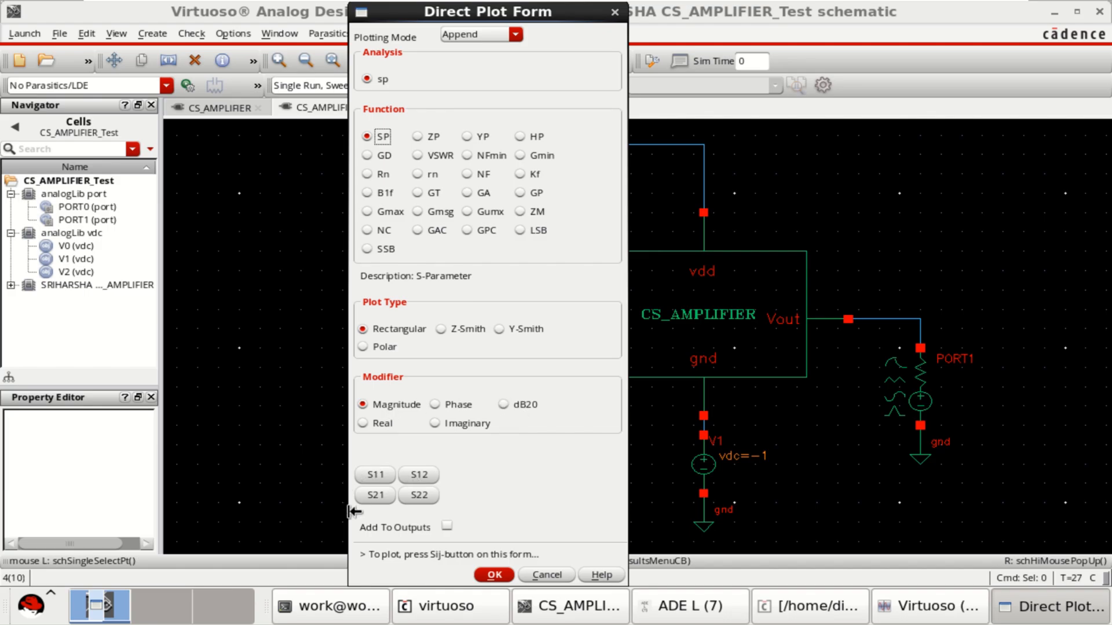
pyautogui.moveTo(371, 489)
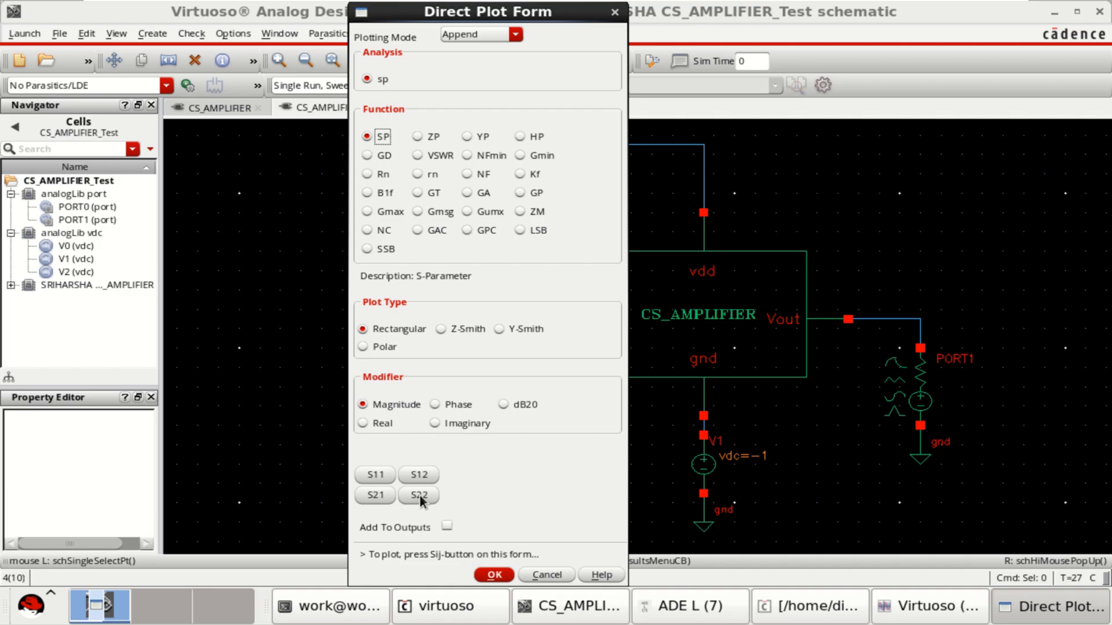
pyautogui.moveTo(480, 459)
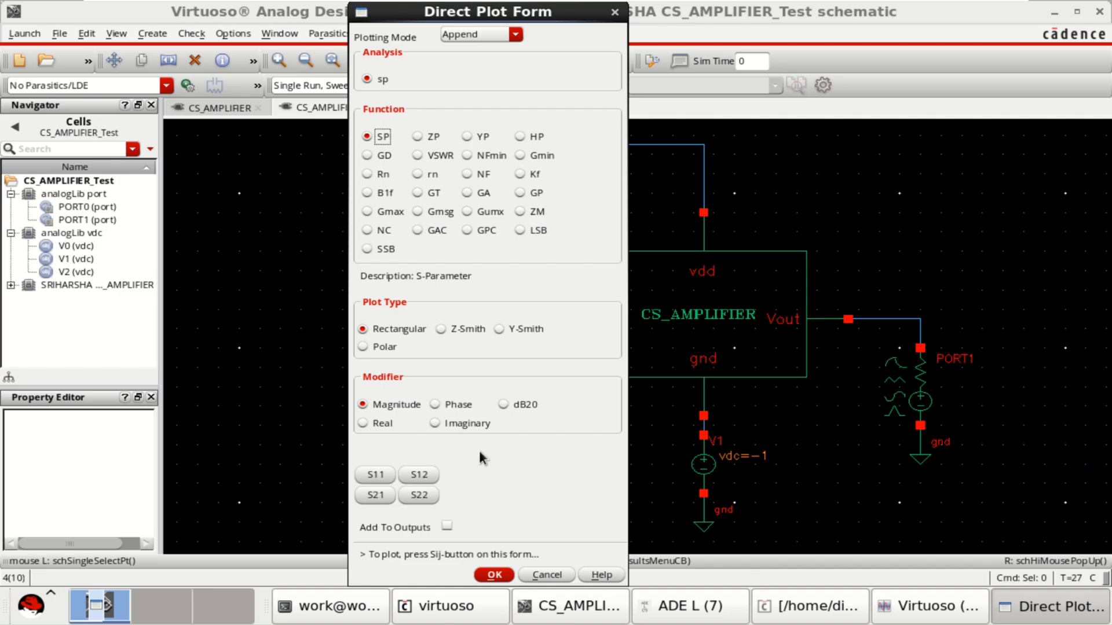
pyautogui.moveTo(446, 532)
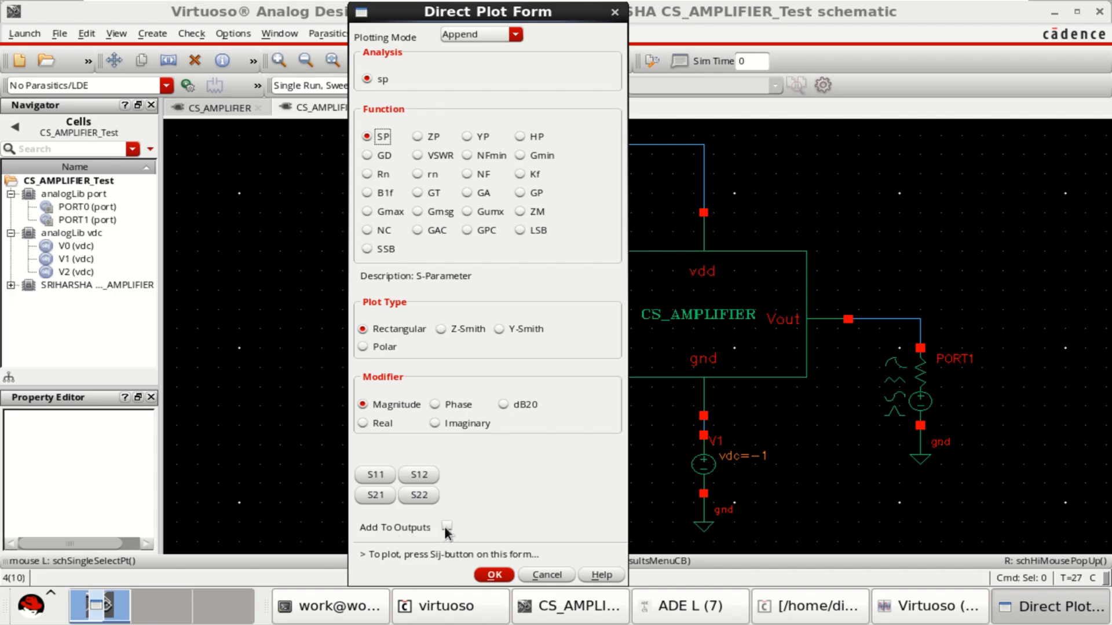
pyautogui.moveTo(387, 482)
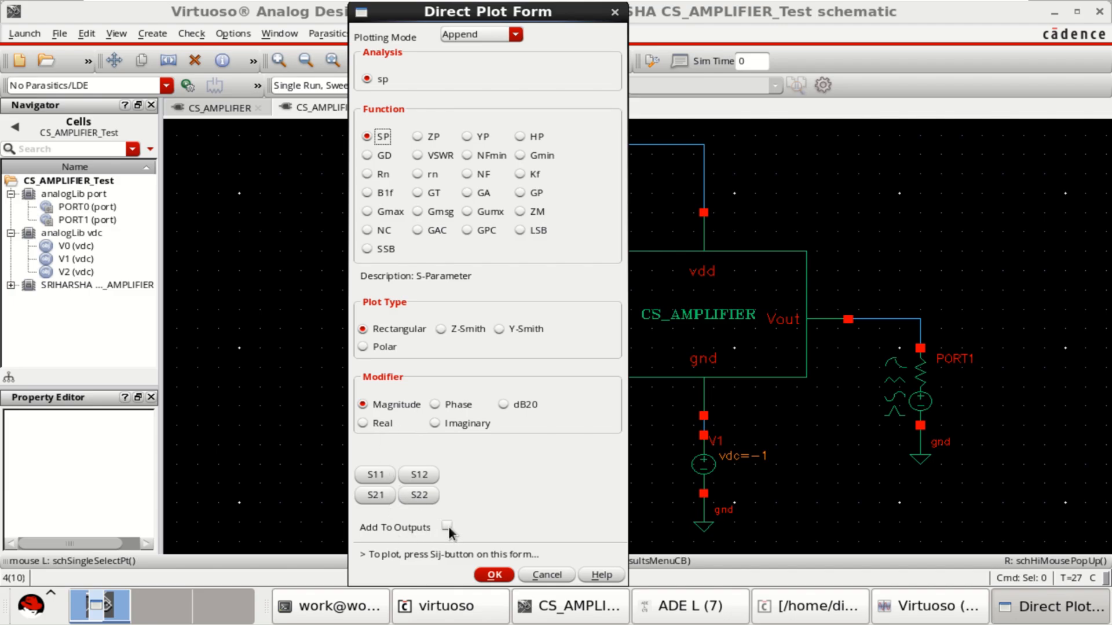
pyautogui.click(447, 528)
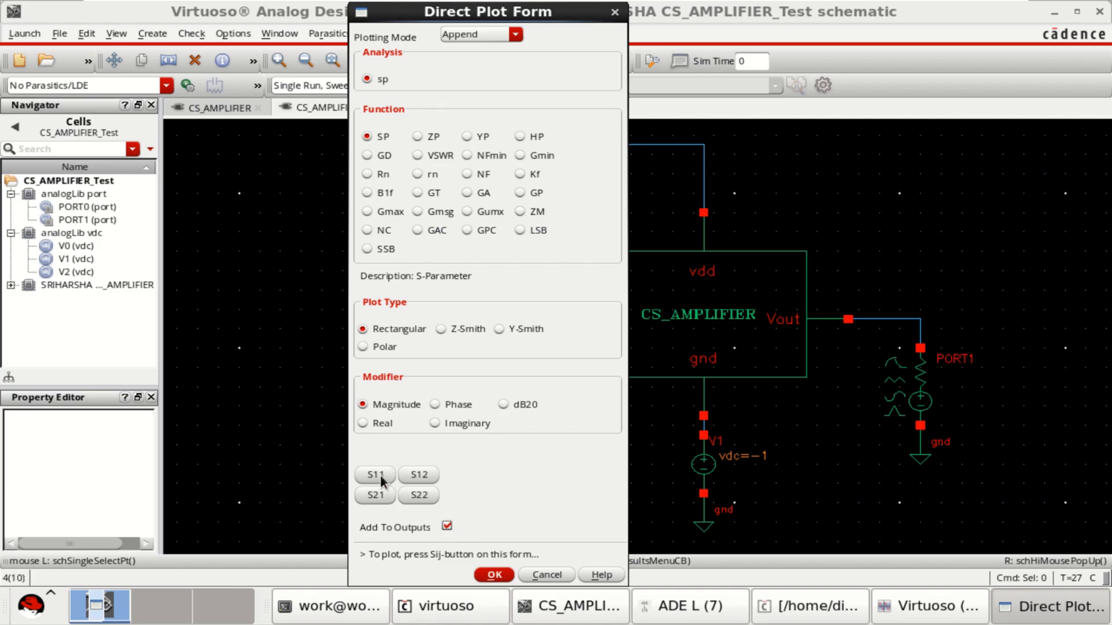
pyautogui.moveTo(444, 509)
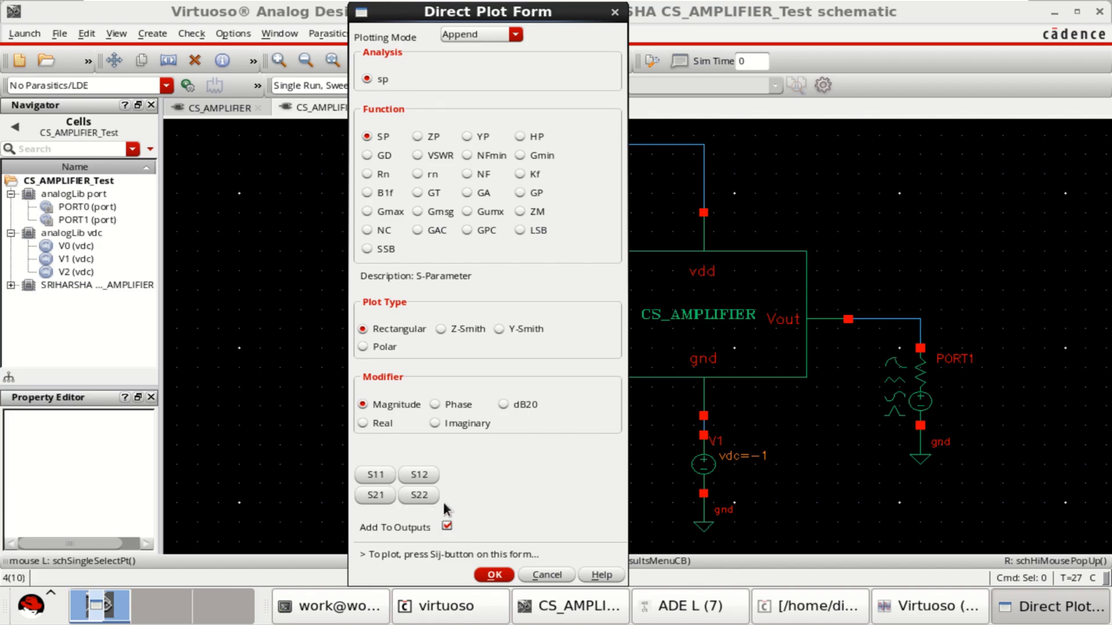
pyautogui.click(447, 527)
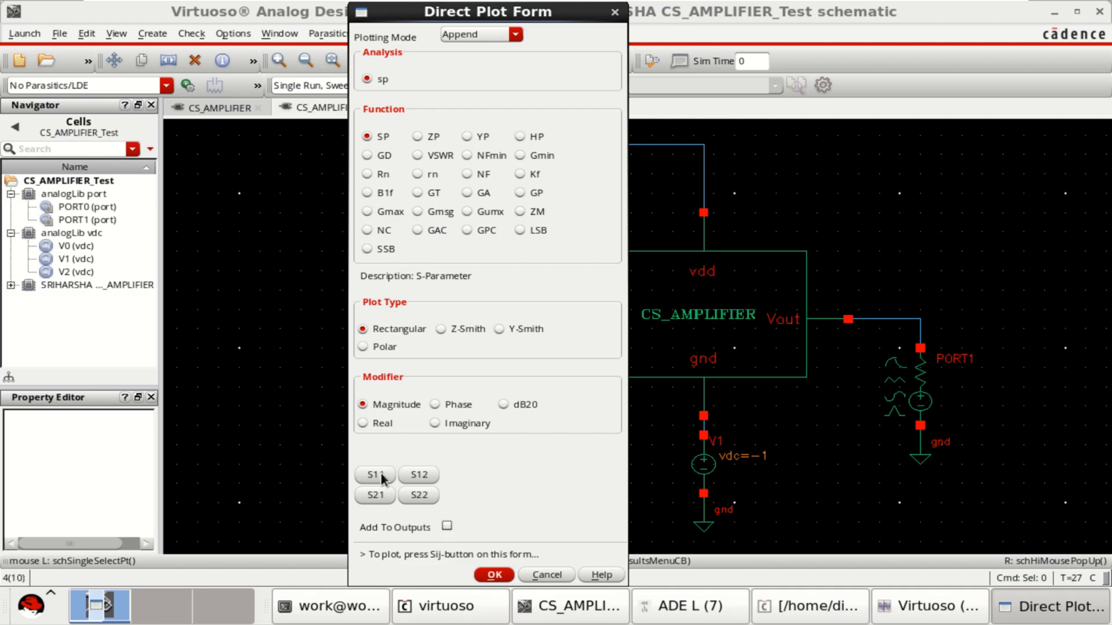
# Step: Plot S11 magnitude from the Direct Plot Form and bring the form back to the front
pyautogui.click(376, 474)
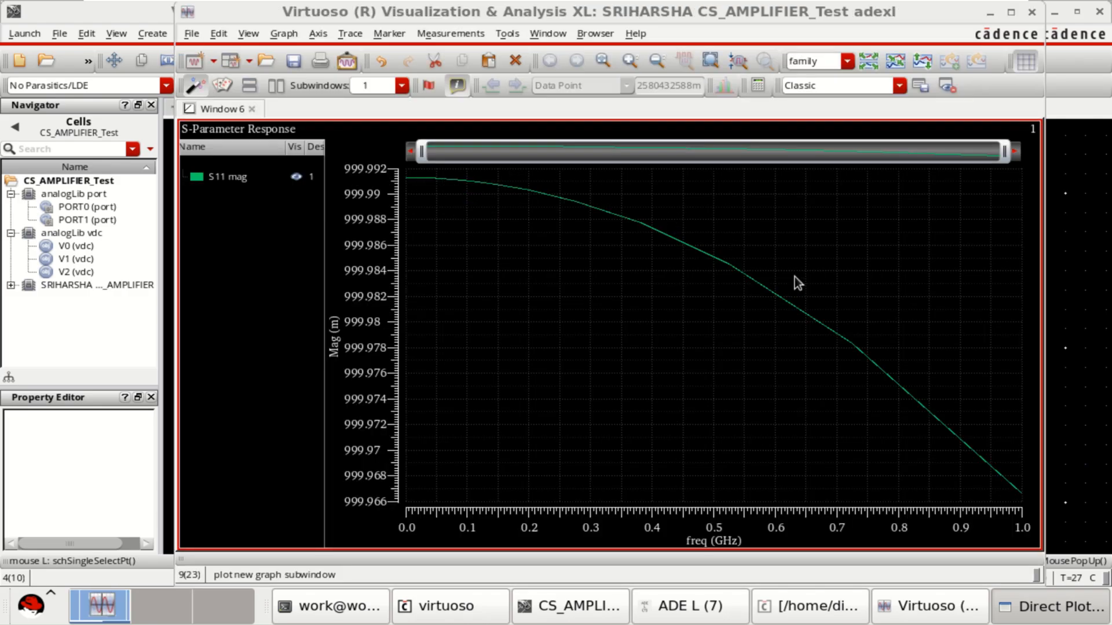
pyautogui.click(223, 177)
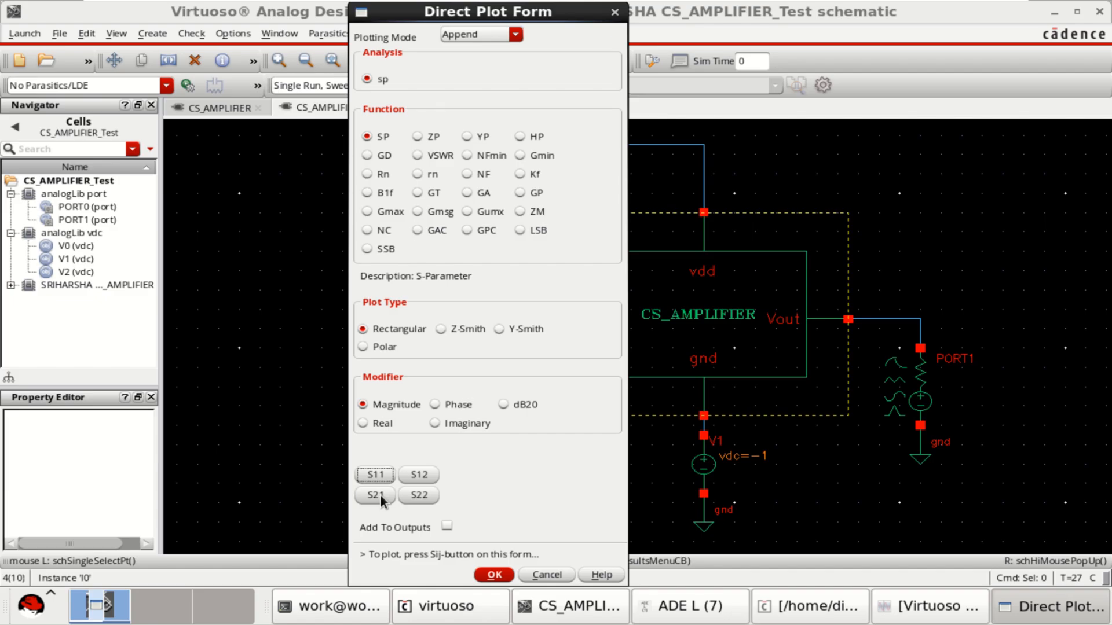
# Step: Plot S21 magnitude, then move the S21 mag trace into a new Window 7, leaving S11 in Window 6
pyautogui.click(375, 496)
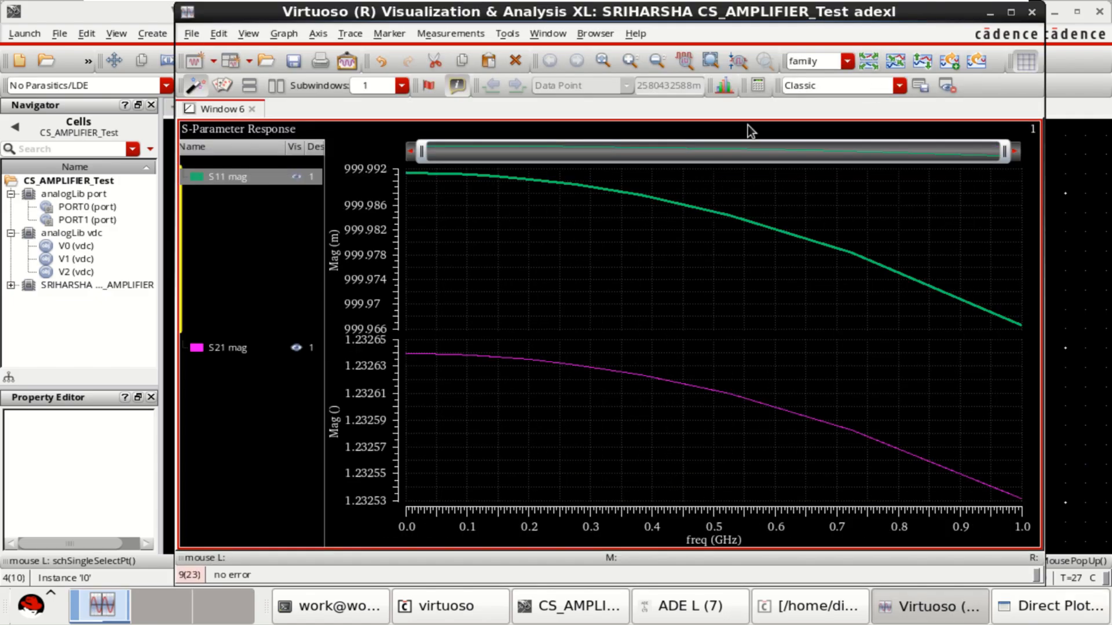
pyautogui.click(227, 348)
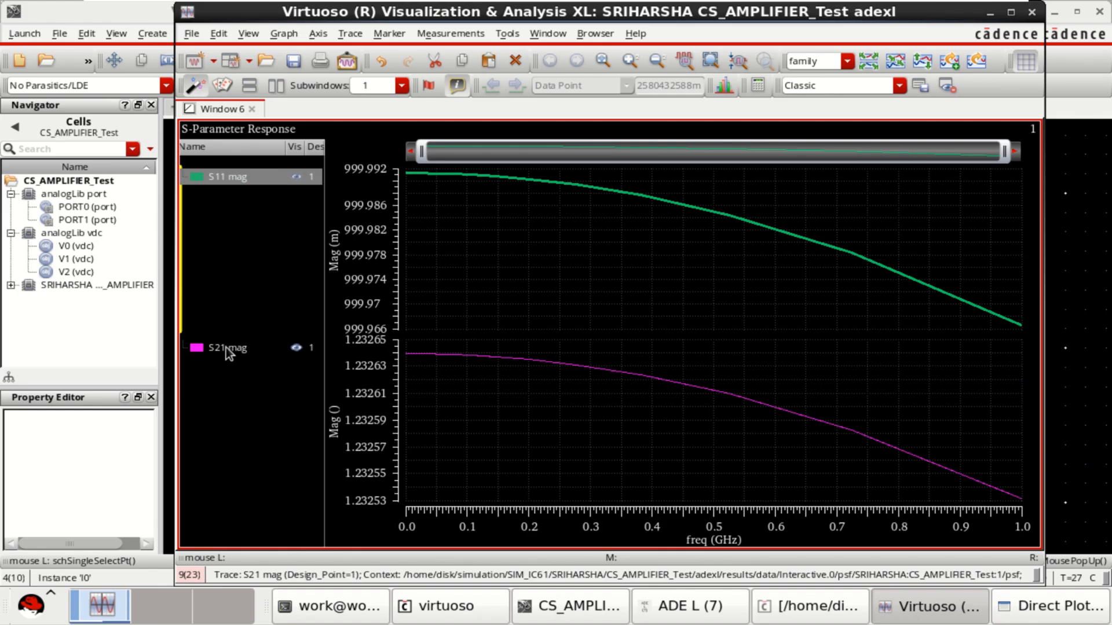
pyautogui.click(228, 347)
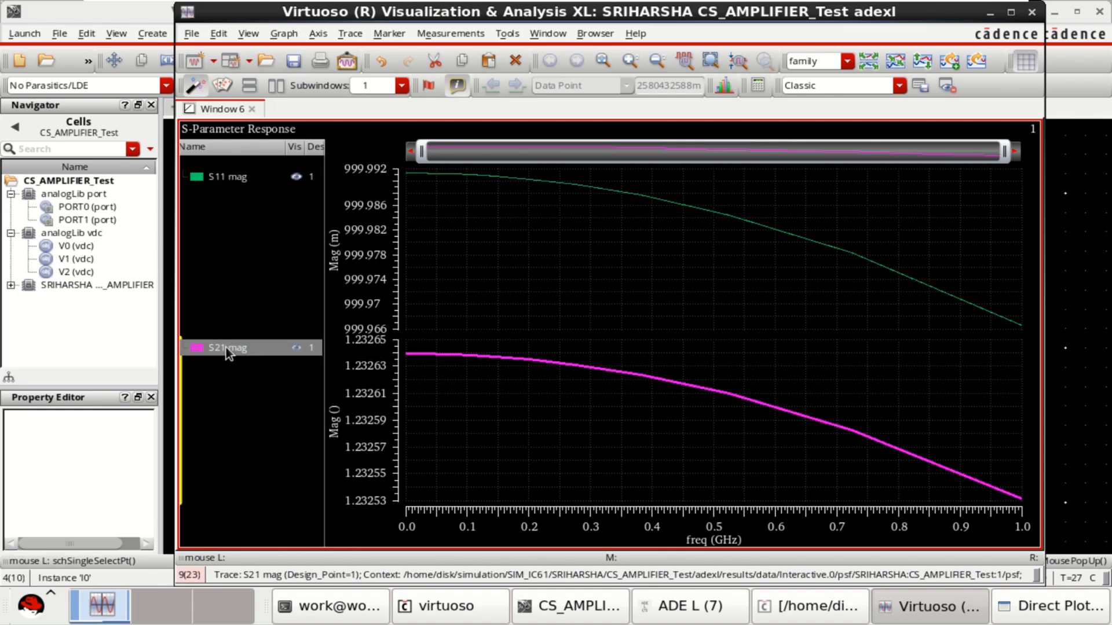
pyautogui.rightClick(227, 348)
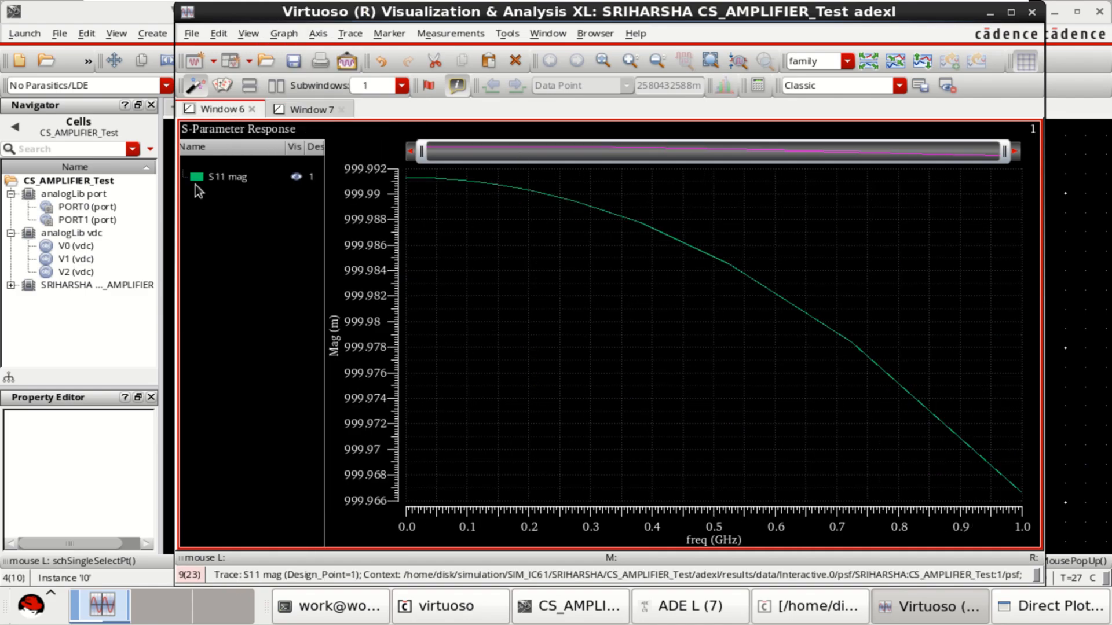
pyautogui.click(313, 109)
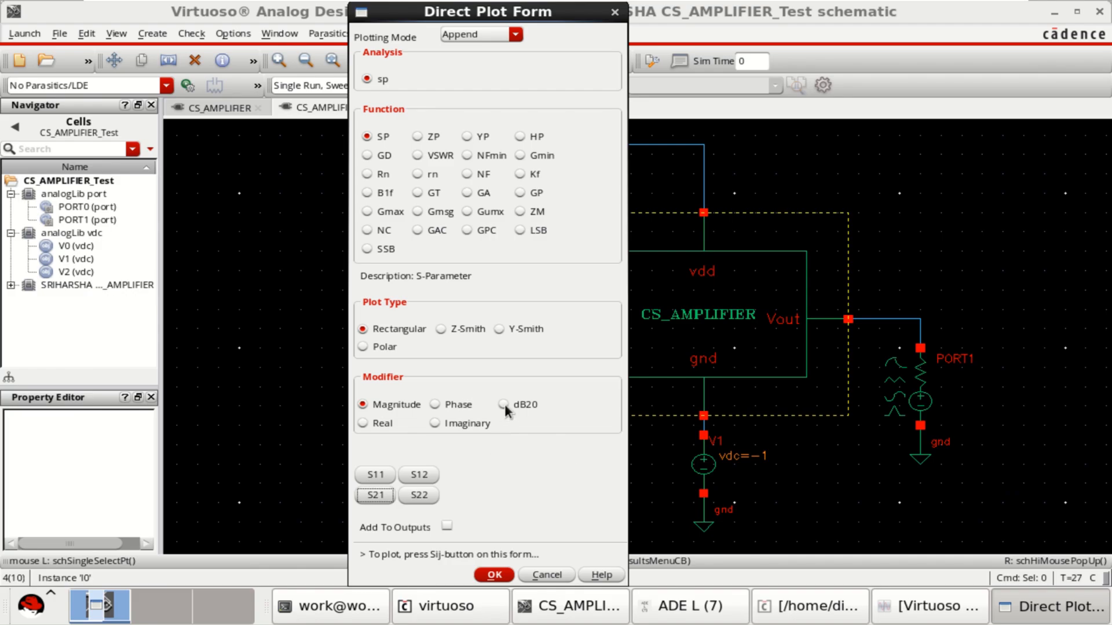
# Step: Append an S11 dB20 trace onto the graph with the modifier set to dB20
pyautogui.click(502, 405)
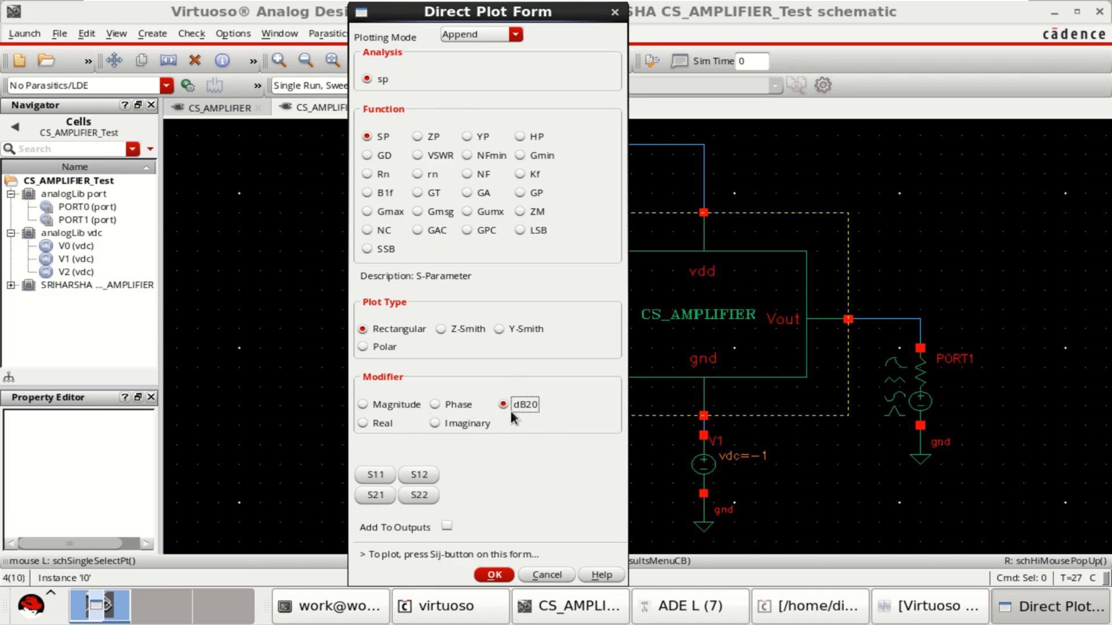
pyautogui.moveTo(524, 419)
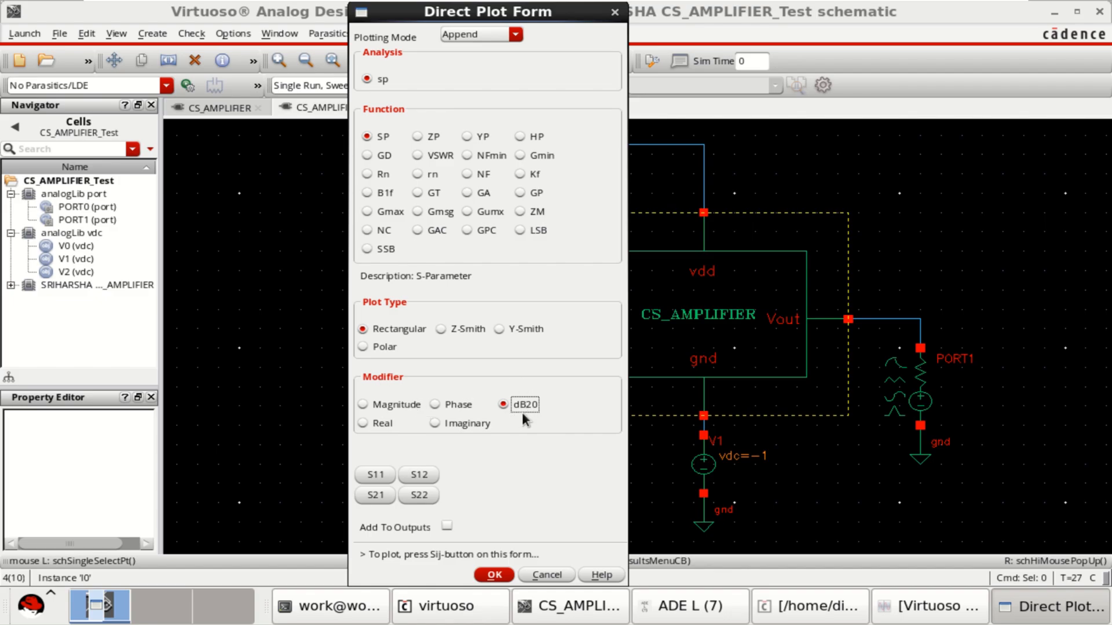
pyautogui.moveTo(384, 482)
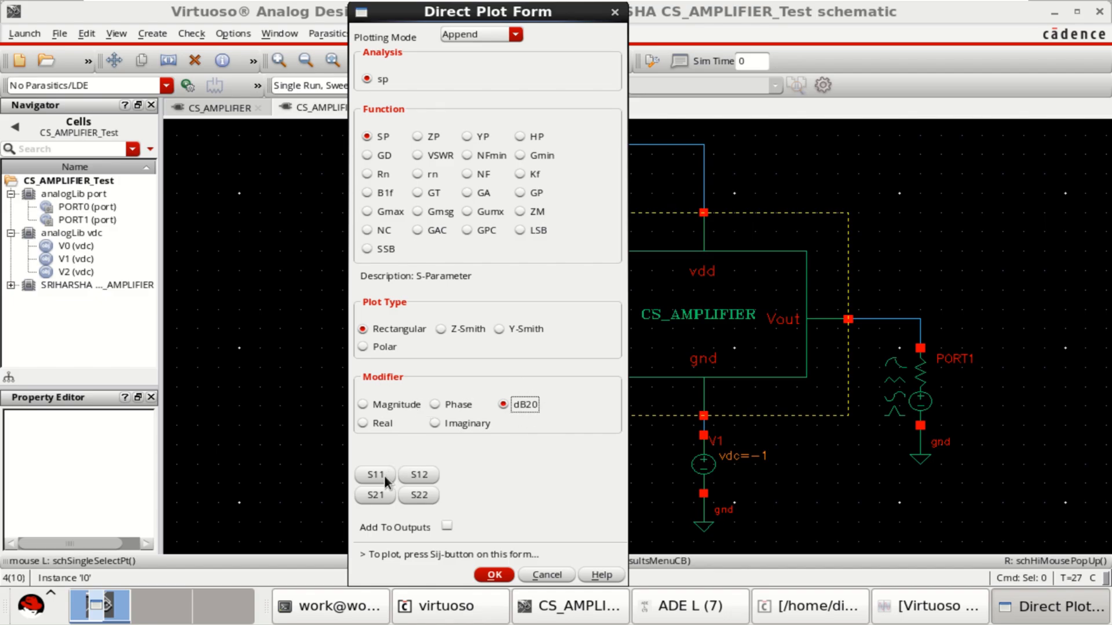
pyautogui.click(375, 475)
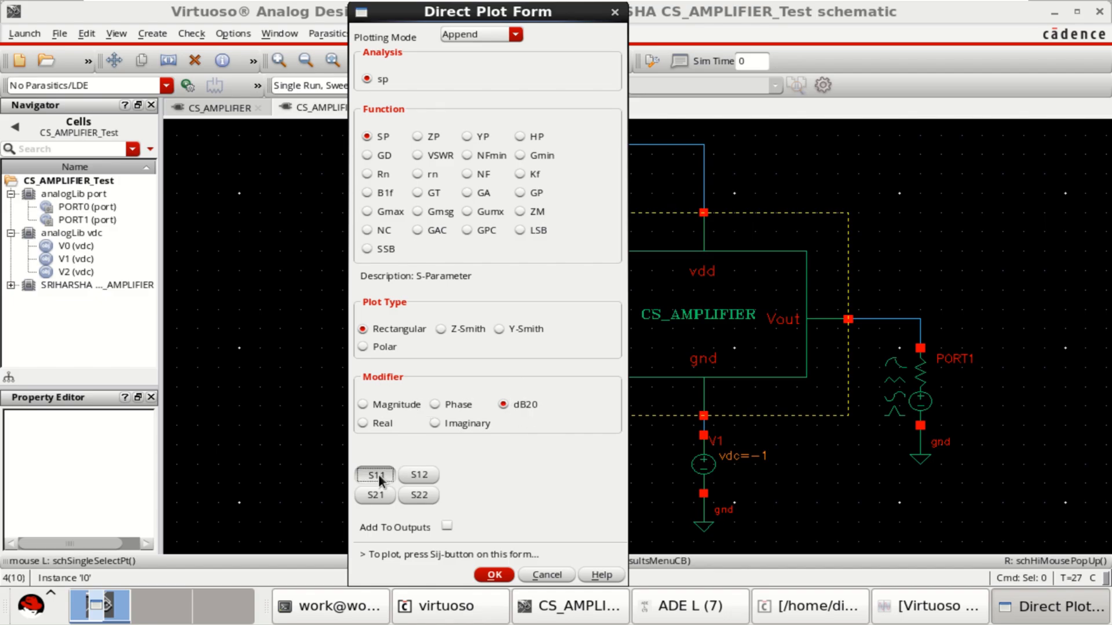
pyautogui.click(375, 474)
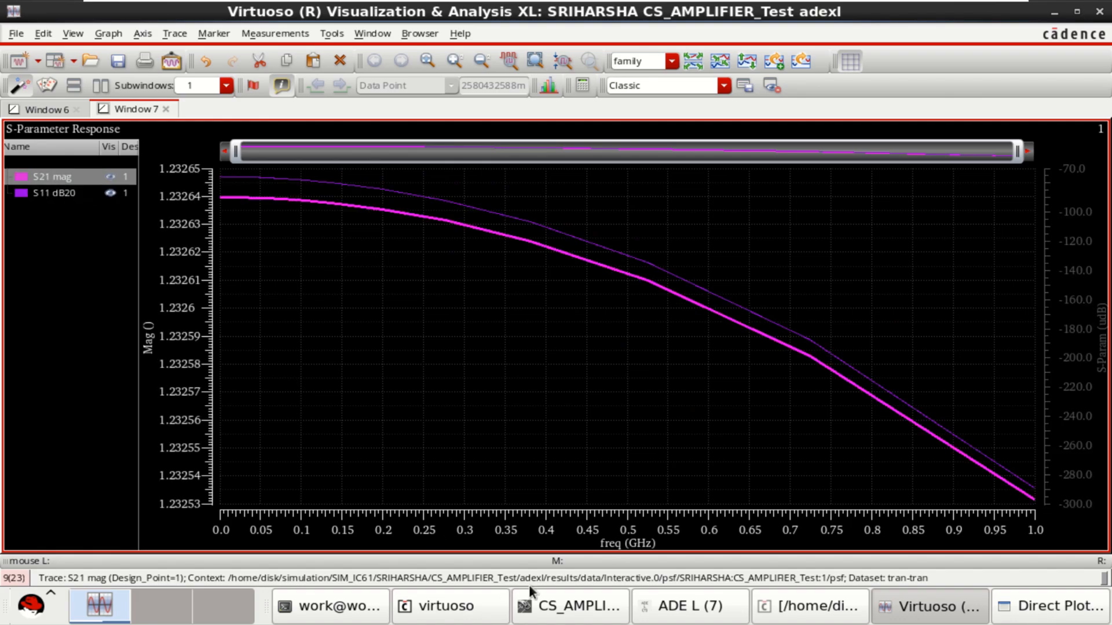
# Step: Add an S21 dB20 trace to Window 7, then select the S11 dB20 trace in the legend
pyautogui.click(1058, 621)
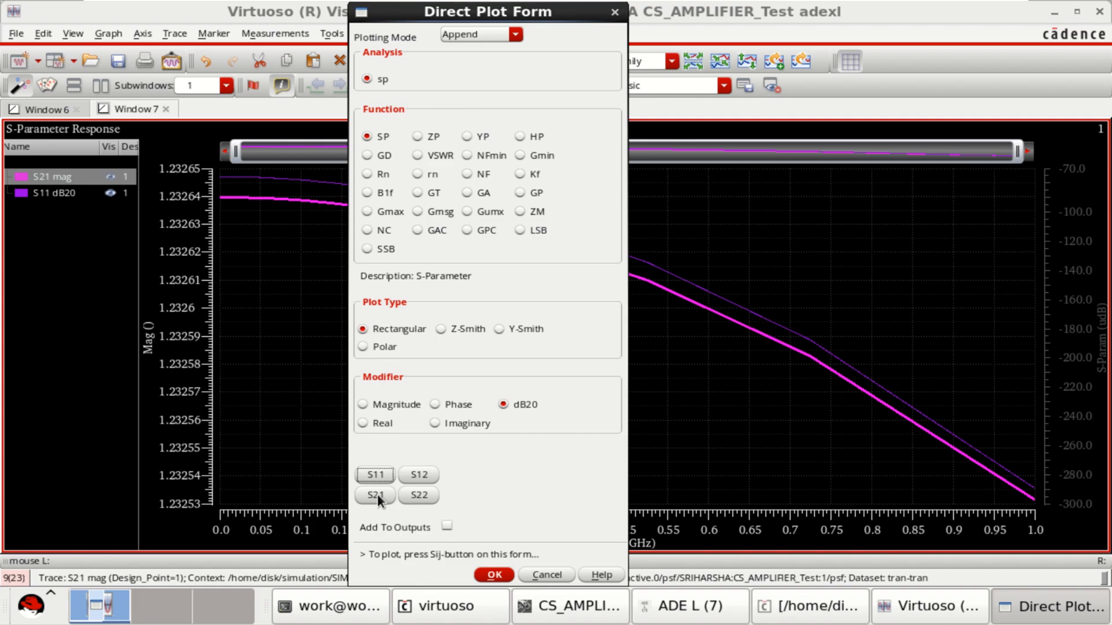
pyautogui.click(375, 495)
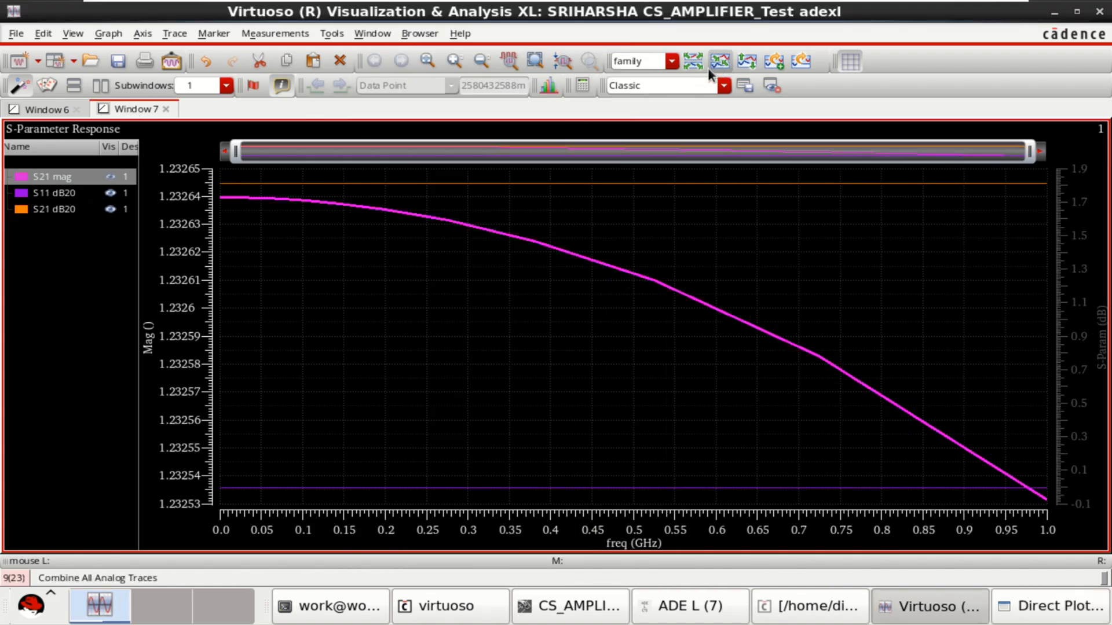
pyautogui.click(45, 108)
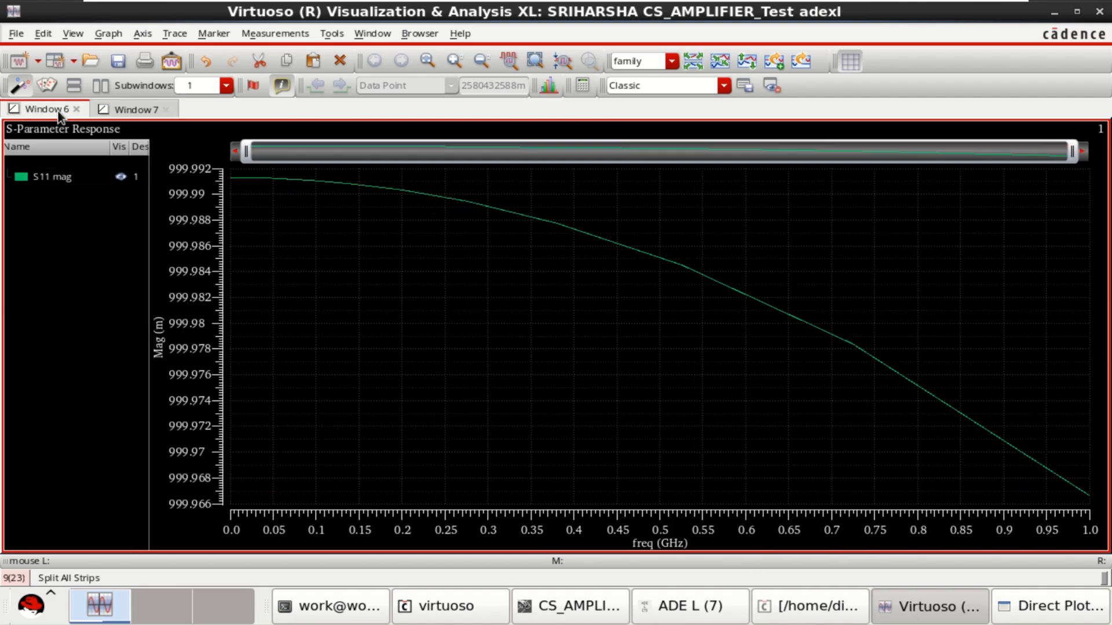
pyautogui.click(130, 109)
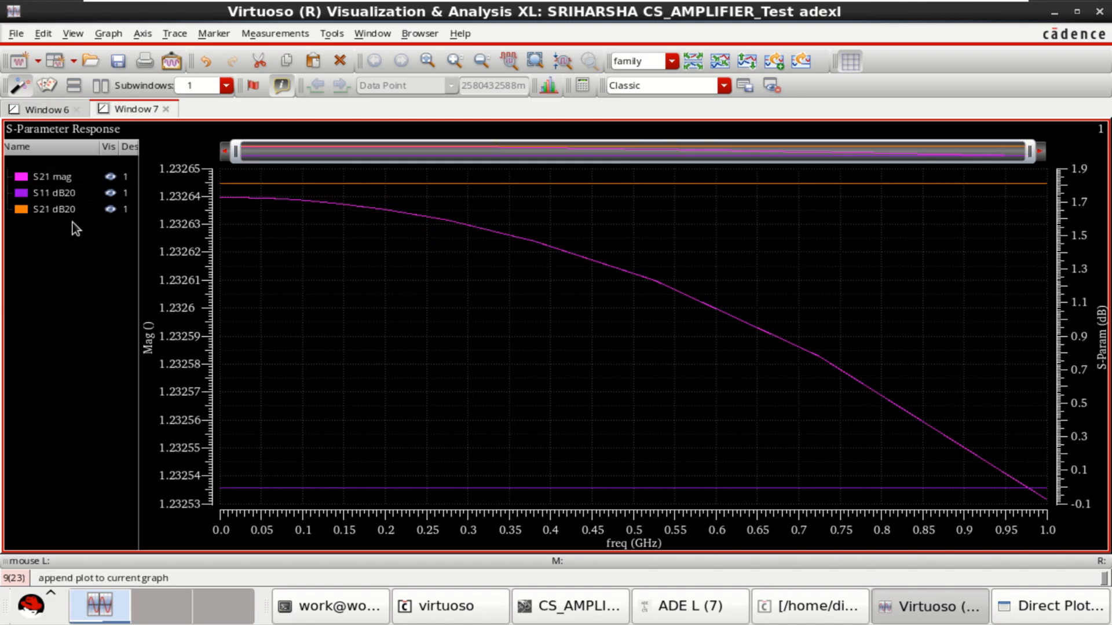
pyautogui.moveTo(56, 198)
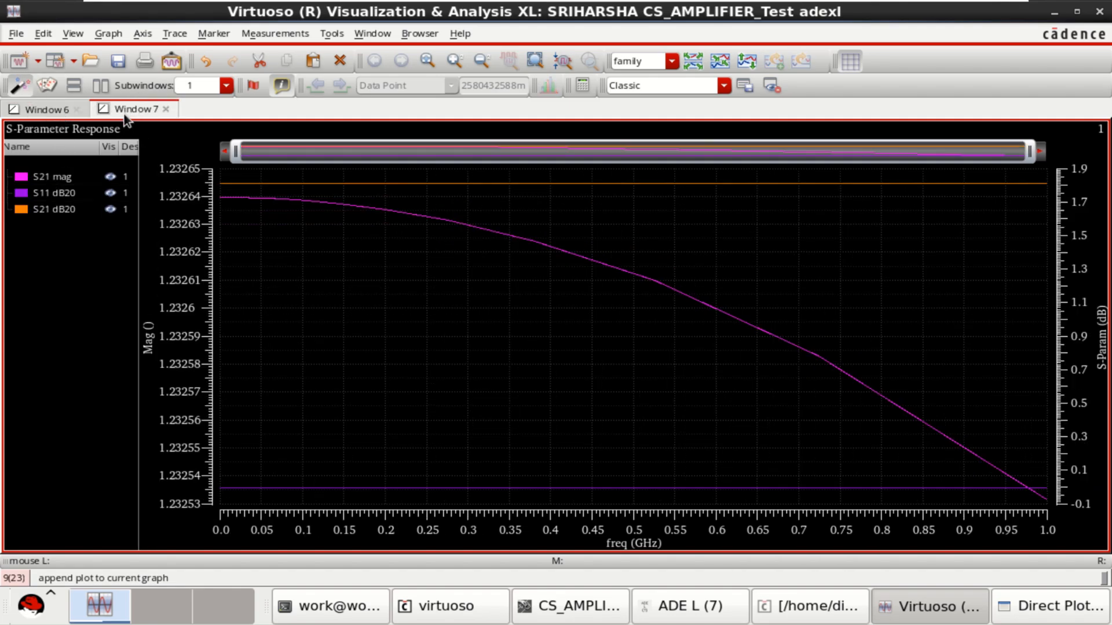
pyautogui.click(52, 192)
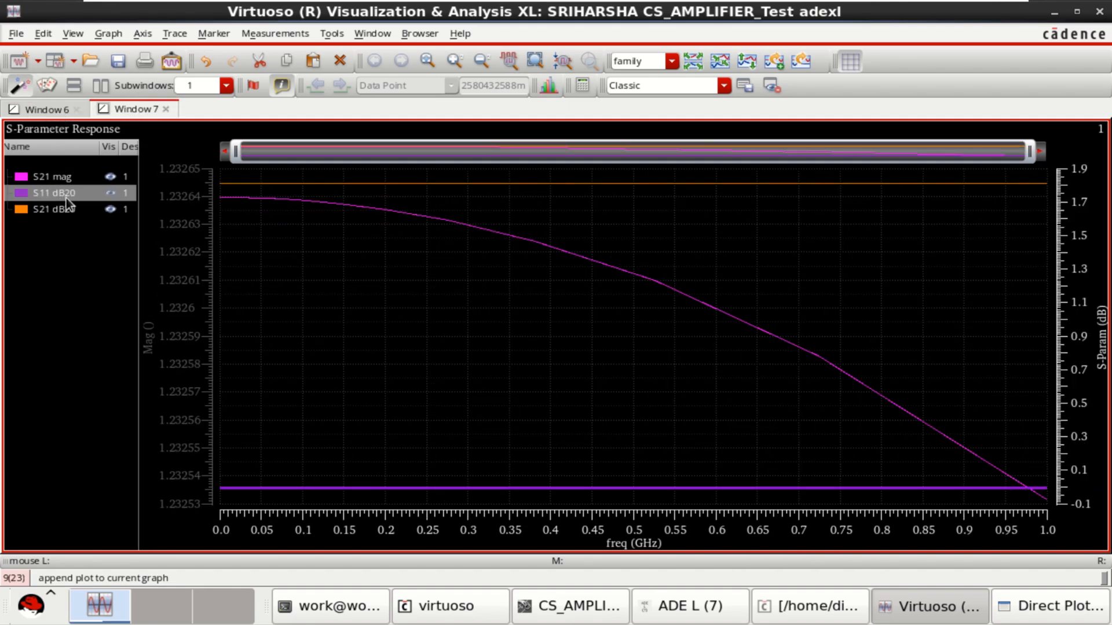
# Step: Delete the S11 dB20 trace via its legend actions, leaving S21 mag and S21 dB20
pyautogui.rightClick(58, 193)
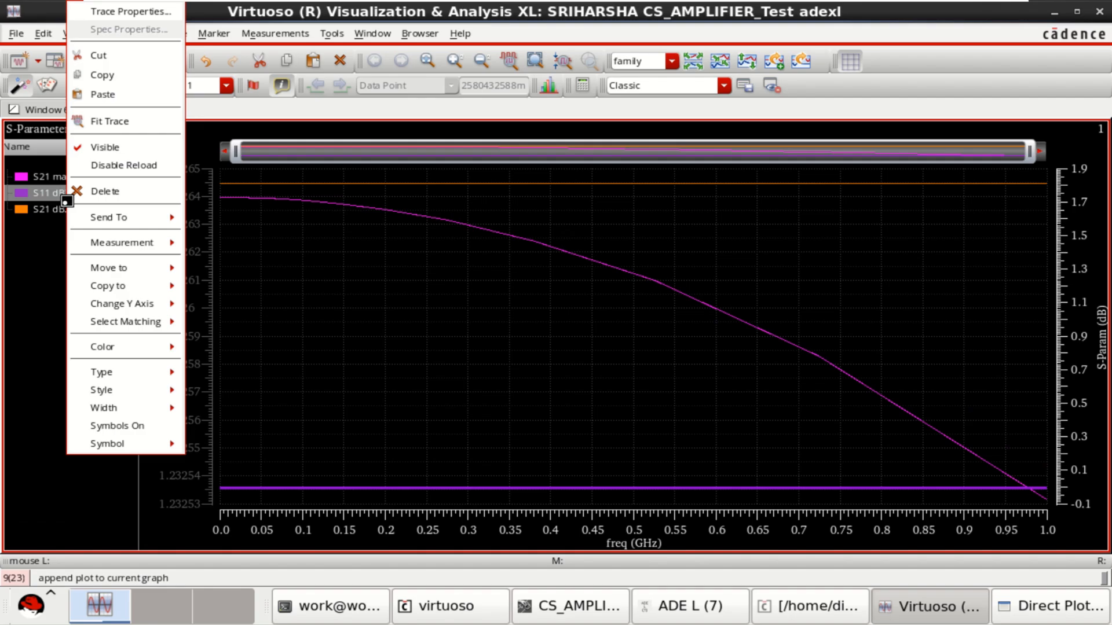
pyautogui.moveTo(123, 192)
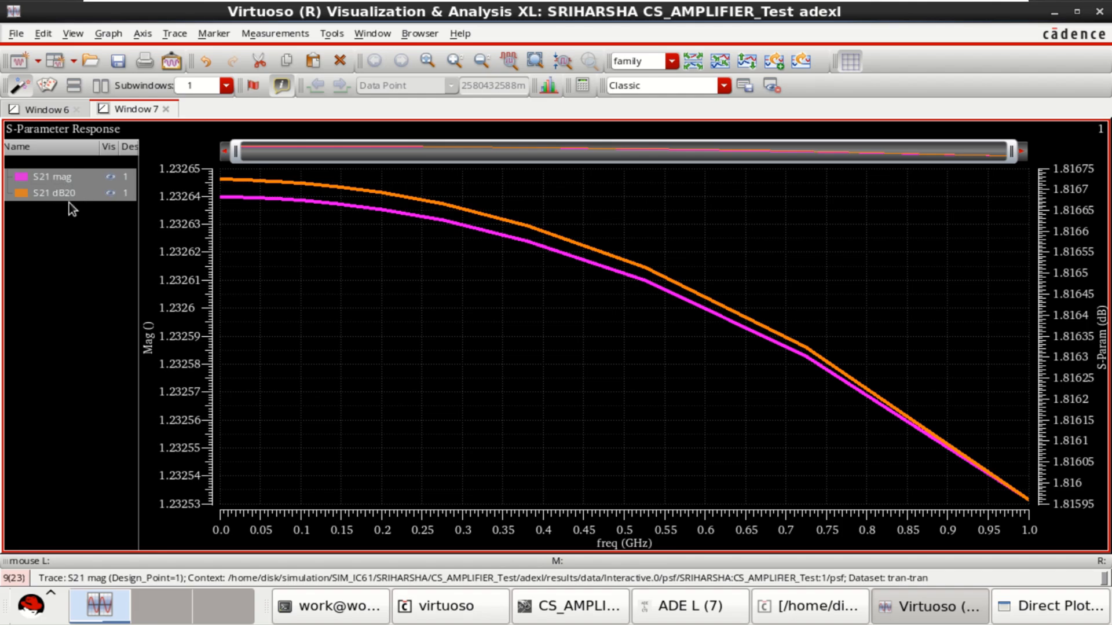
pyautogui.moveTo(690, 372)
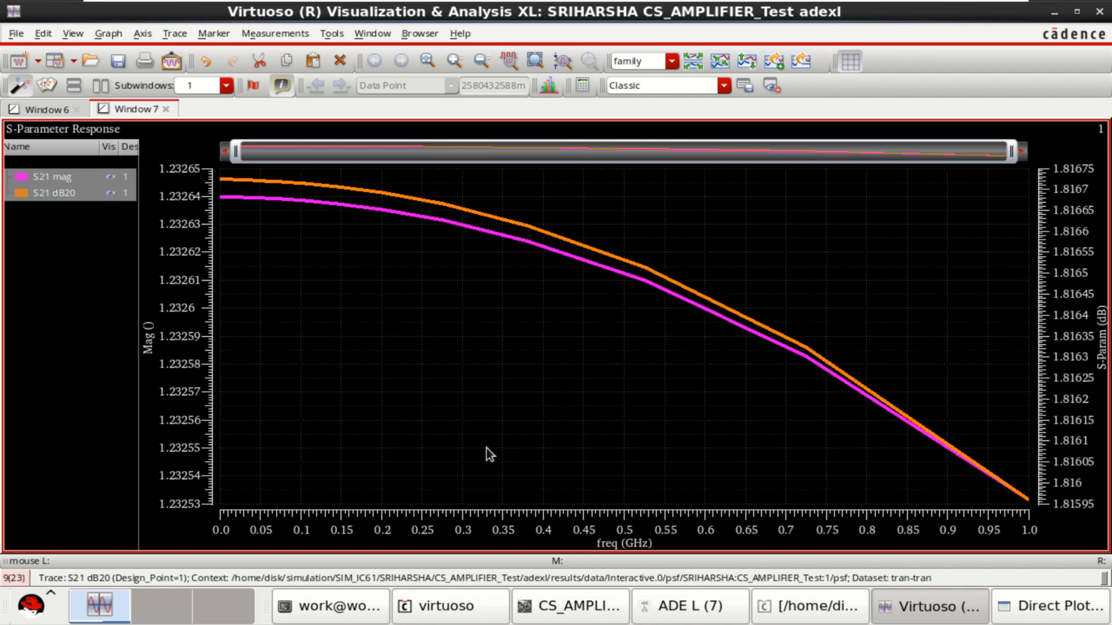
pyautogui.moveTo(399, 539)
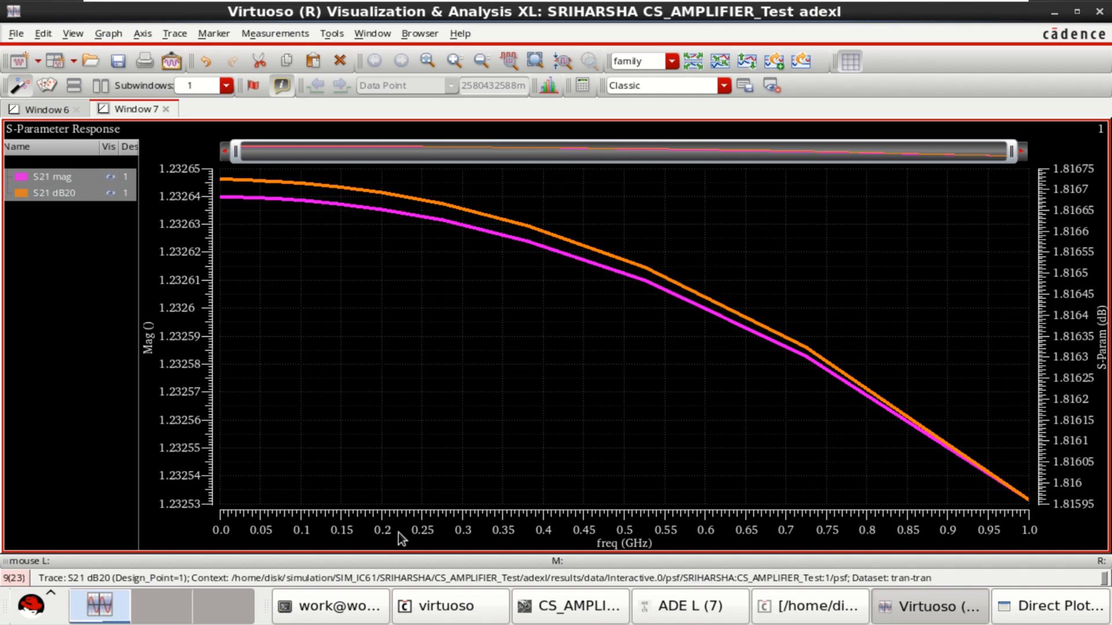
pyautogui.moveTo(1005, 528)
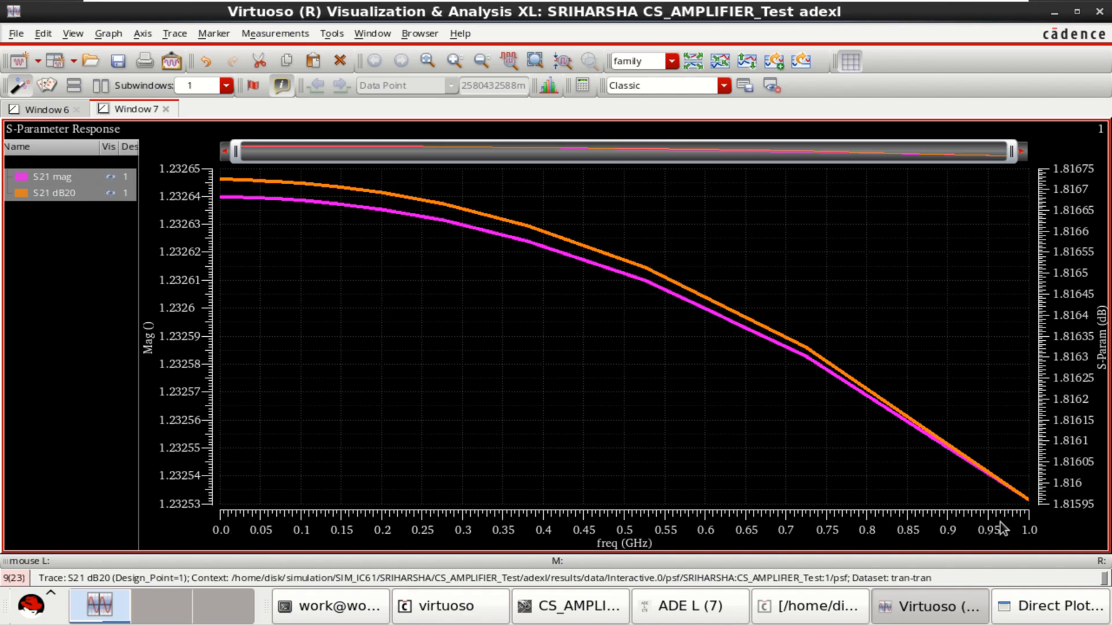
pyautogui.moveTo(438, 287)
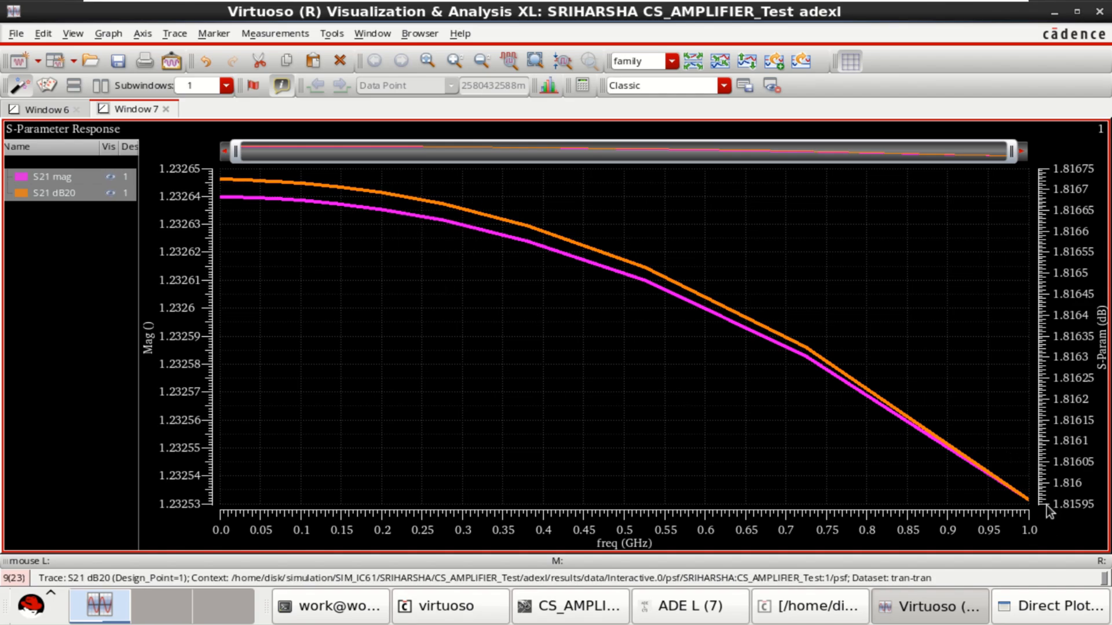
pyautogui.moveTo(1054, 328)
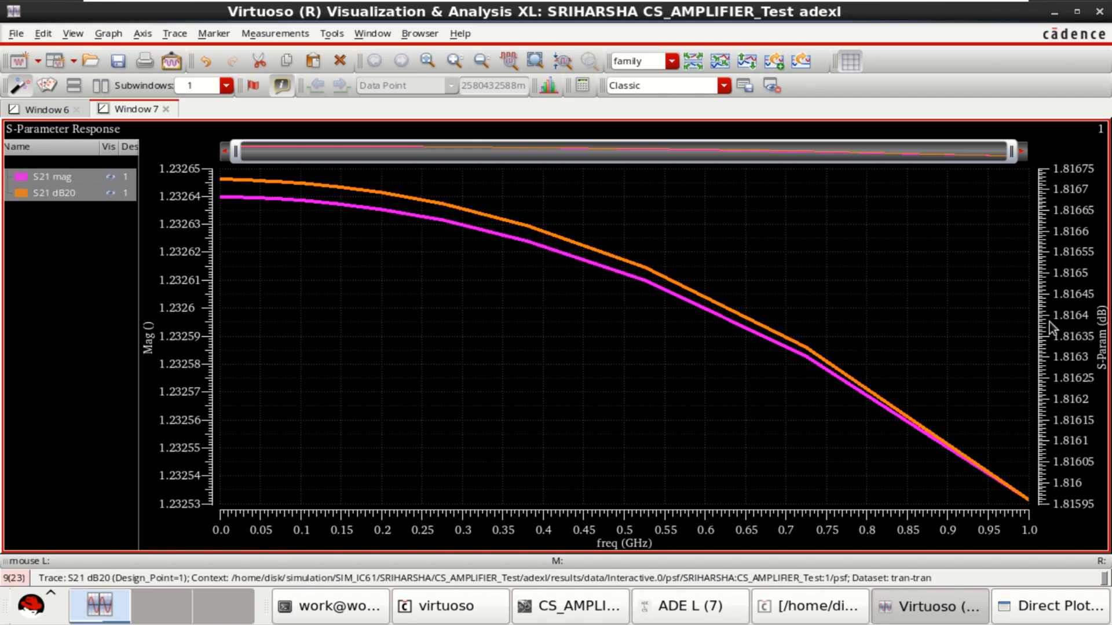
pyautogui.moveTo(152, 353)
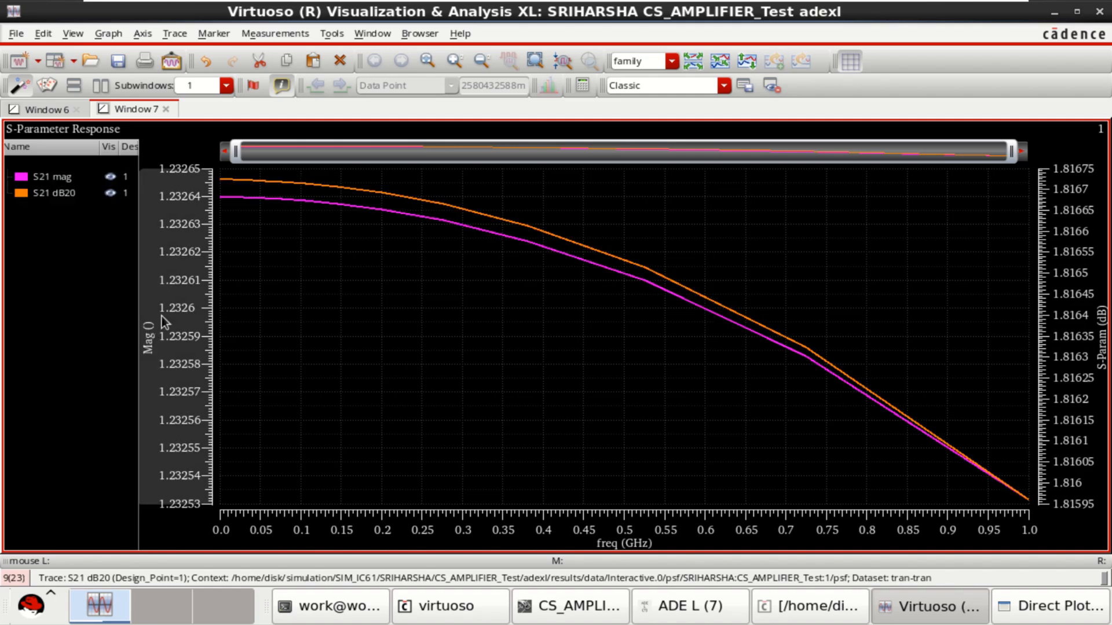
pyautogui.moveTo(32, 210)
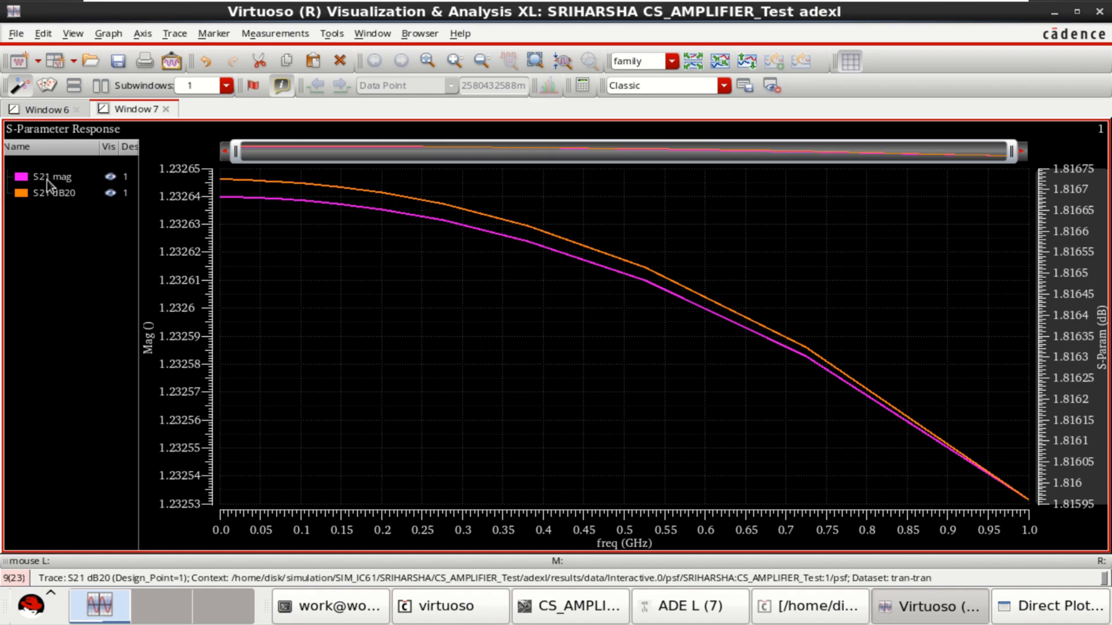
# Step: Split S21 mag and S21 dB20 into separate strips using Split All Strips
pyautogui.click(692, 63)
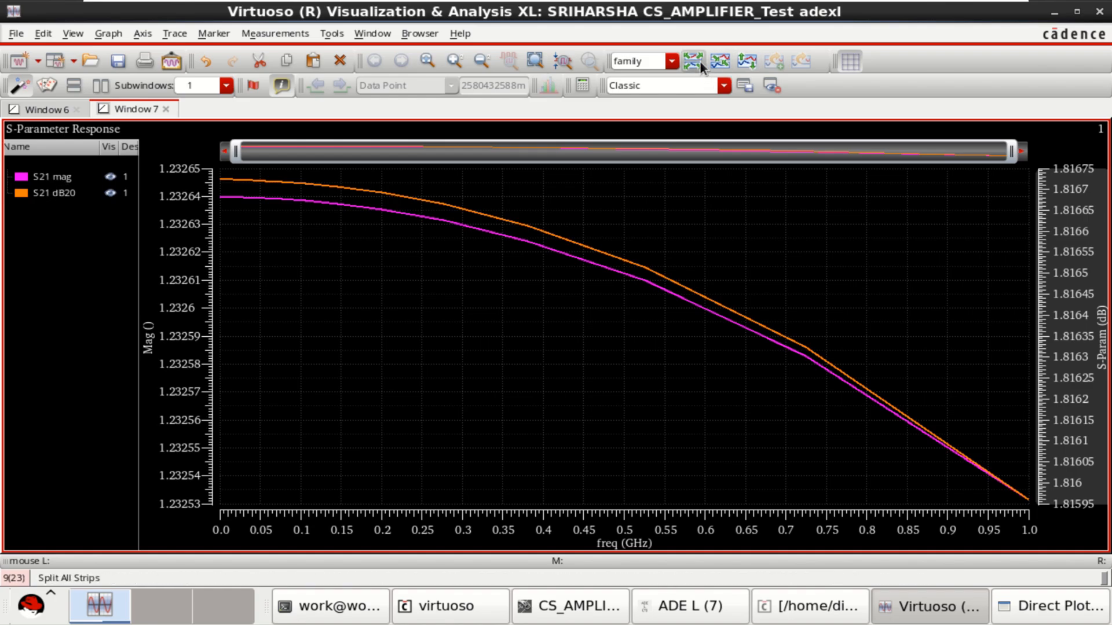
pyautogui.click(692, 60)
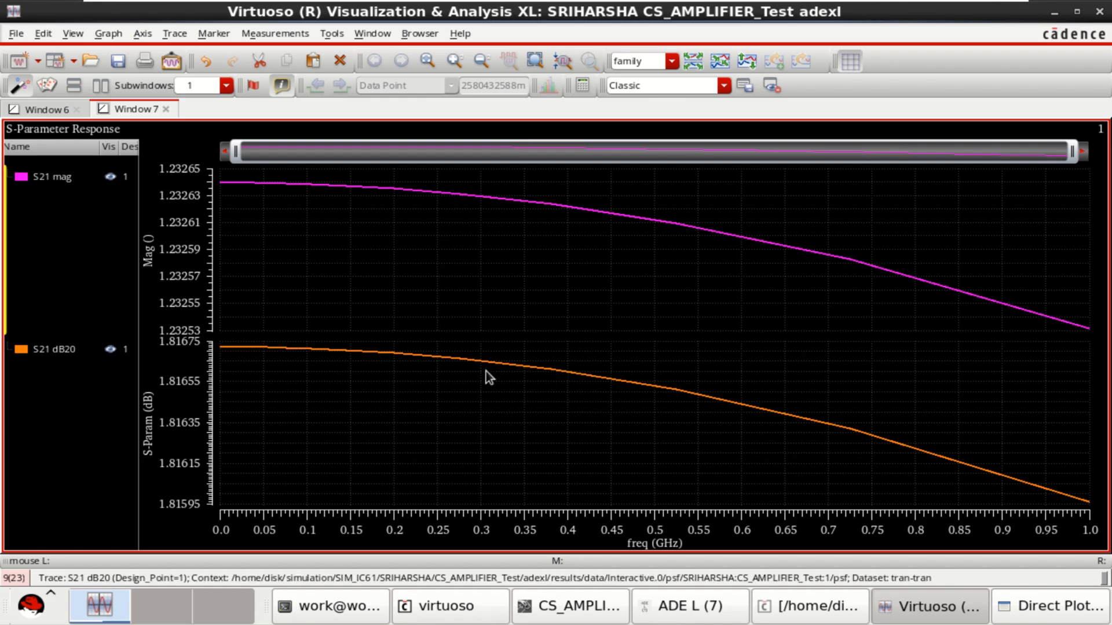
pyautogui.moveTo(713, 421)
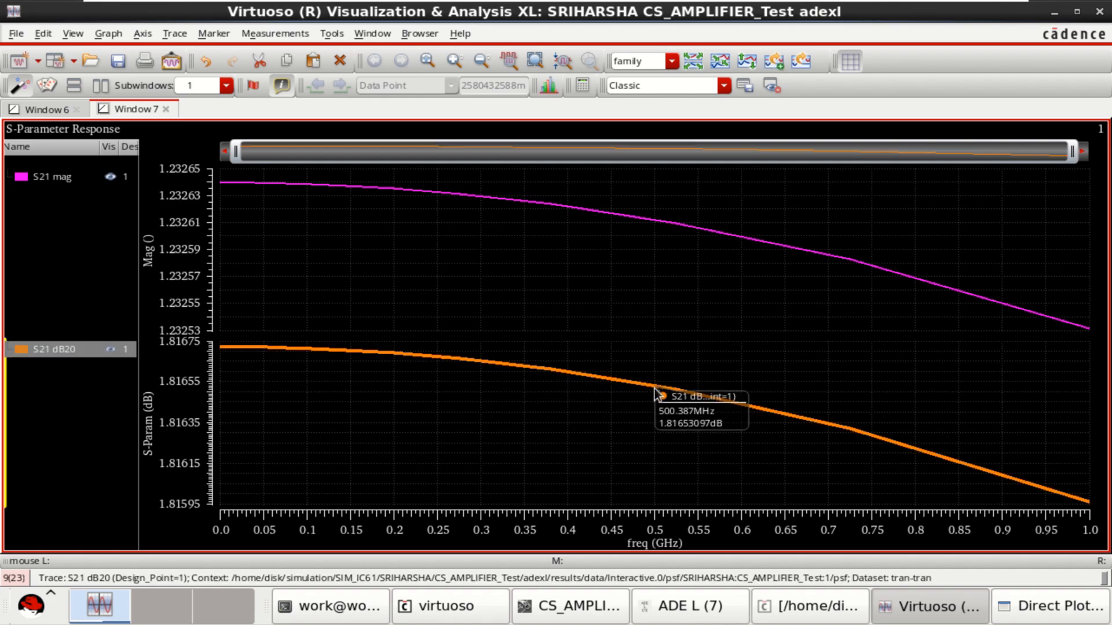
# Step: Place marker M1 at ~500 MHz on S21 dB20 (1.81653 dB) and M2 on S21 mag (1.23261)
pyautogui.click(654, 386)
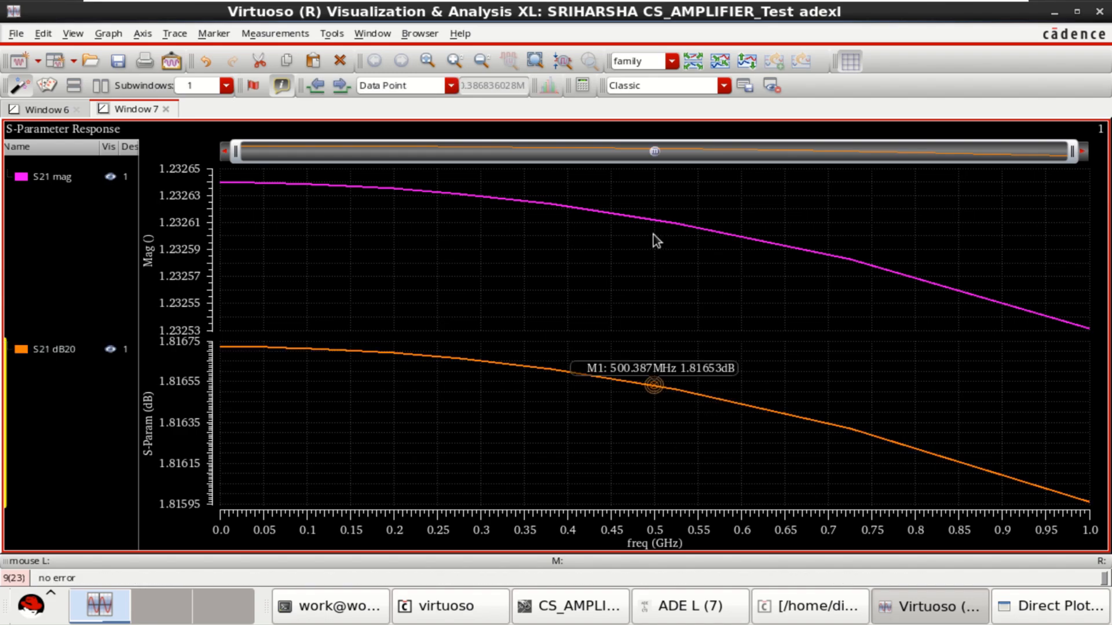
pyautogui.click(653, 217)
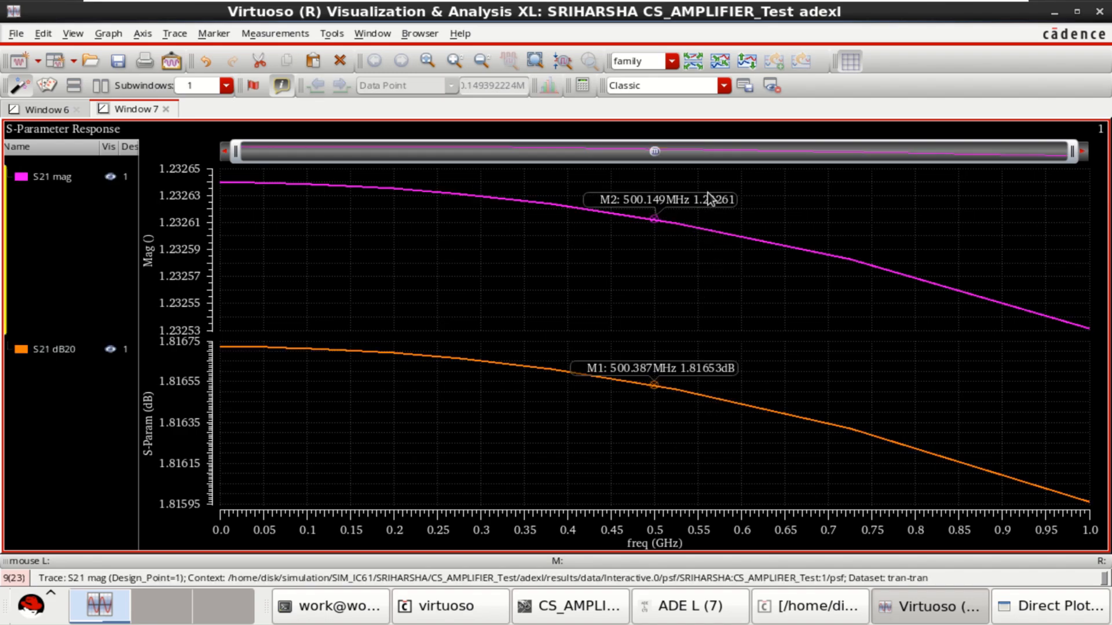
pyautogui.moveTo(688, 394)
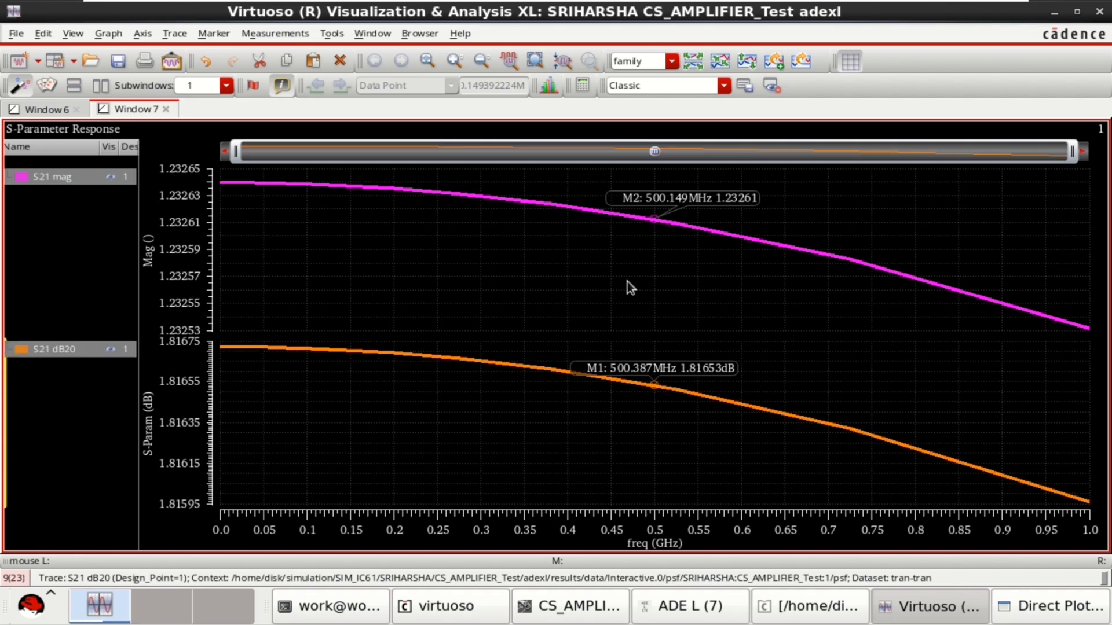
pyautogui.moveTo(482, 271)
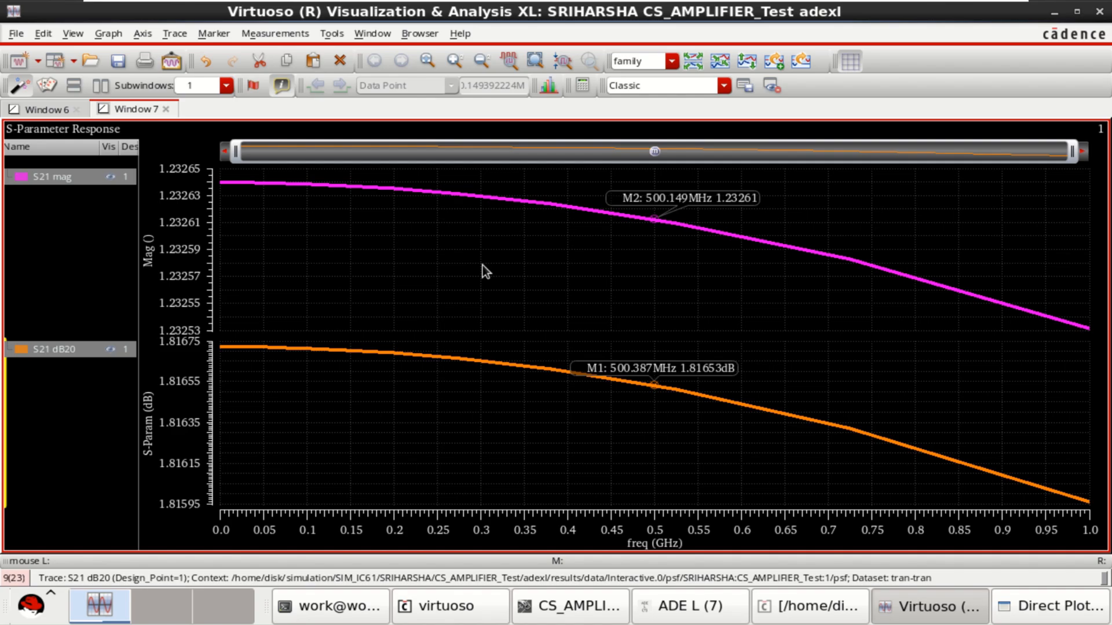
pyautogui.moveTo(553, 280)
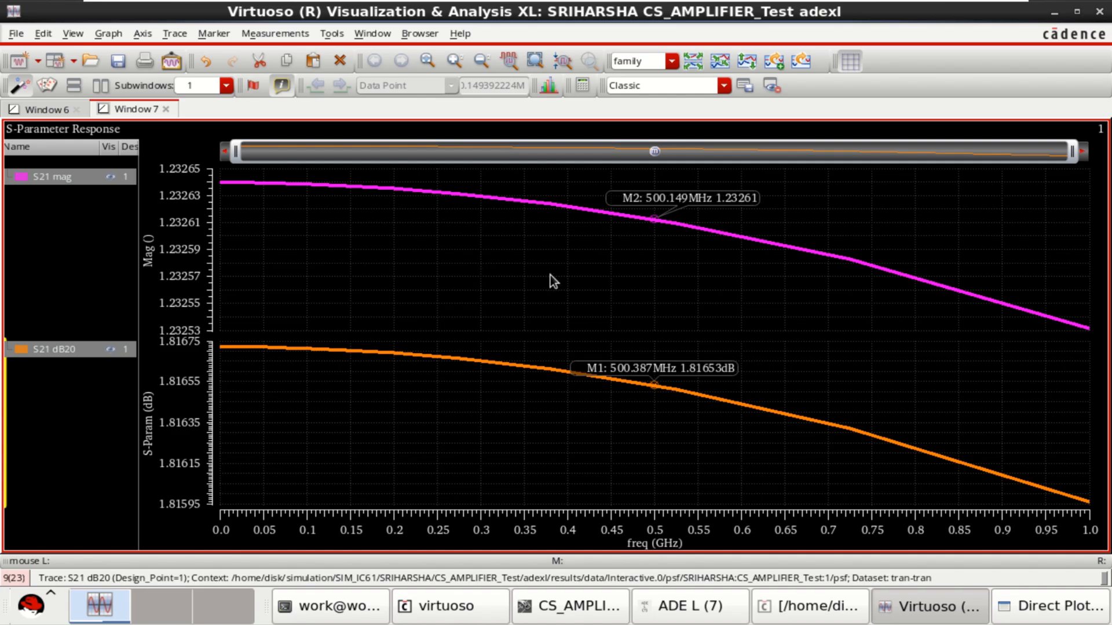